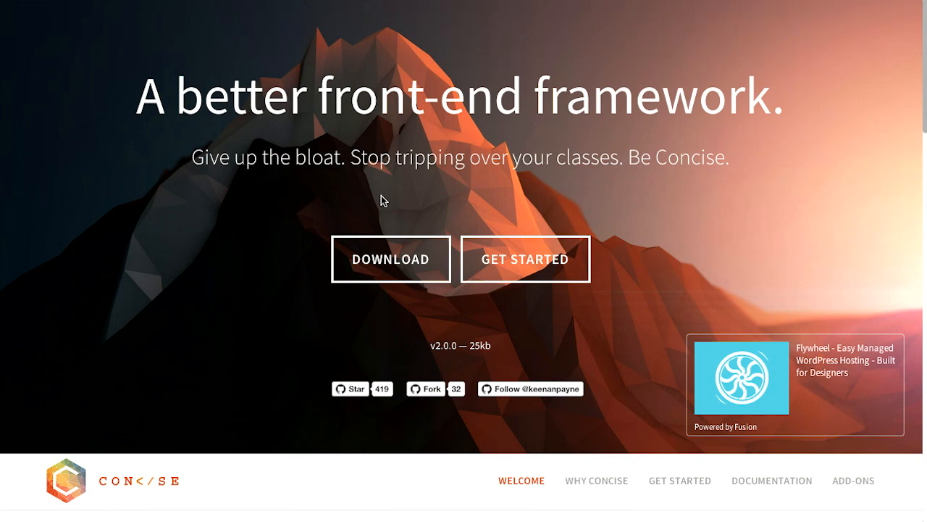
pyautogui.moveTo(593, 201)
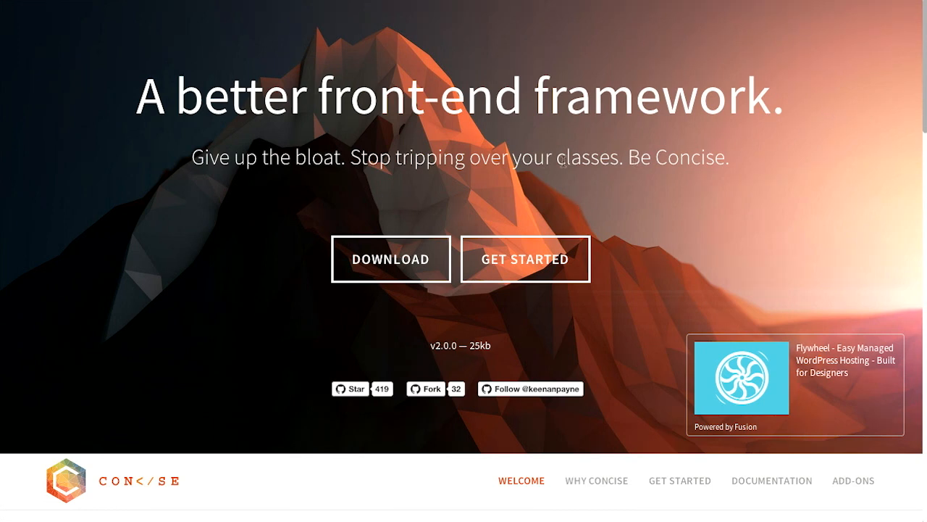
pyautogui.moveTo(515, 181)
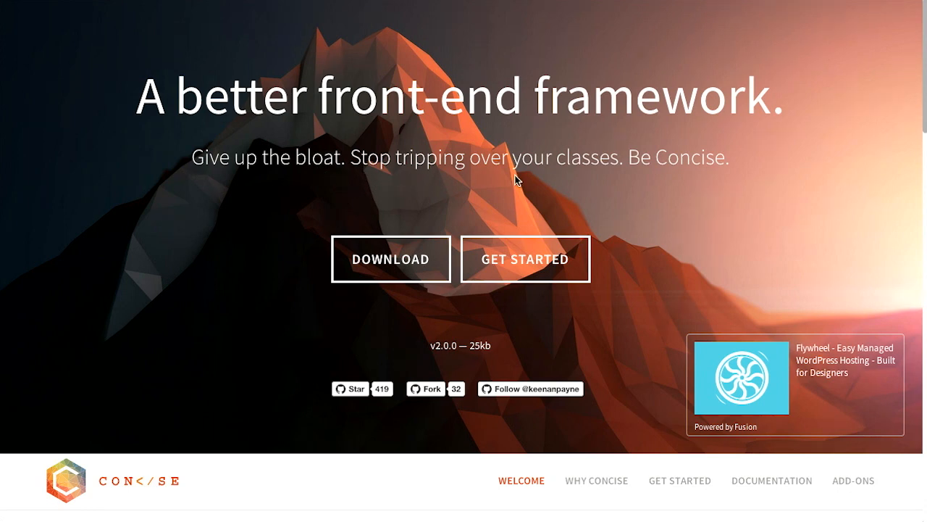
pyautogui.moveTo(613, 168)
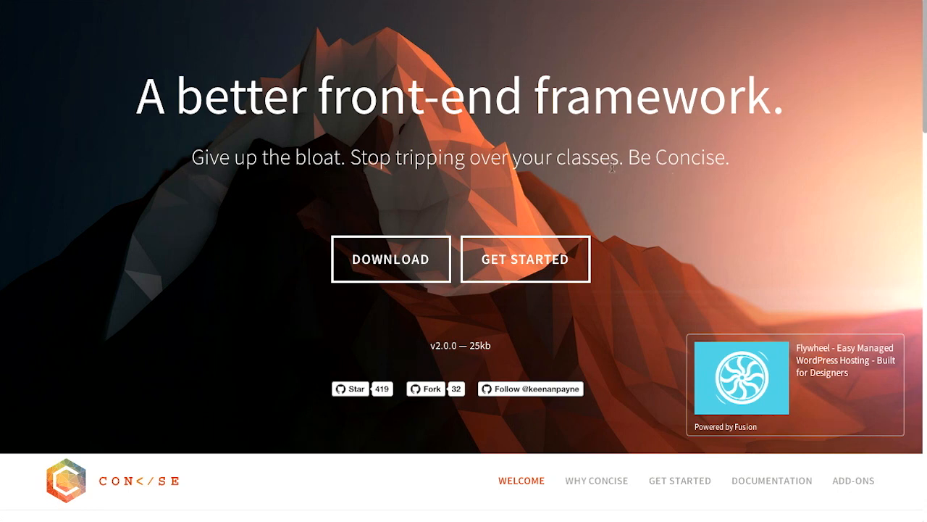
pyautogui.moveTo(666, 362)
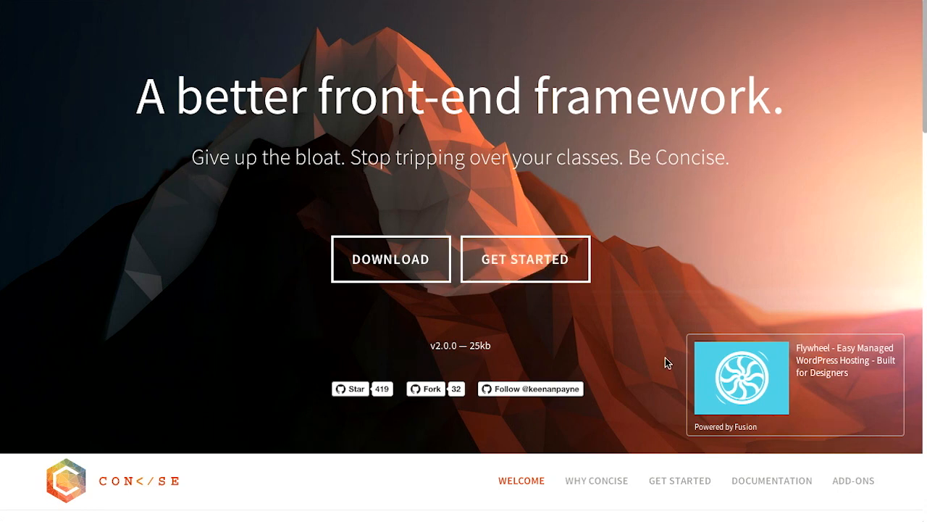
# - Browse the Concise CSS homepage and open the 'Why Concise?' page from the navigation
pyautogui.scroll(-3)
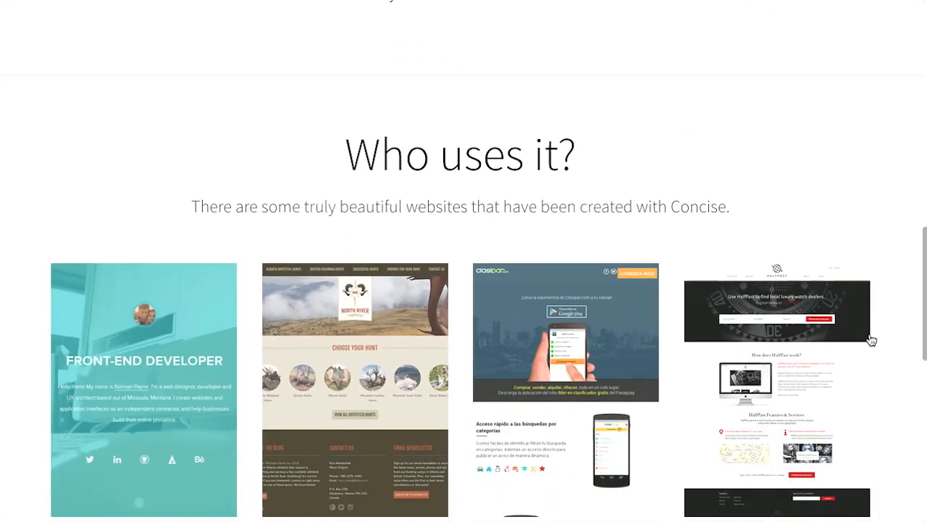
pyautogui.scroll(-3)
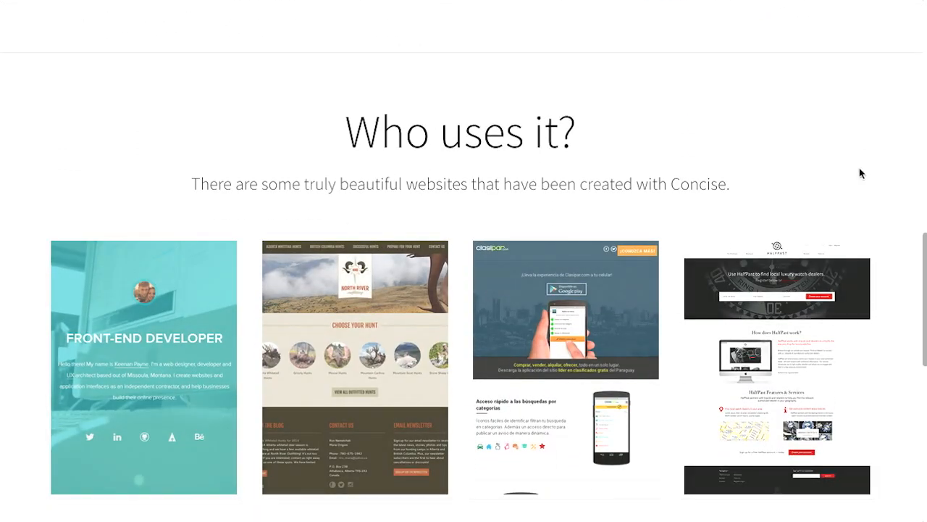
pyautogui.scroll(-3)
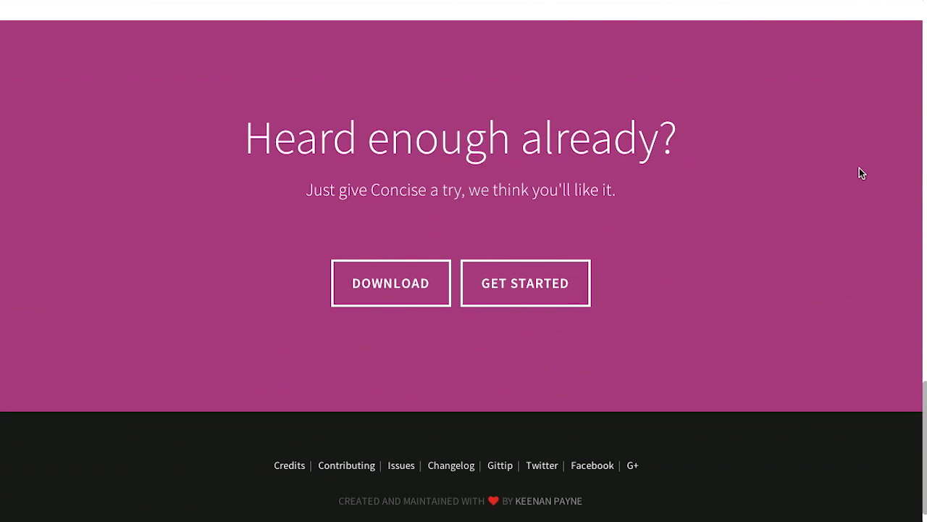
pyautogui.scroll(3)
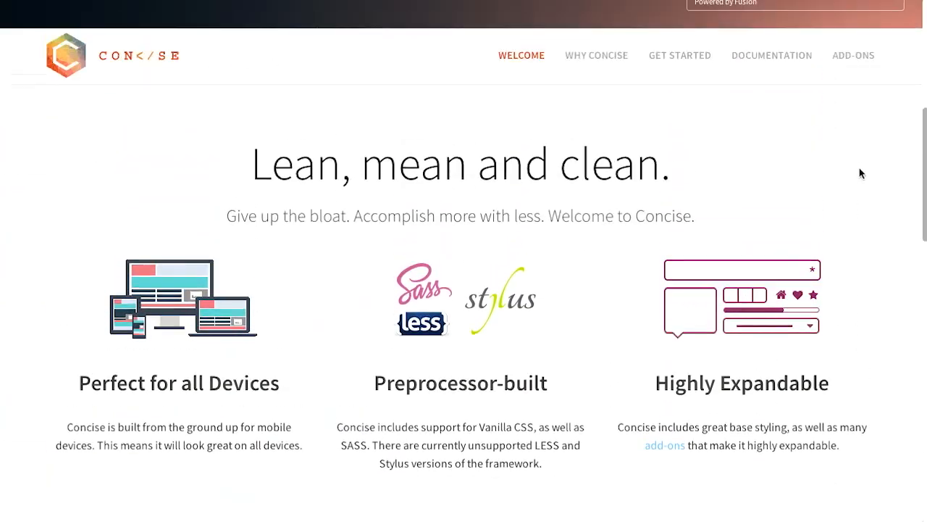
pyautogui.scroll(3)
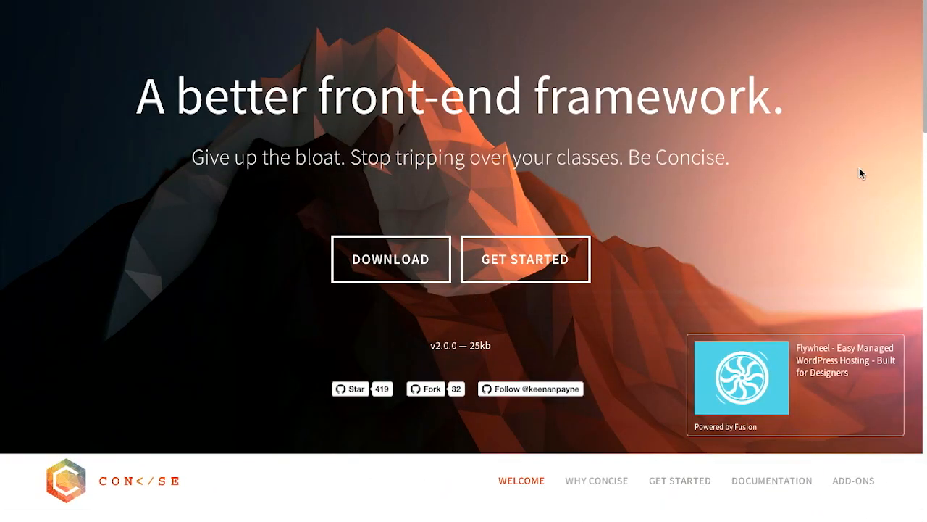
pyautogui.scroll(-3)
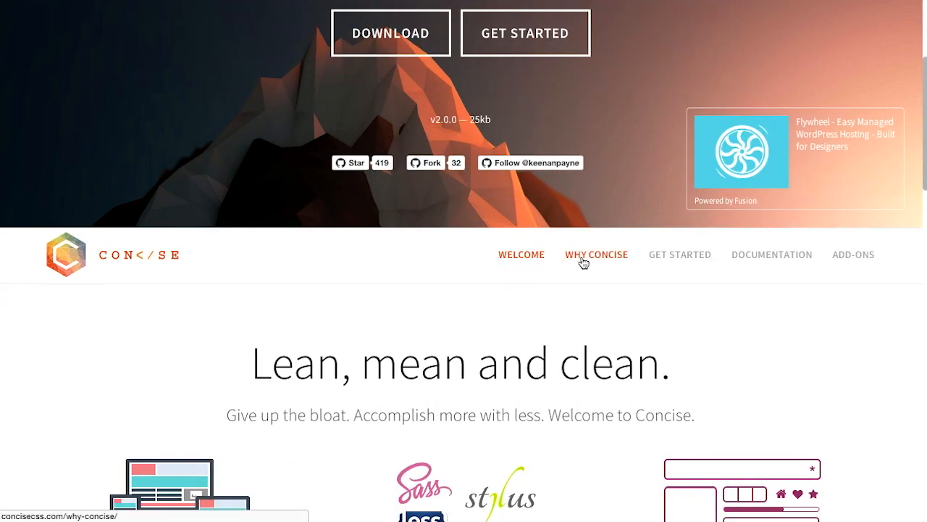
pyautogui.click(596, 254)
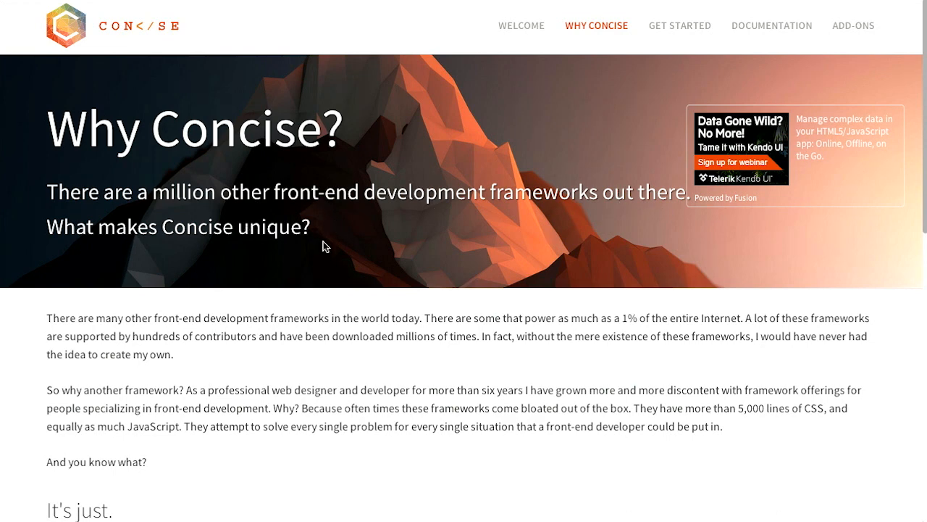
pyautogui.moveTo(524, 288)
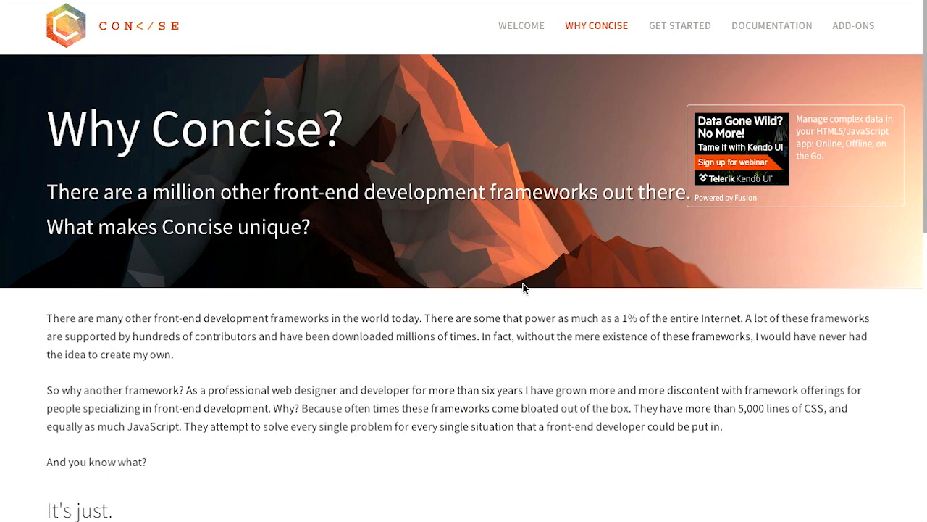
pyautogui.moveTo(304, 303)
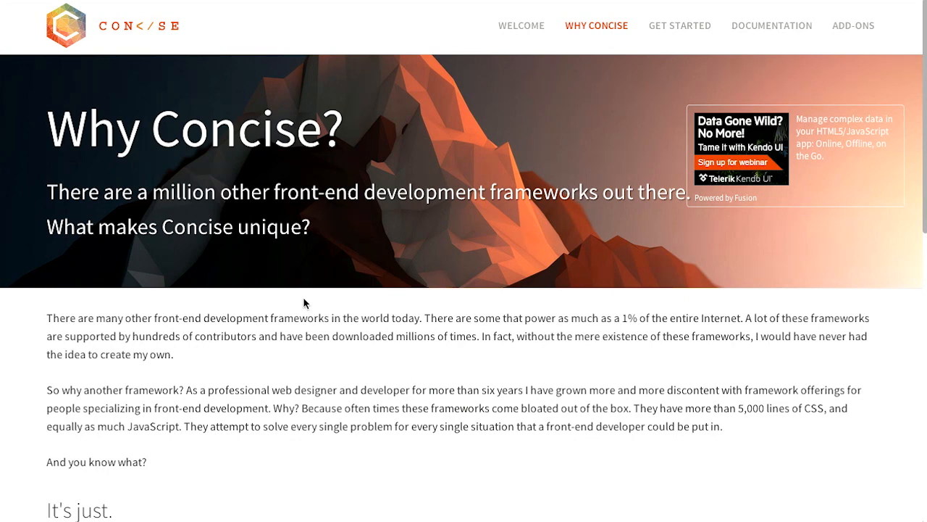
pyautogui.moveTo(460, 126)
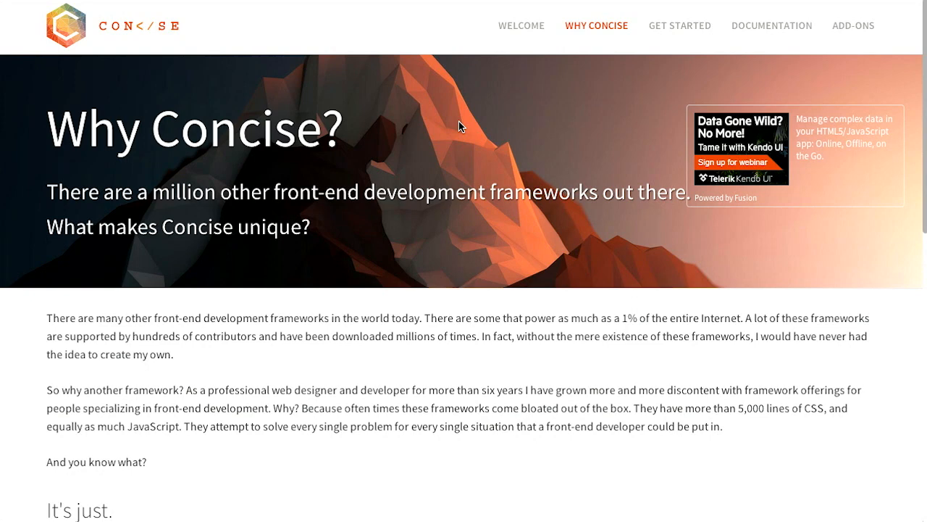
pyautogui.moveTo(627, 69)
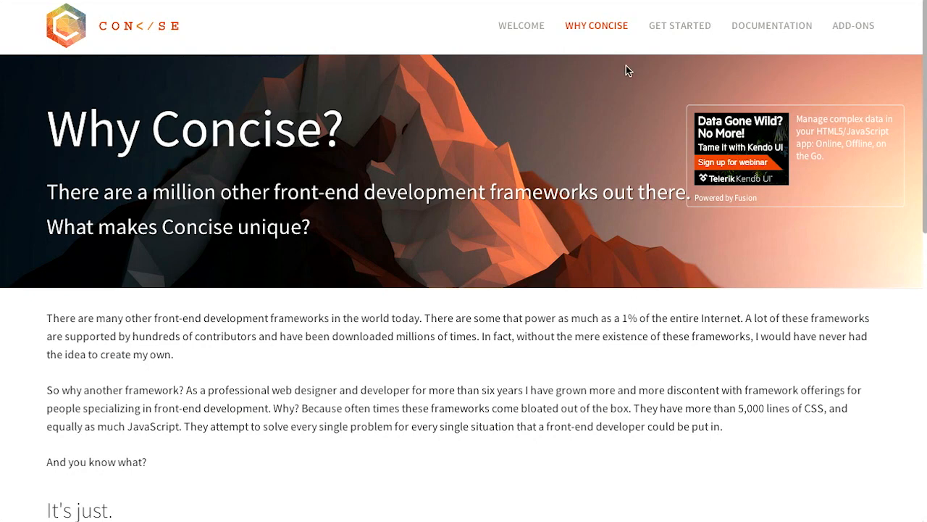
pyautogui.moveTo(783, 39)
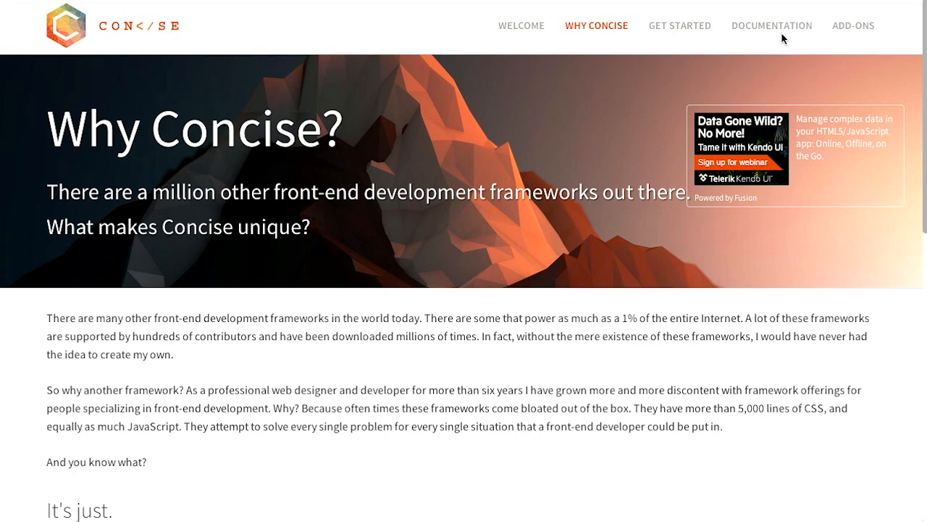
# - Open the Concise documentation's Grid section and select column-16 in its code example
pyautogui.click(772, 26)
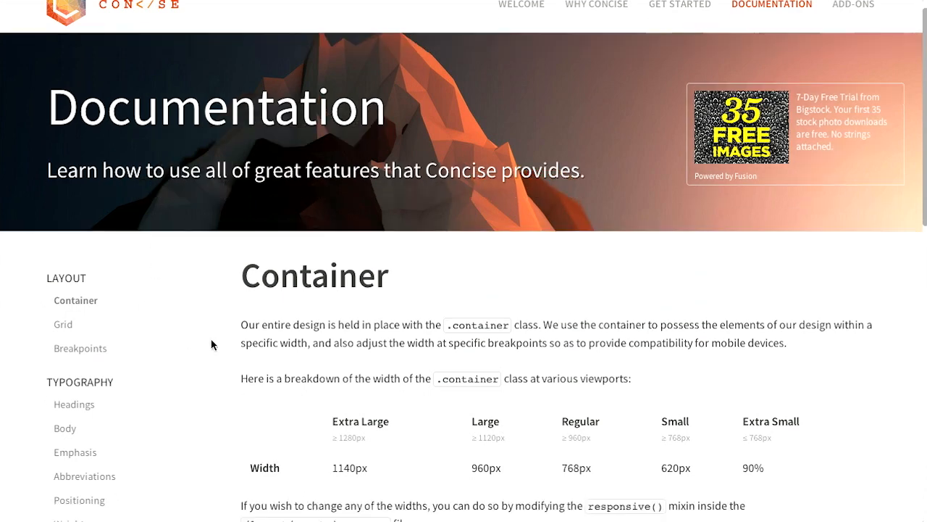
pyautogui.scroll(-3)
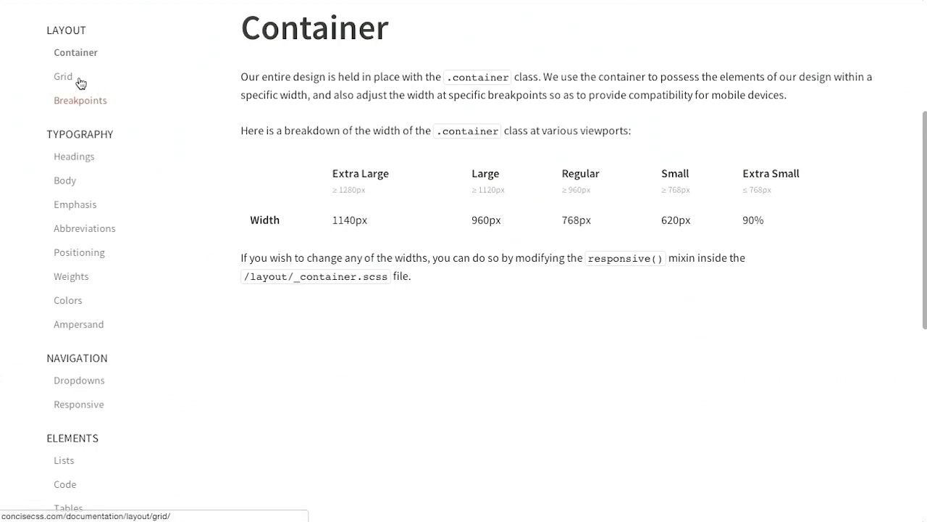
pyautogui.click(63, 76)
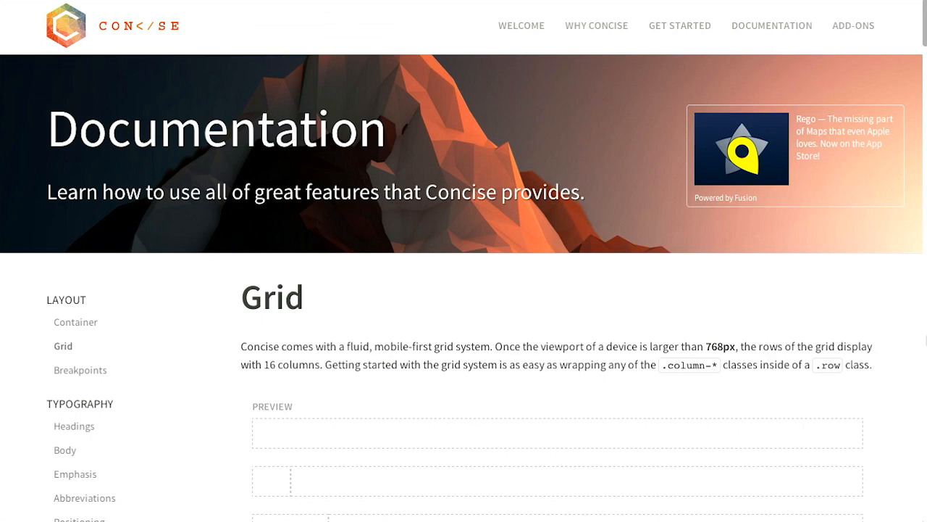
pyautogui.scroll(-3)
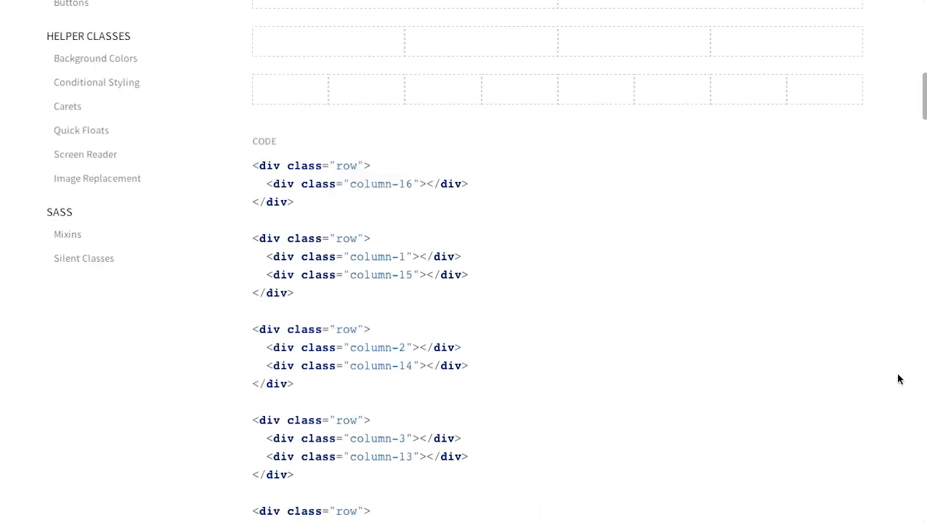
pyautogui.scroll(-3)
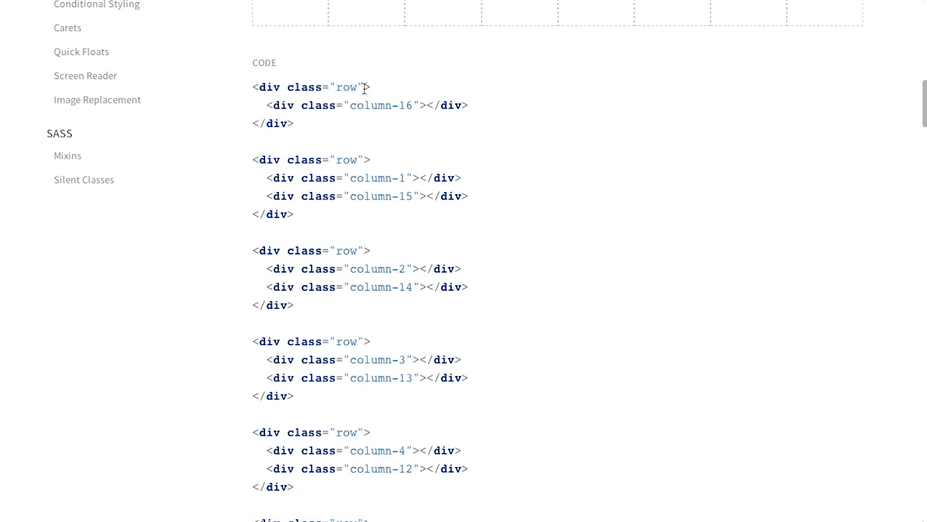
pyautogui.doubleClick(347, 87)
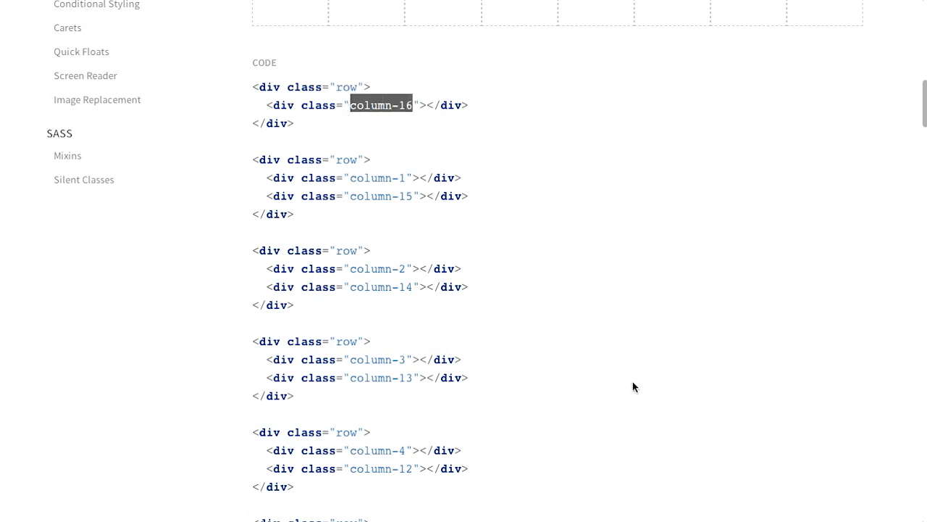
pyautogui.scroll(3)
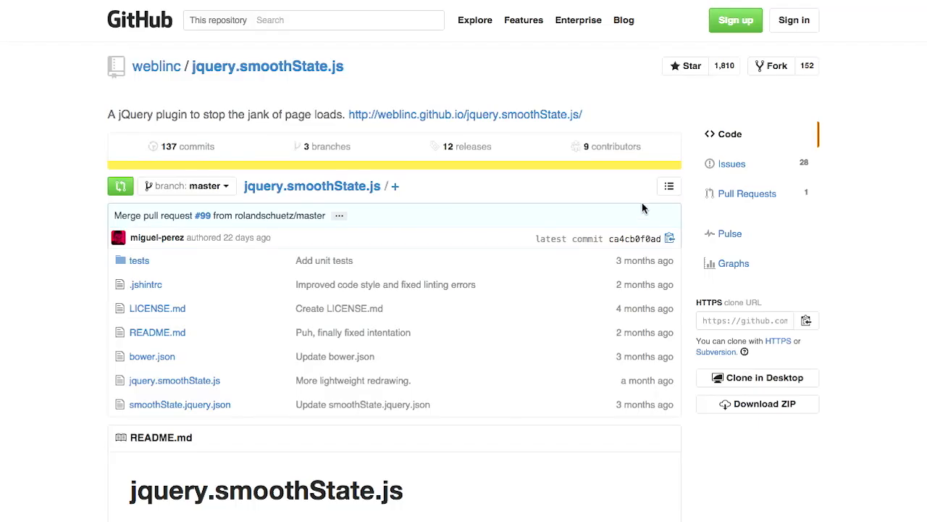
# - Scroll down the weblinc/jquery.smoothState.js repository page on GitHub
pyautogui.scroll(-3)
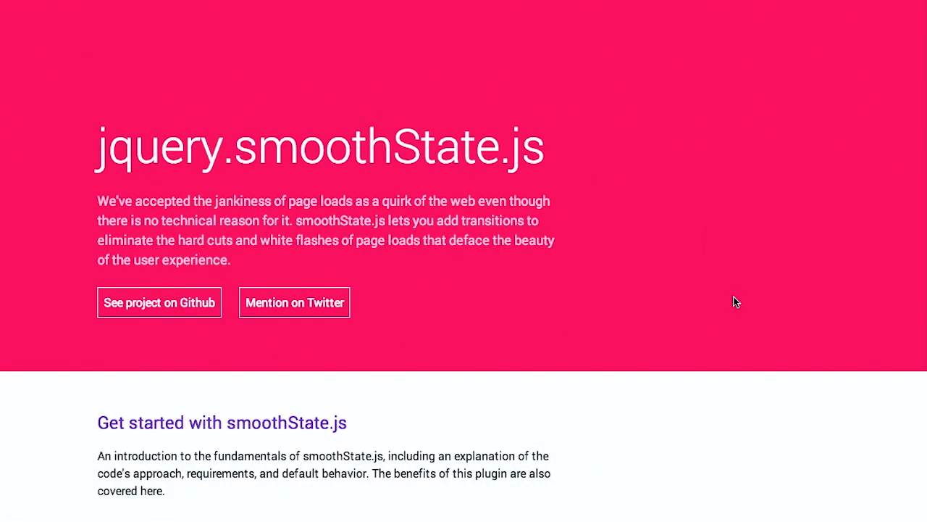
# - Scroll the smoothState.js site and open the 'Get started with smoothState.js' guide
pyautogui.scroll(-3)
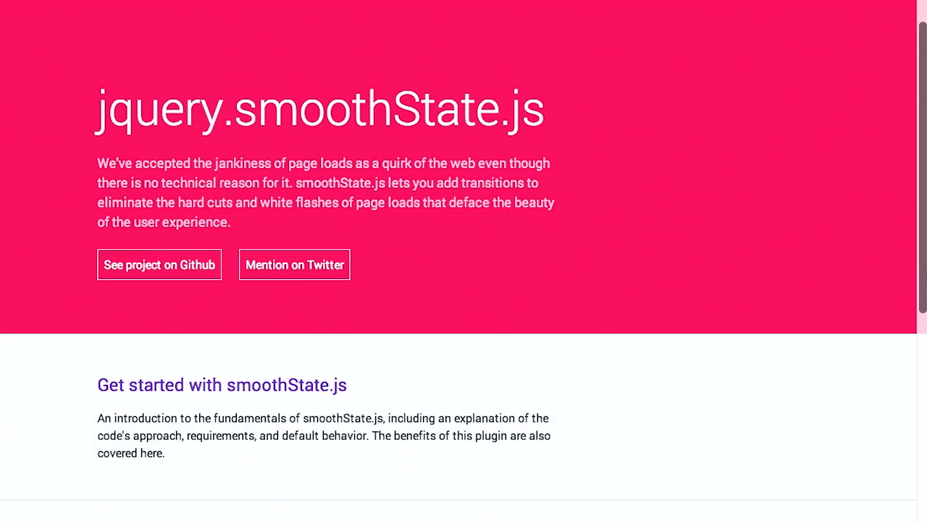
pyautogui.scroll(-3)
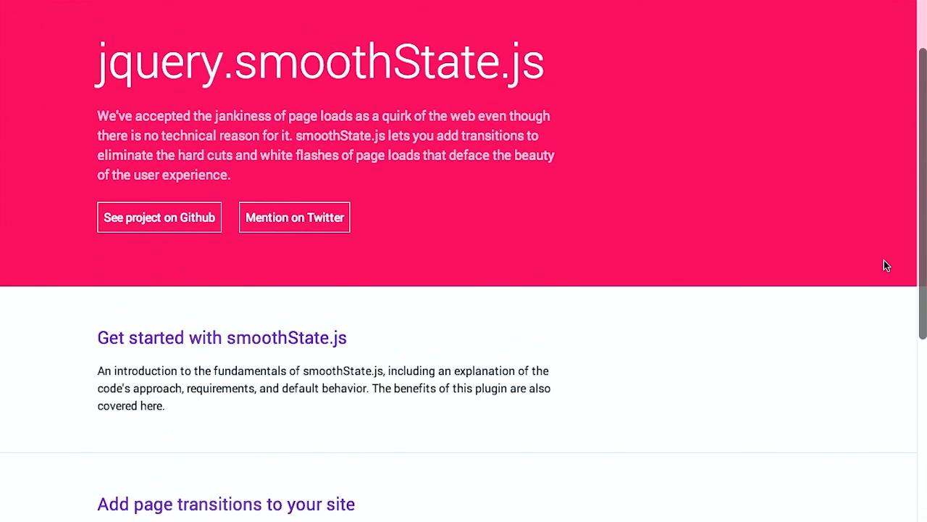
pyautogui.scroll(-3)
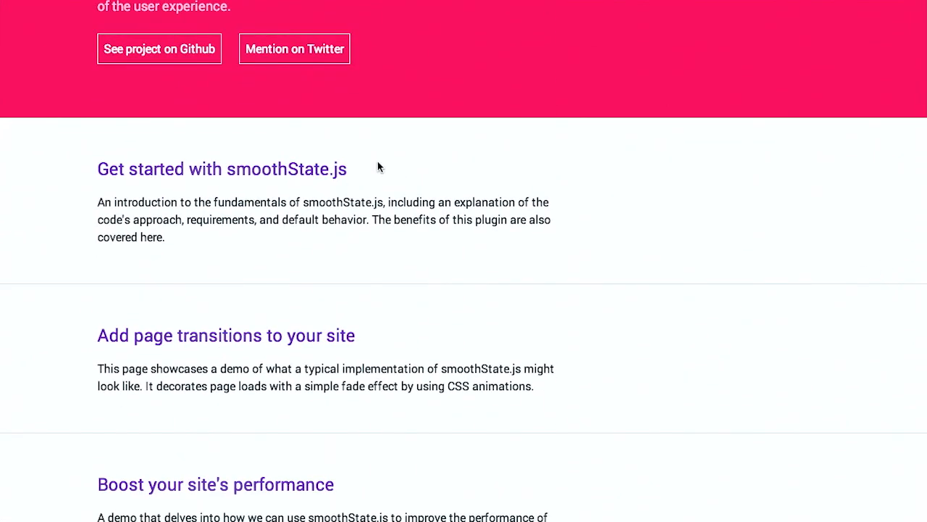
pyautogui.moveTo(210, 184)
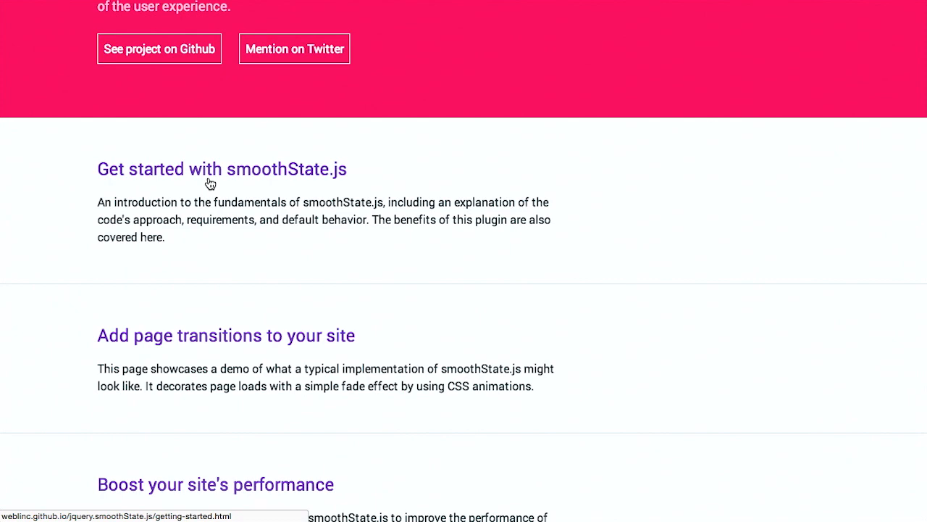
pyautogui.click(222, 168)
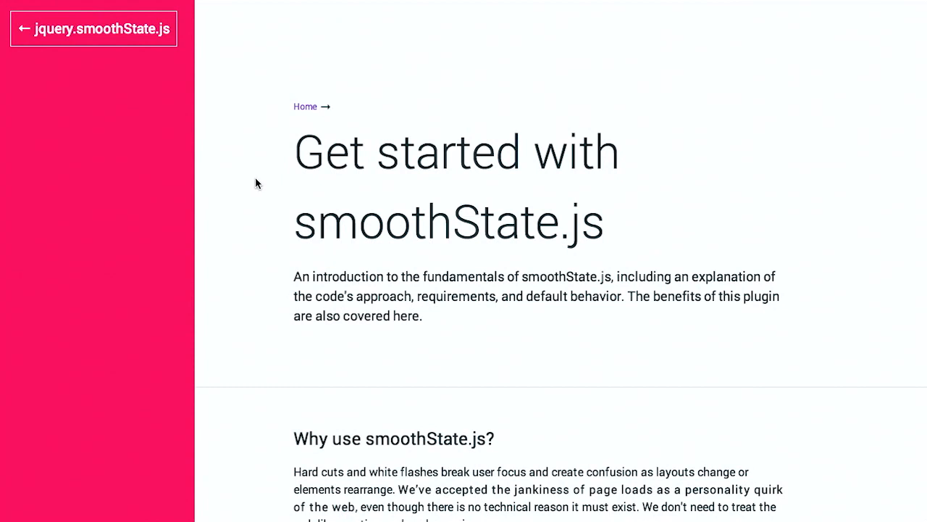
# - Return to the smoothState.js home page and open 'Add page transitions to your site'
pyautogui.click(92, 28)
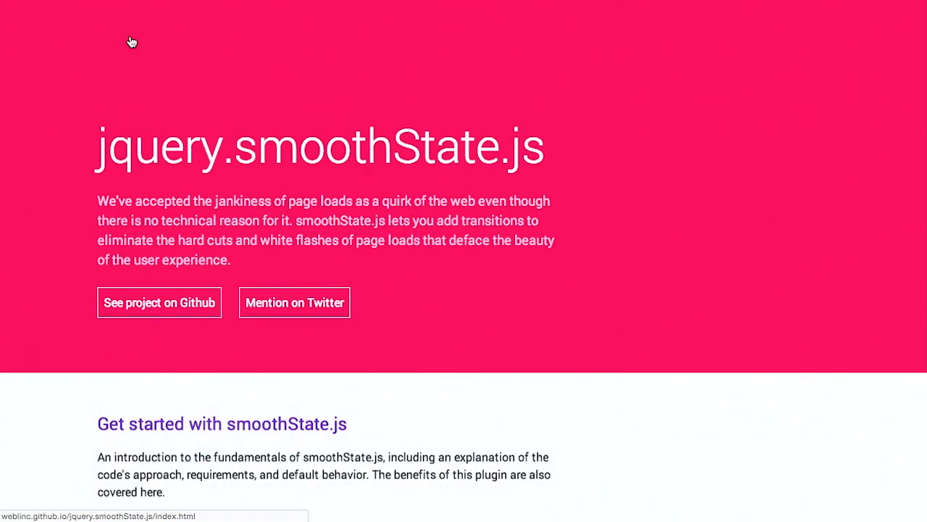
pyautogui.scroll(-3)
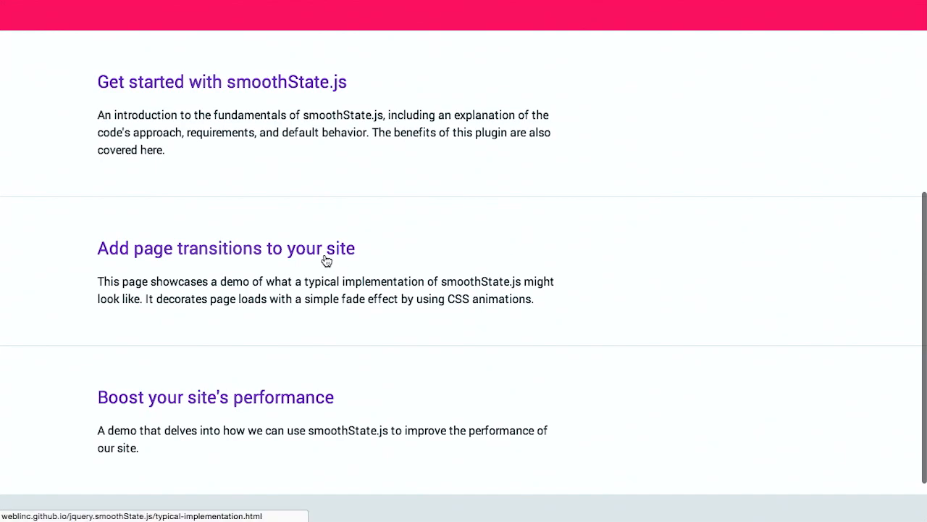
pyautogui.click(226, 248)
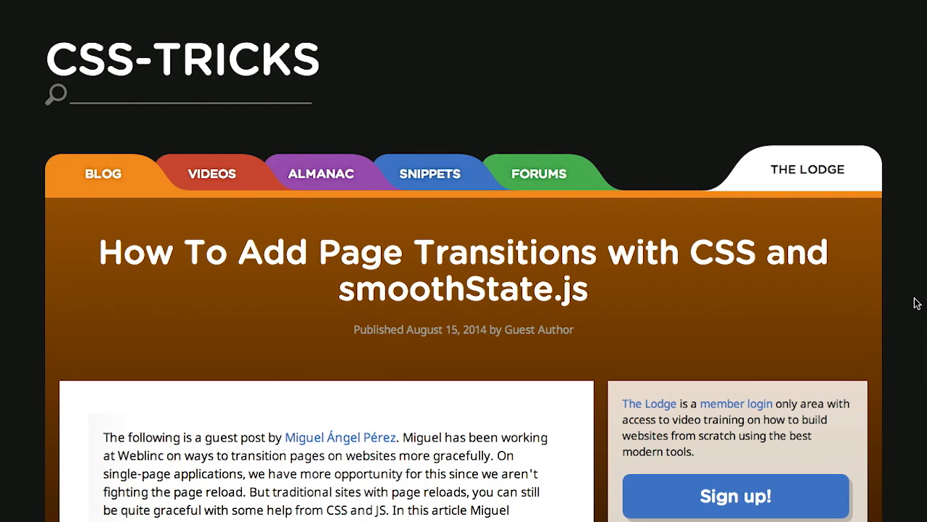
# - Read the CSS-Tricks smoothState.js article past keyframes and class examples to the result demo
pyautogui.scroll(-3)
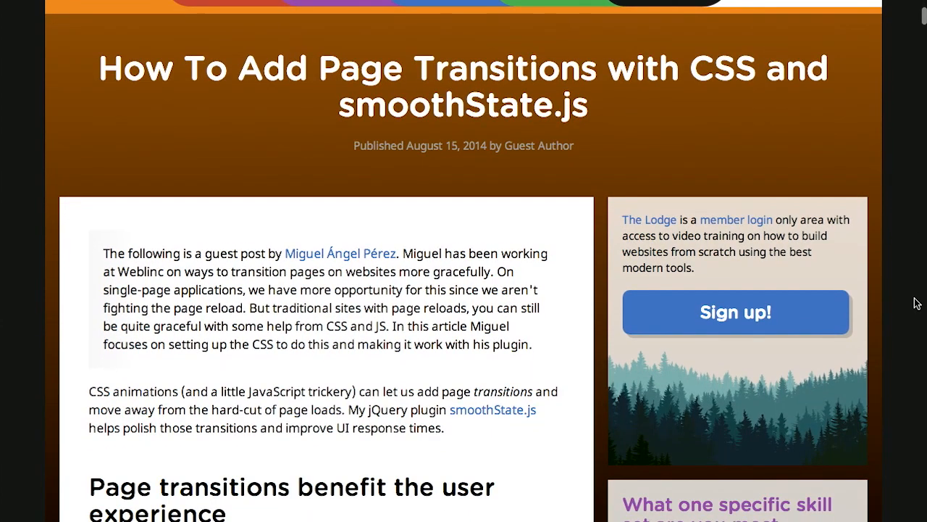
pyautogui.scroll(-3)
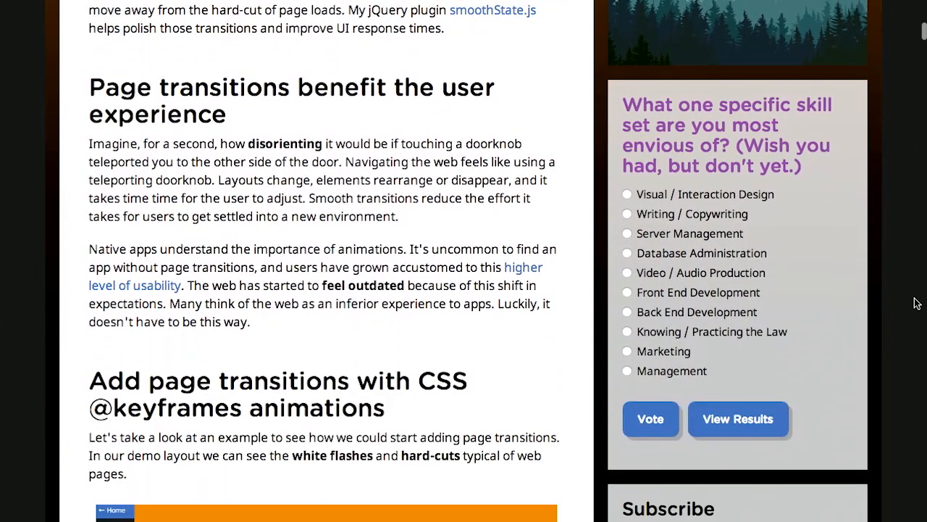
pyautogui.scroll(-3)
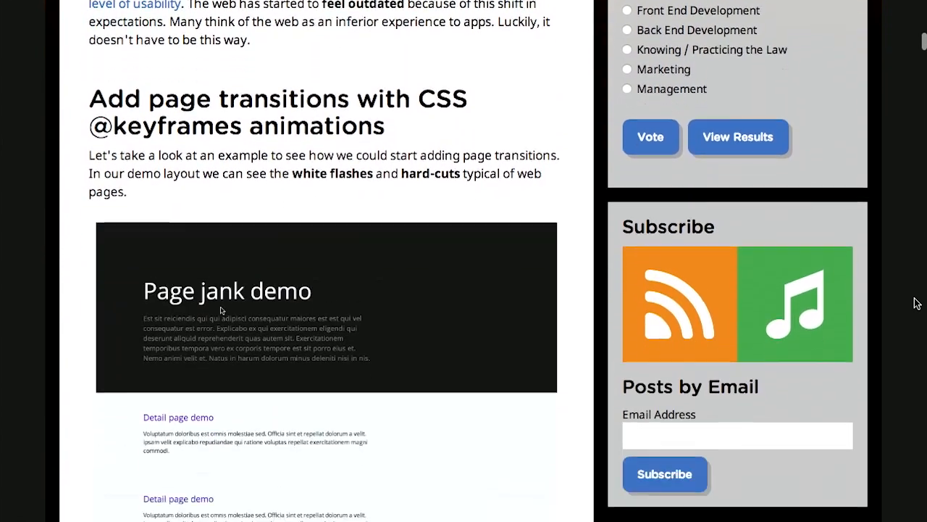
pyautogui.scroll(-3)
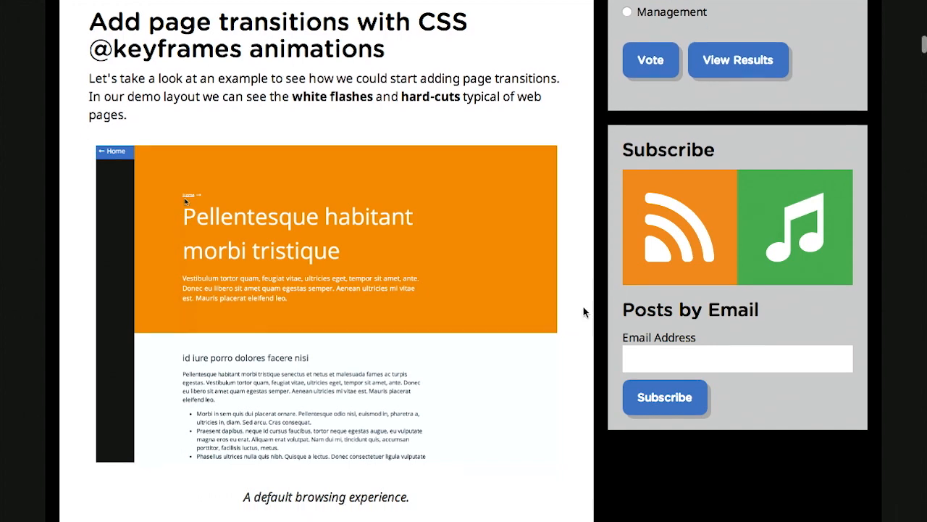
pyautogui.scroll(-3)
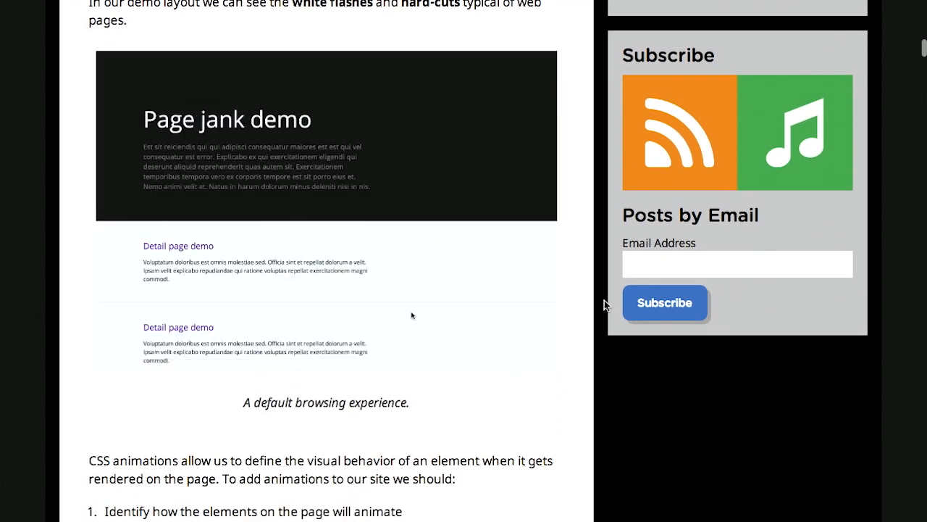
pyautogui.moveTo(178, 246)
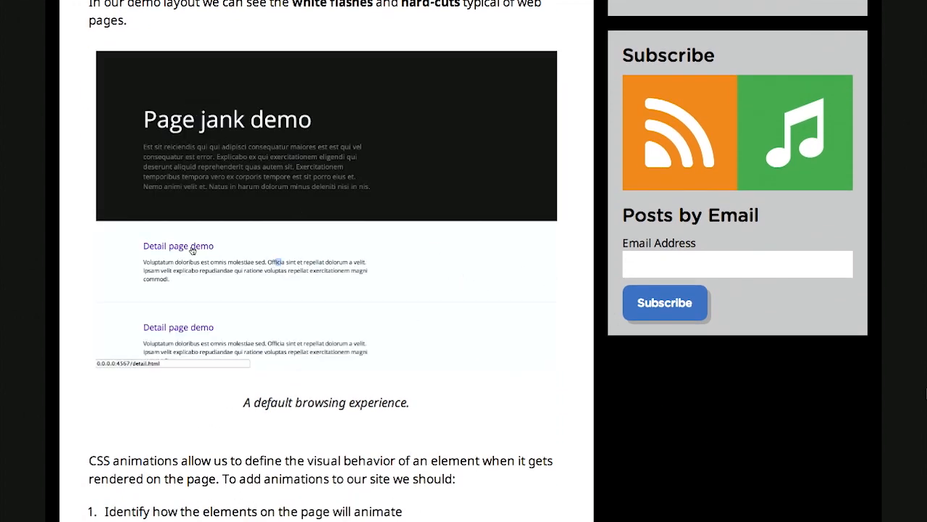
pyautogui.scroll(-3)
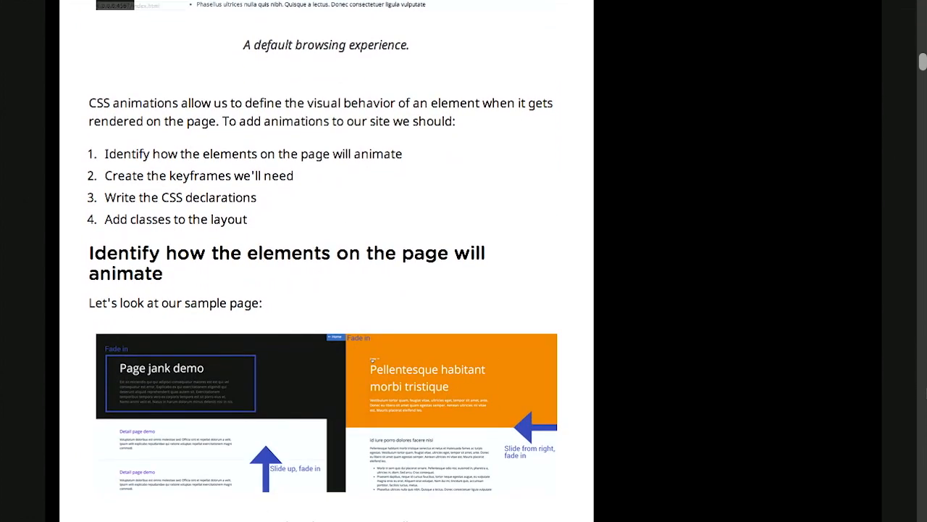
pyautogui.scroll(-3)
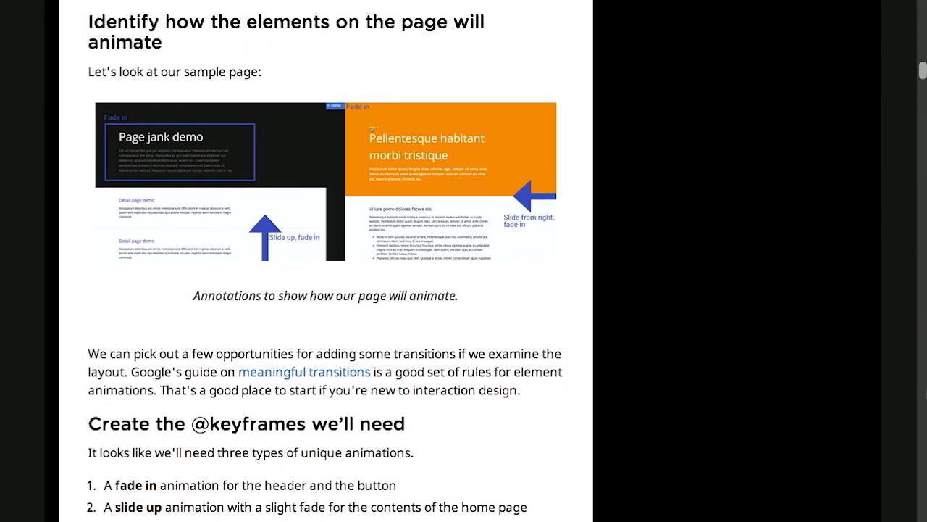
pyautogui.scroll(-3)
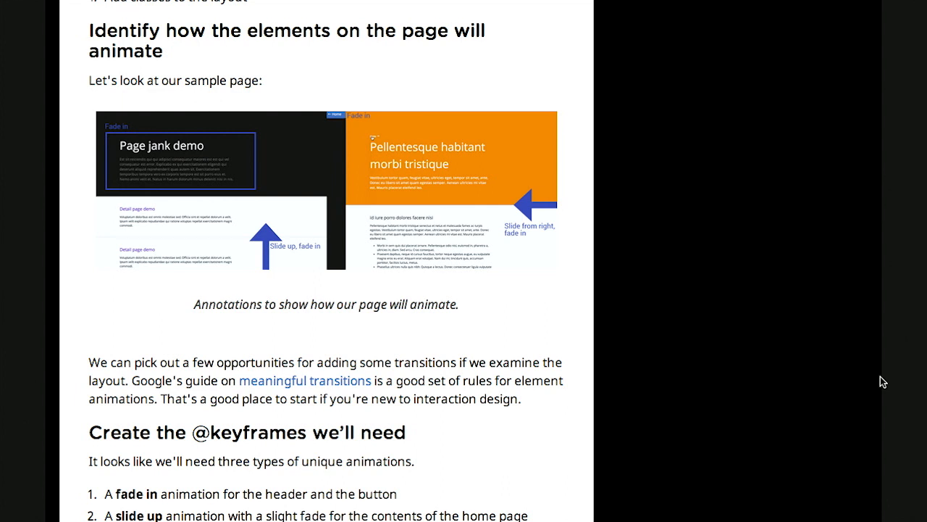
pyautogui.scroll(-3)
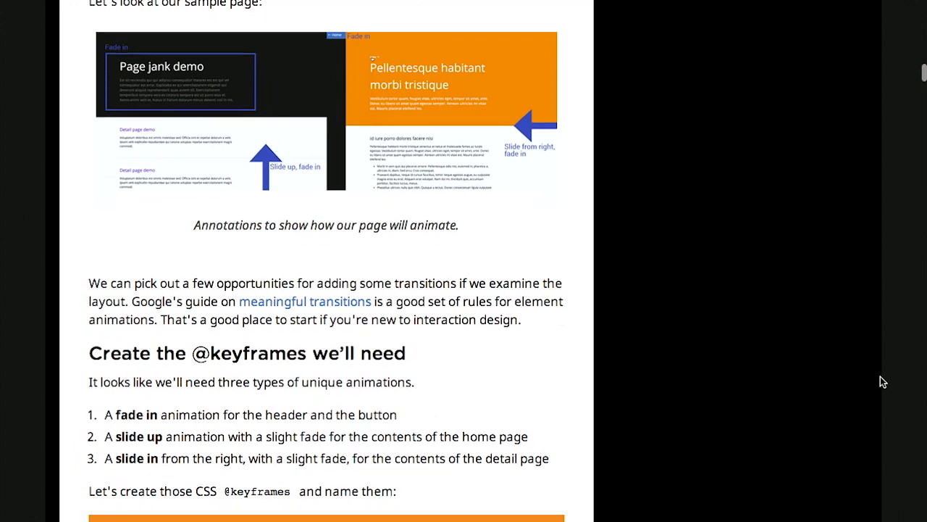
pyautogui.scroll(-3)
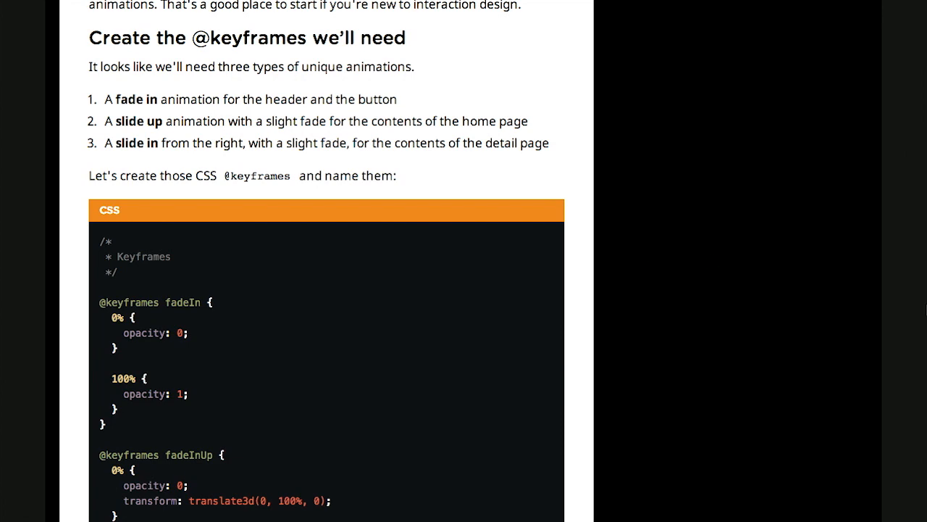
pyautogui.scroll(-3)
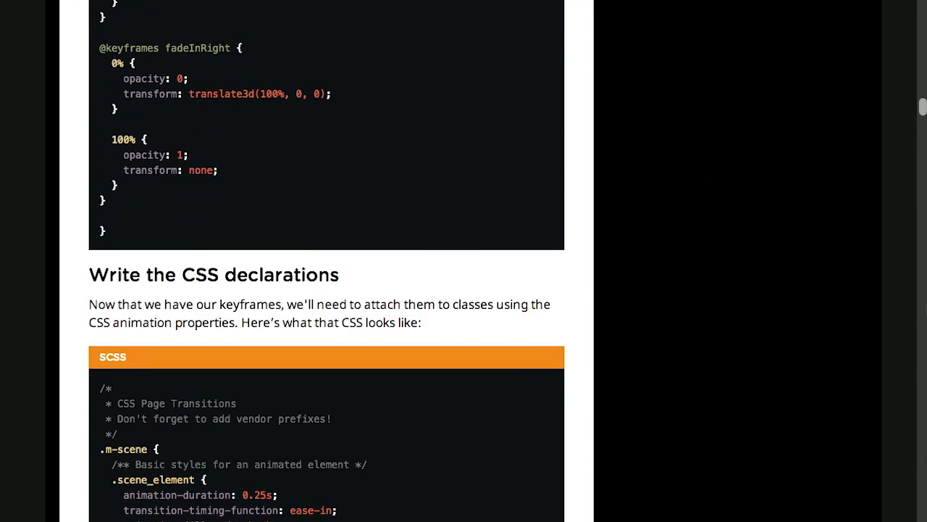
pyautogui.scroll(-3)
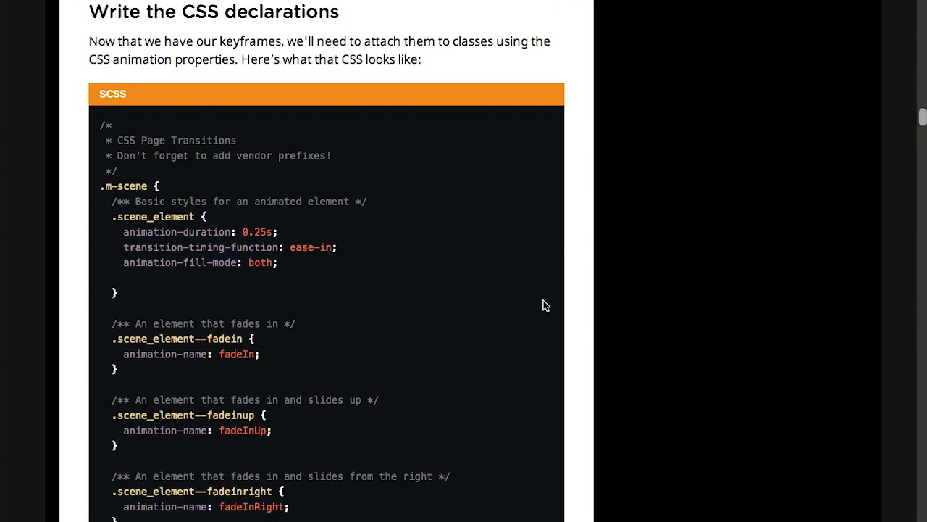
pyautogui.scroll(-3)
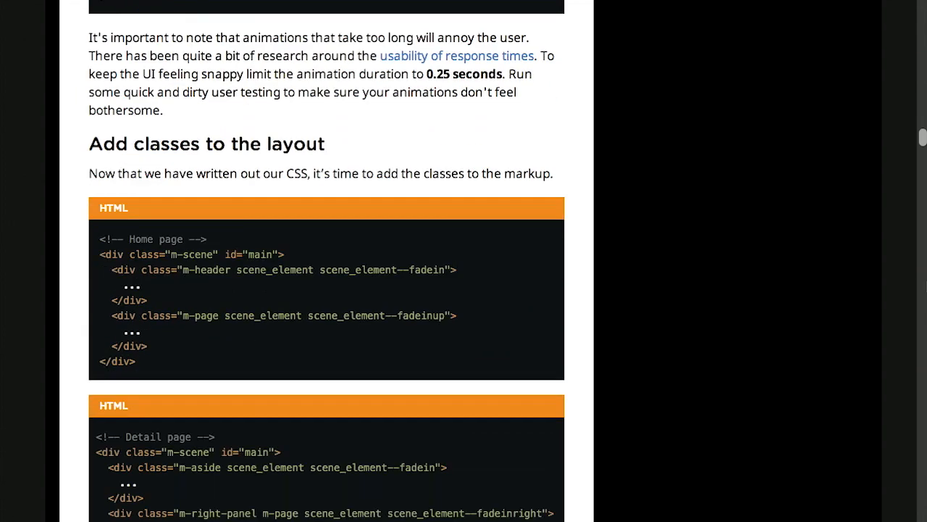
pyautogui.scroll(-3)
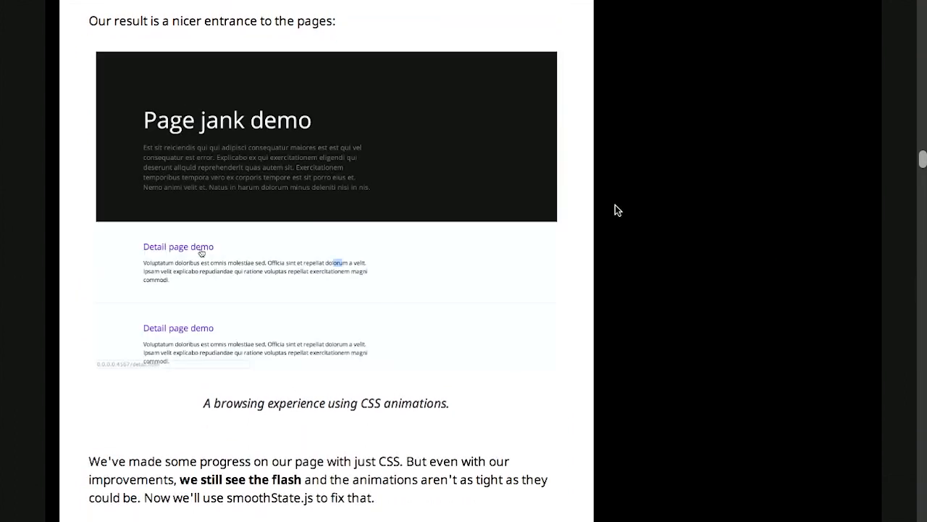
# - Scroll the CSS-Tricks article down to the jQuery scrollTop animation and SCSS examples
pyautogui.click(177, 246)
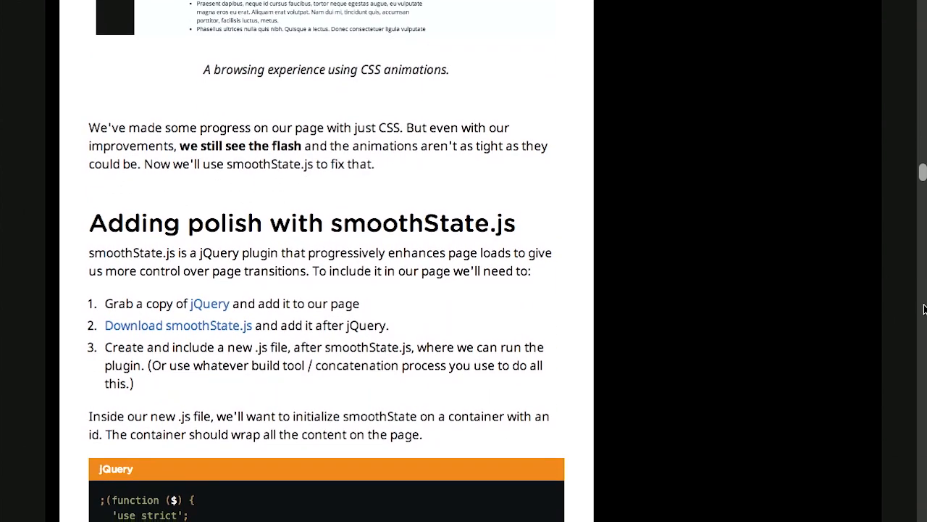
pyautogui.scroll(-3)
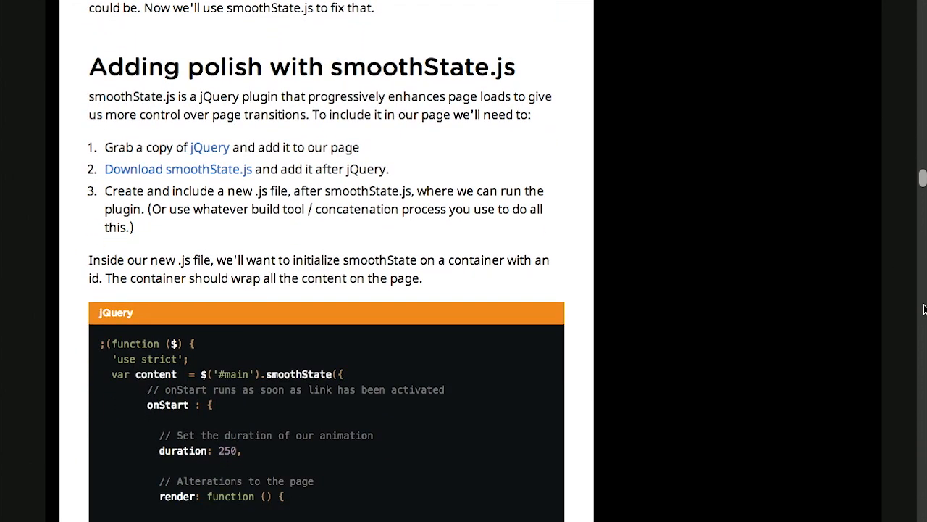
pyautogui.scroll(-3)
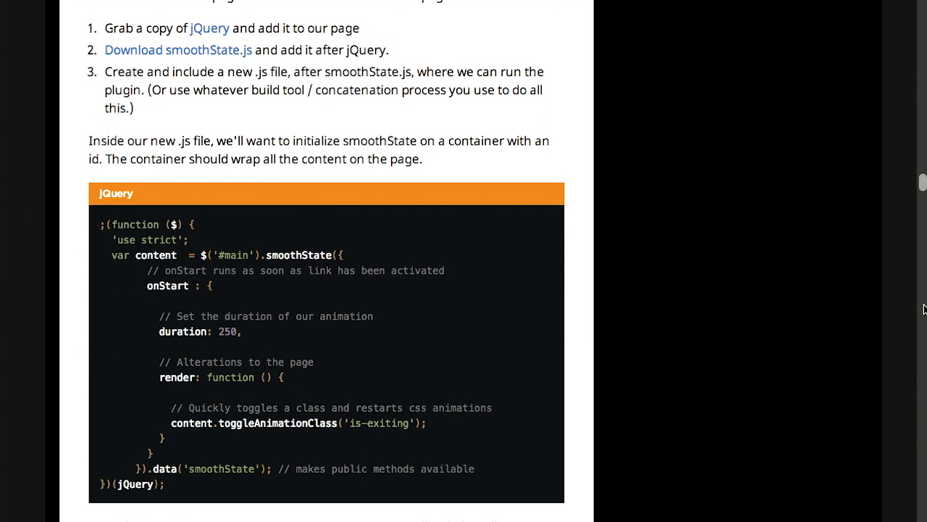
pyautogui.scroll(-3)
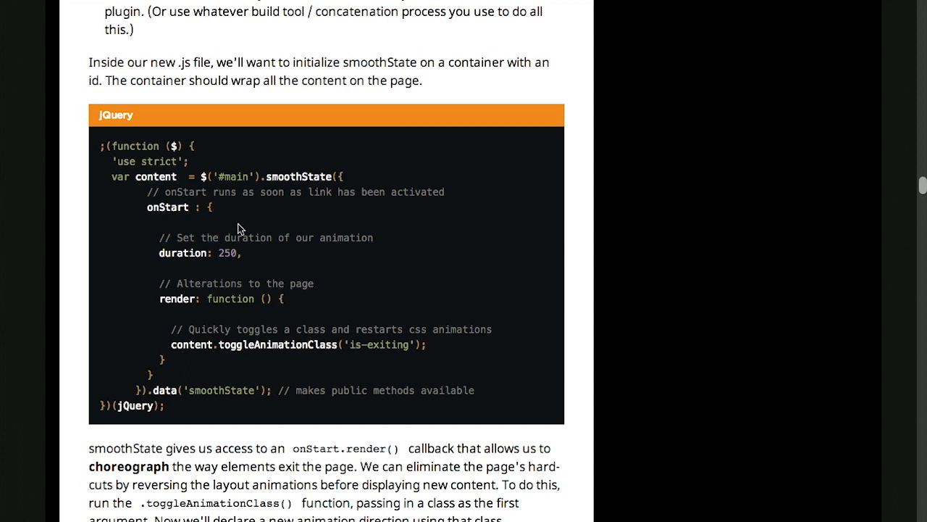
pyautogui.moveTo(849, 277)
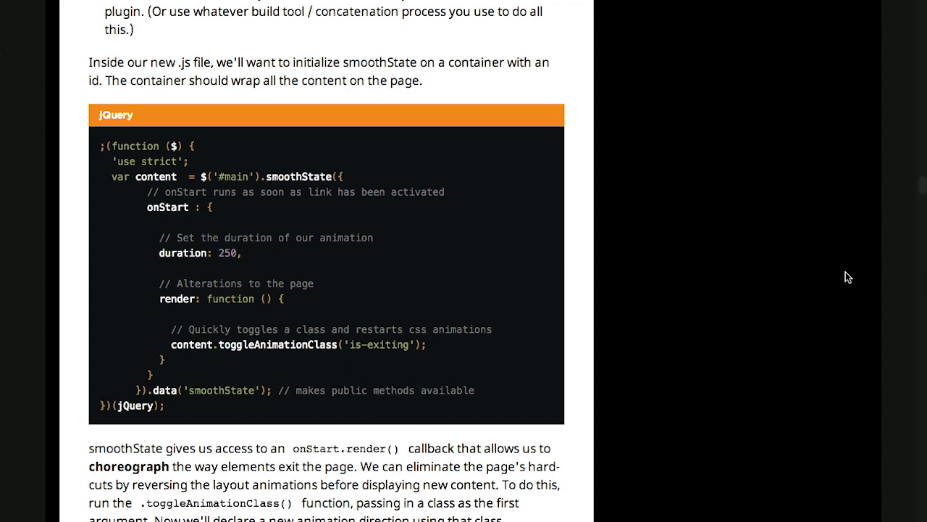
pyautogui.moveTo(408, 271)
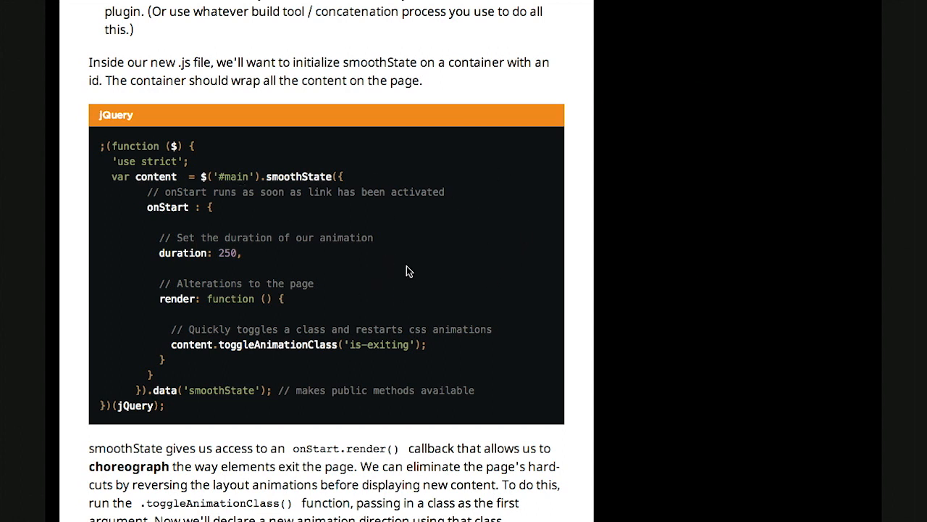
pyautogui.moveTo(250, 252)
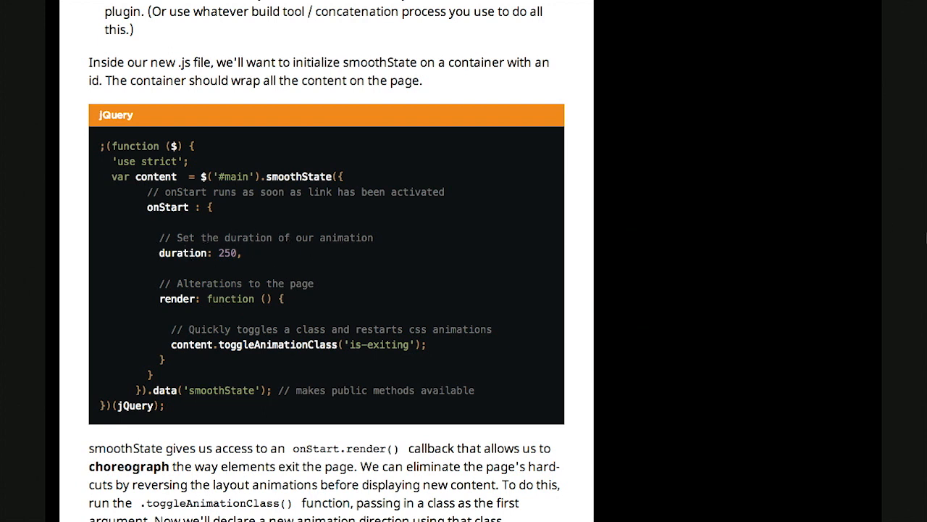
pyautogui.moveTo(267, 368)
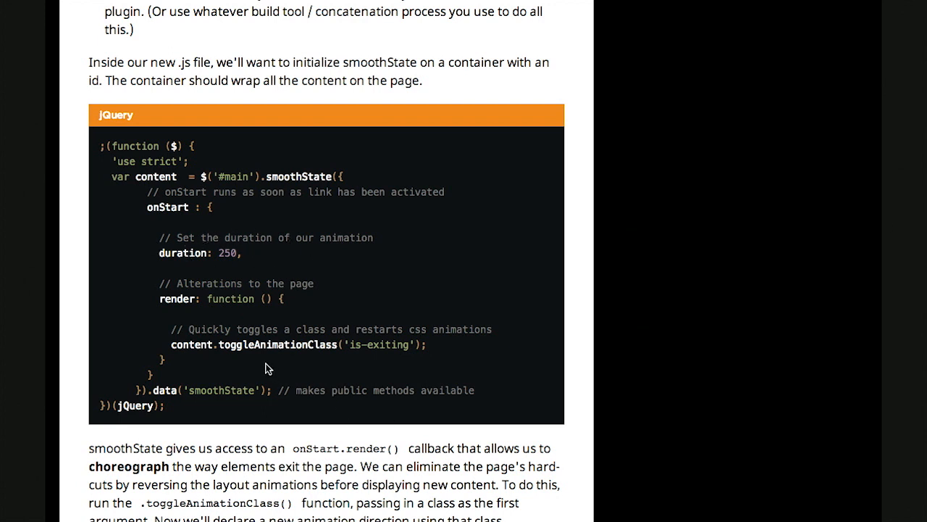
pyautogui.moveTo(819, 272)
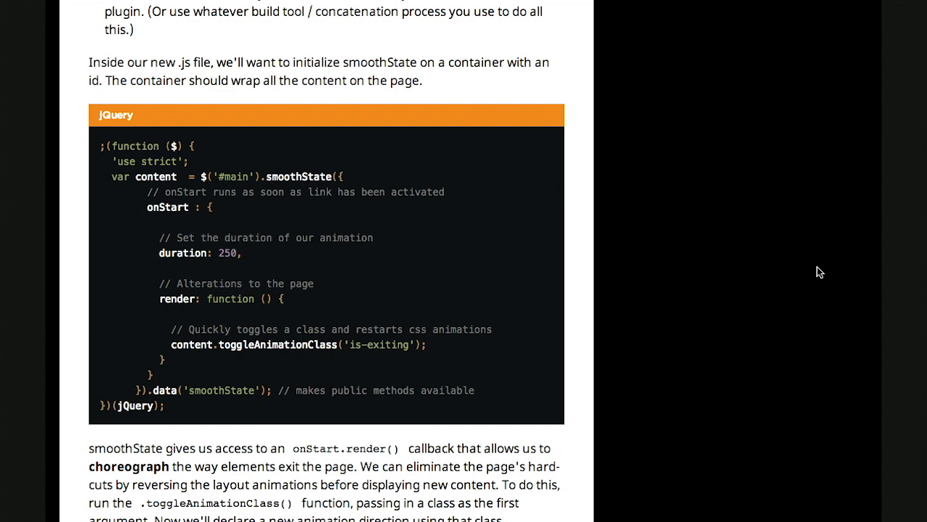
pyautogui.scroll(-3)
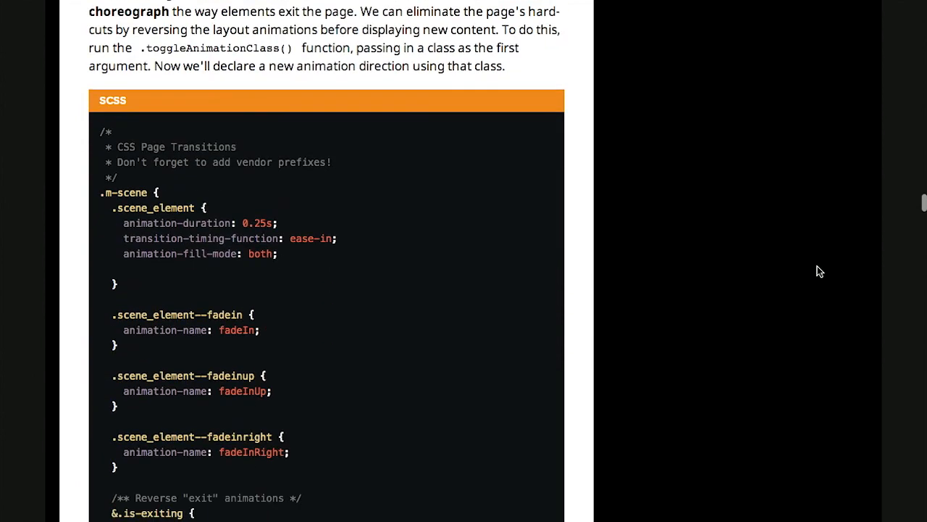
pyautogui.scroll(-3)
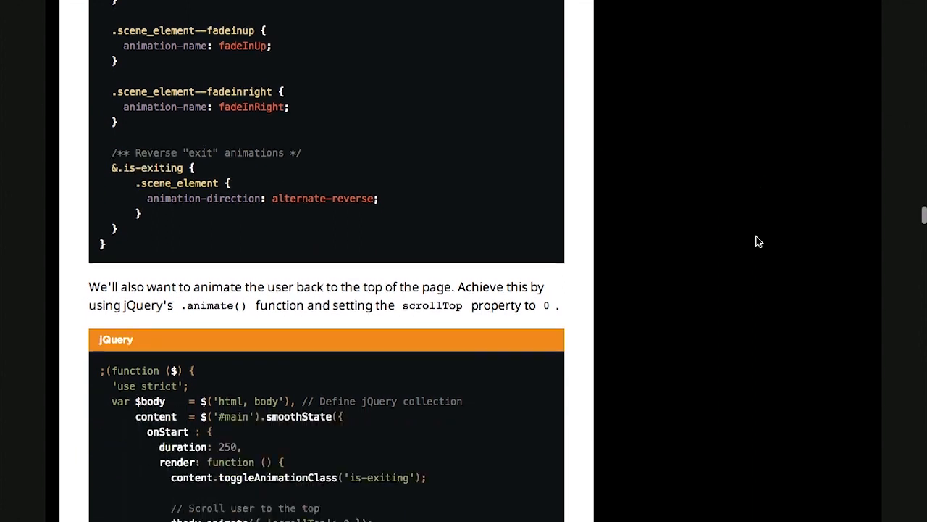
pyautogui.scroll(-3)
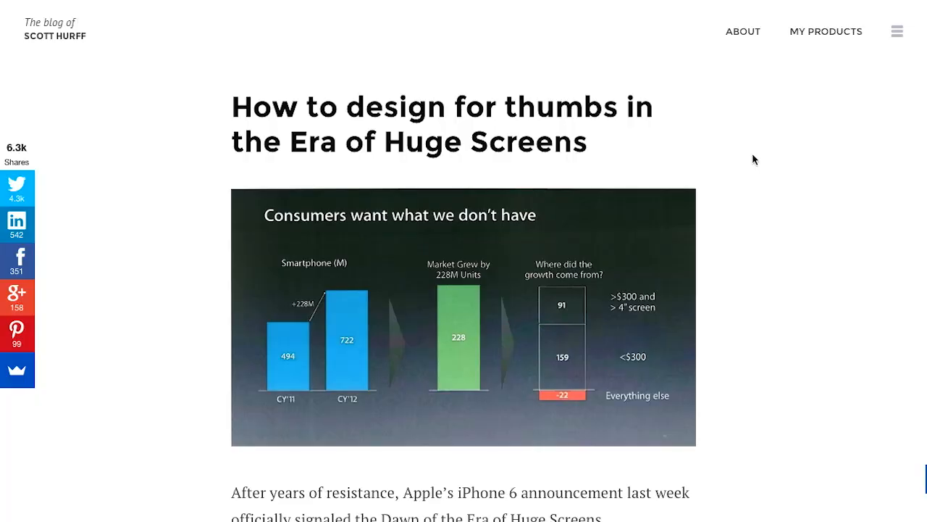
pyautogui.moveTo(663, 147)
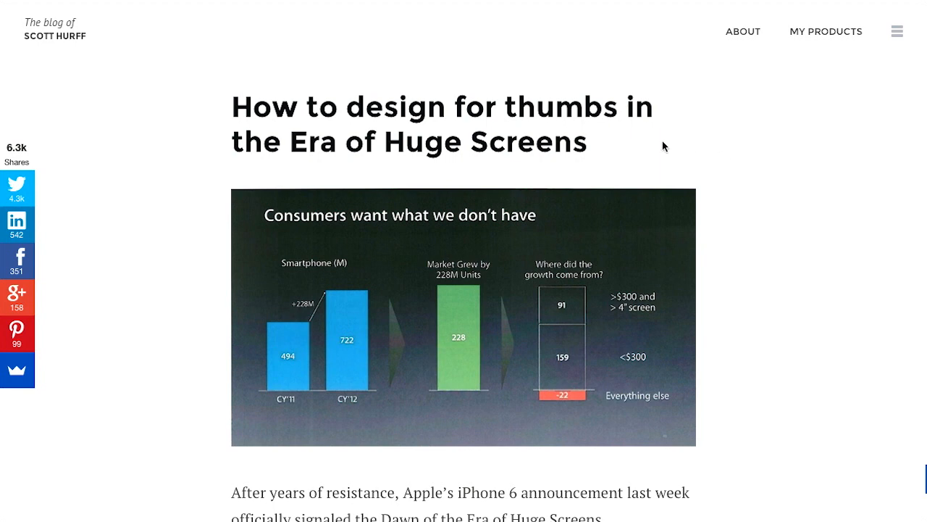
pyautogui.moveTo(749, 248)
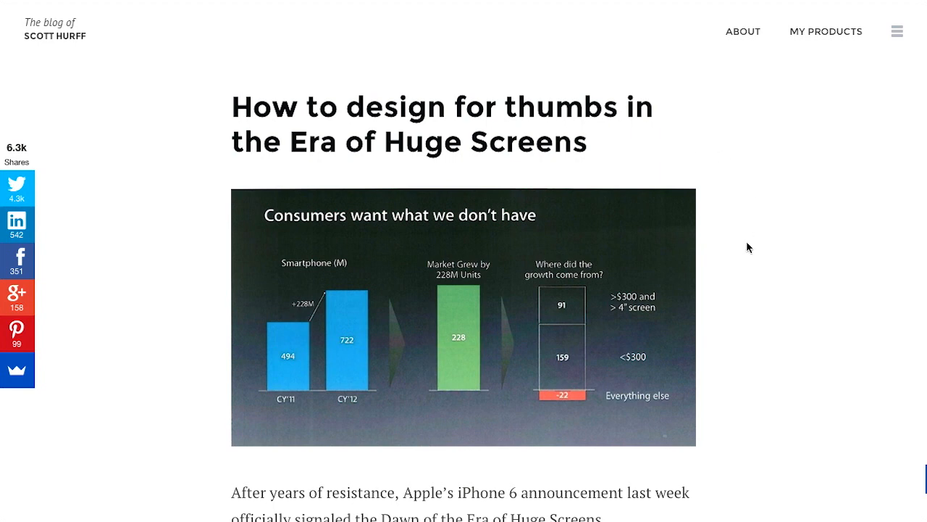
# - Scroll the Thumb Zone article past the iPhone heat maps to the 'Choking Up' section
pyautogui.scroll(-3)
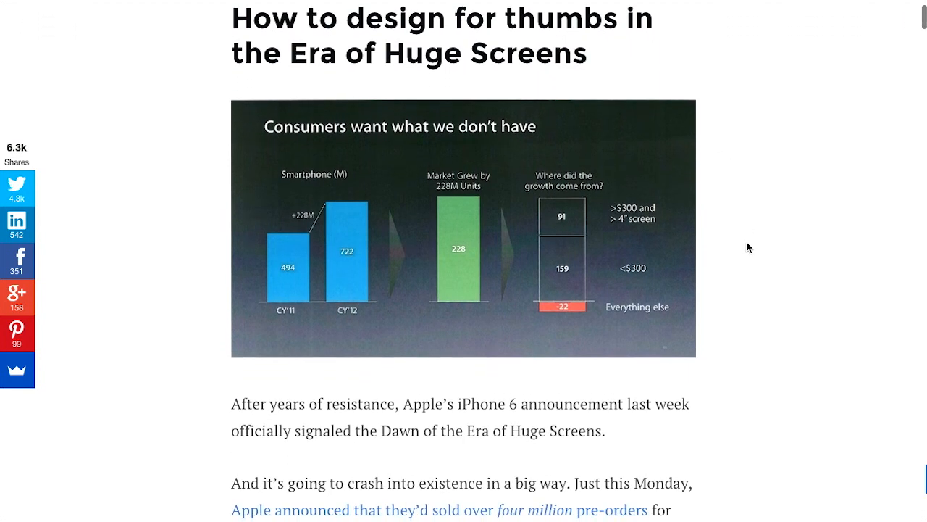
pyautogui.scroll(-3)
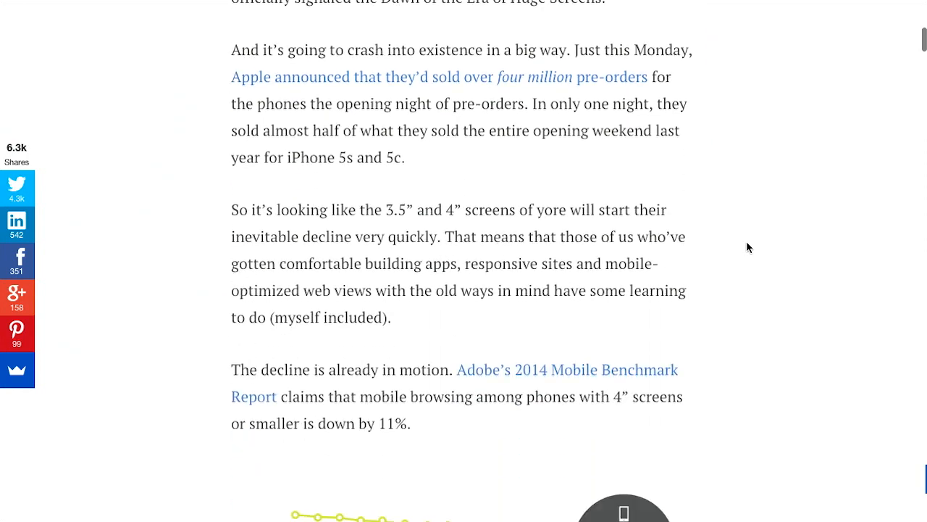
pyautogui.scroll(-3)
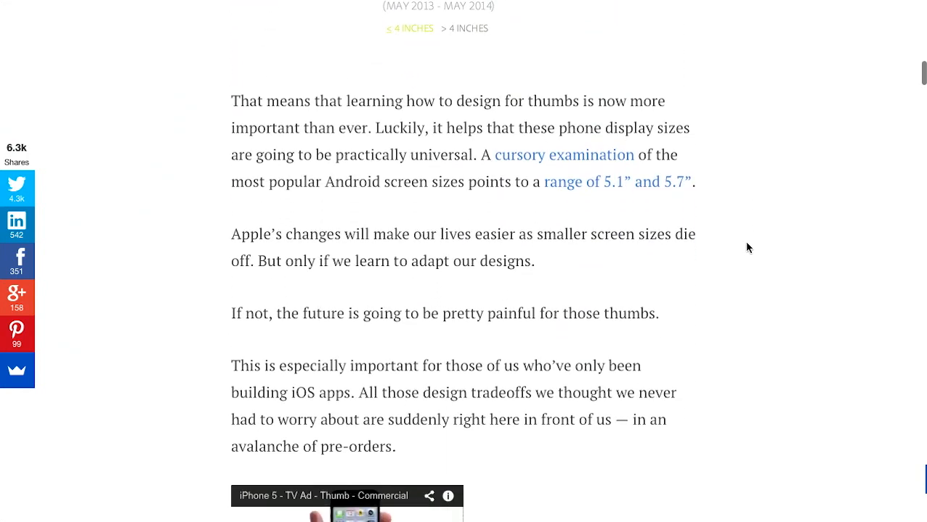
pyautogui.scroll(-3)
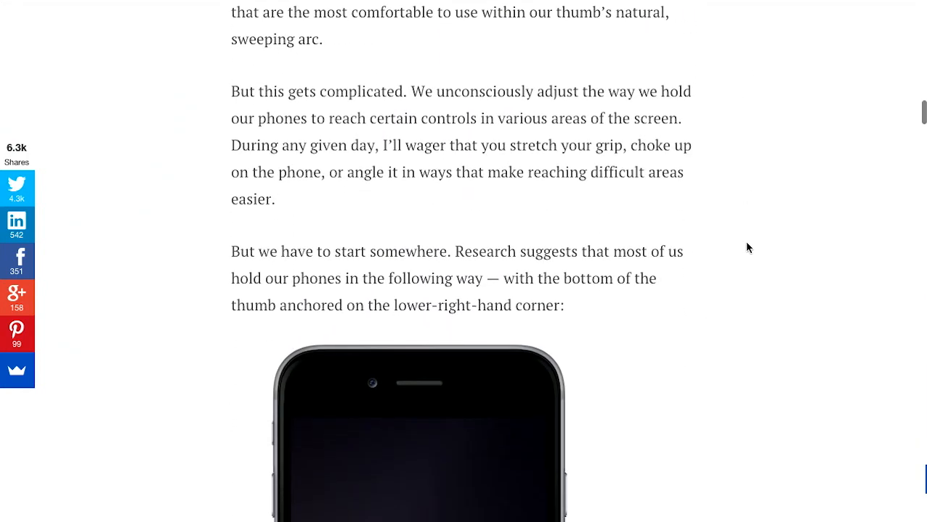
pyautogui.scroll(-3)
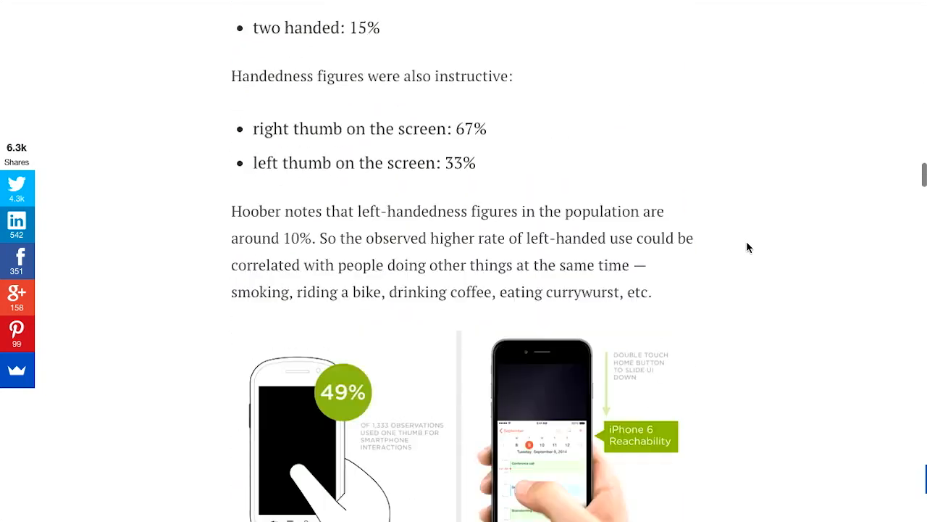
pyautogui.scroll(-3)
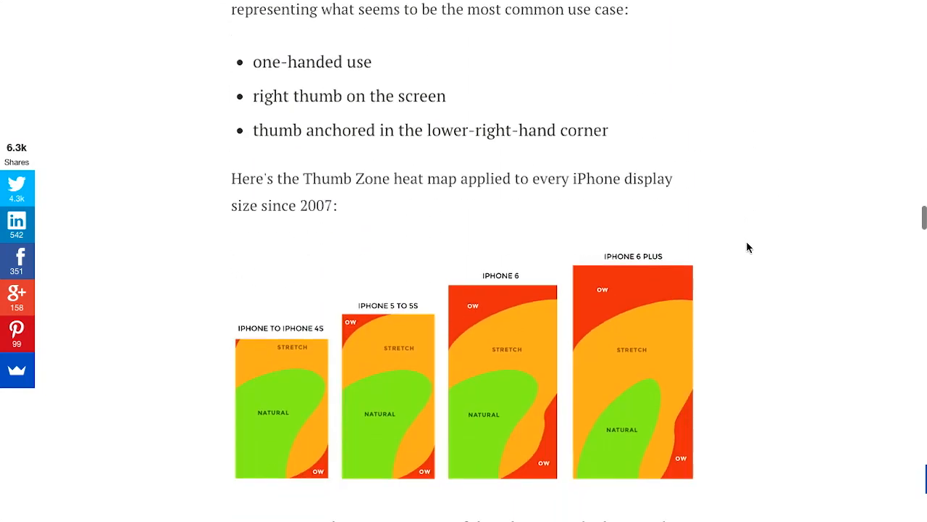
pyautogui.scroll(-3)
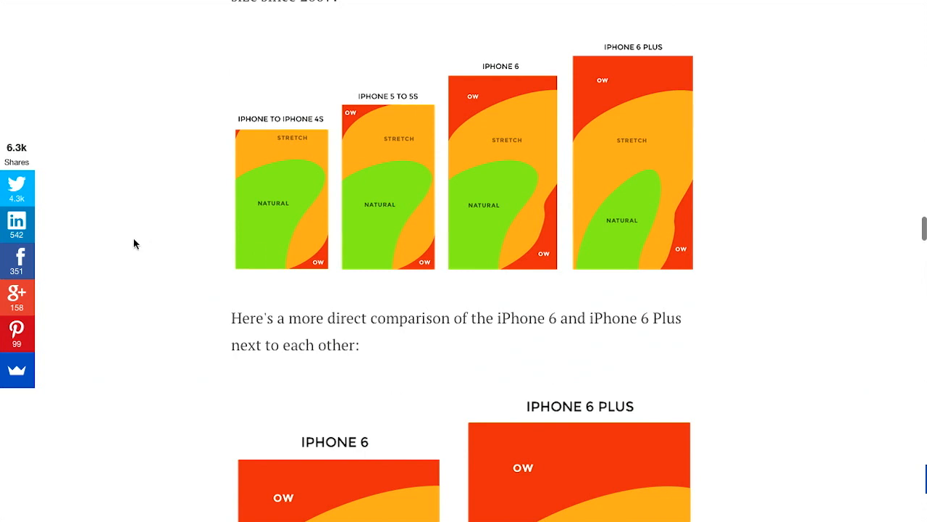
pyautogui.moveTo(464, 124)
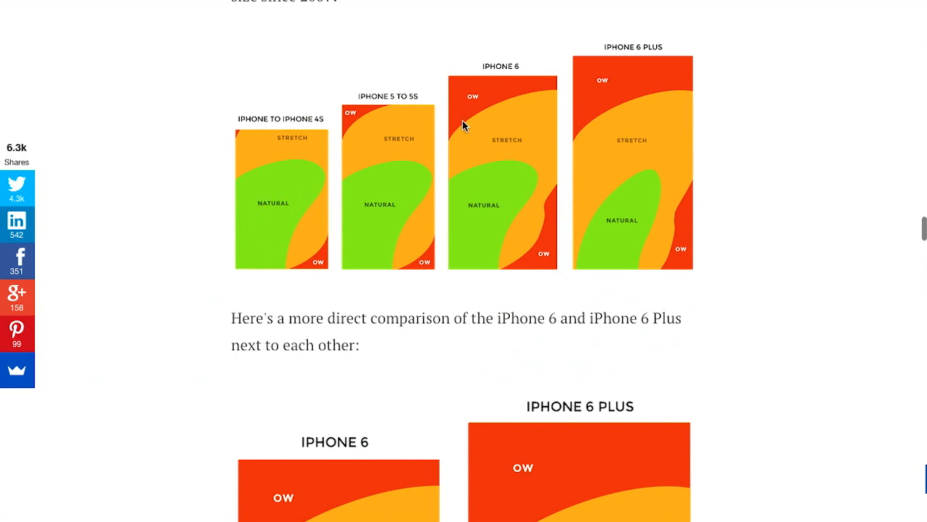
pyautogui.moveTo(307, 154)
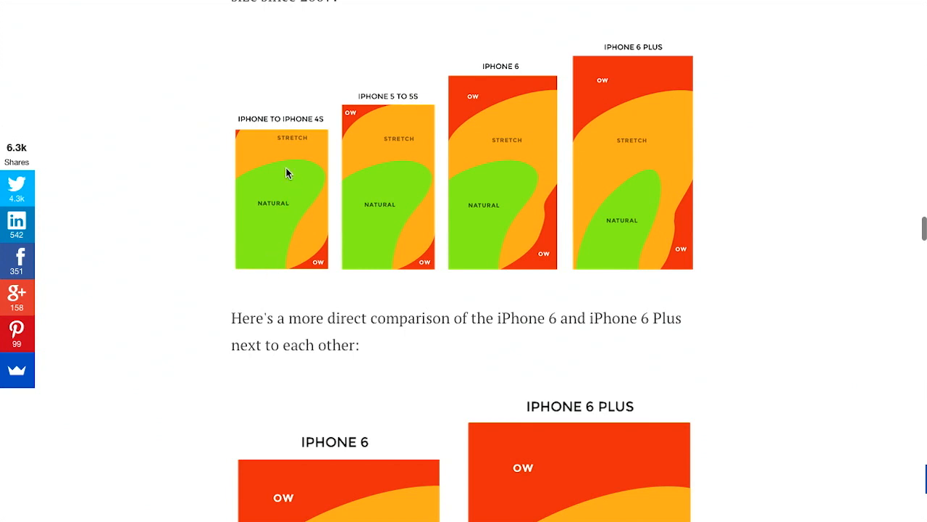
pyautogui.moveTo(535, 133)
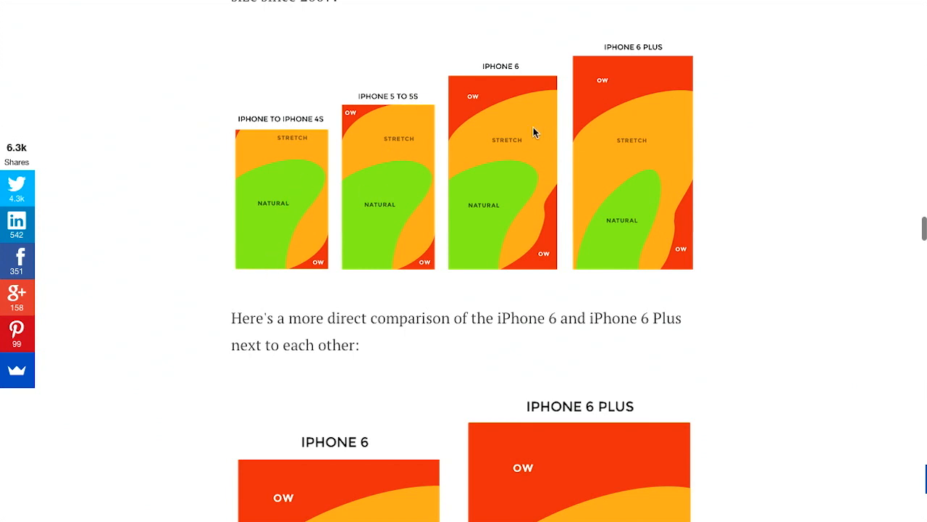
pyautogui.moveTo(235, 163)
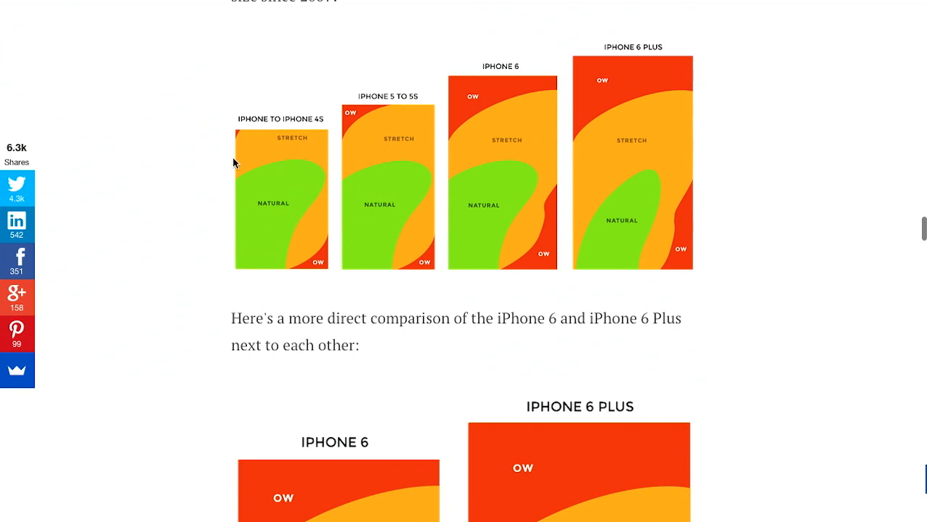
pyautogui.moveTo(323, 126)
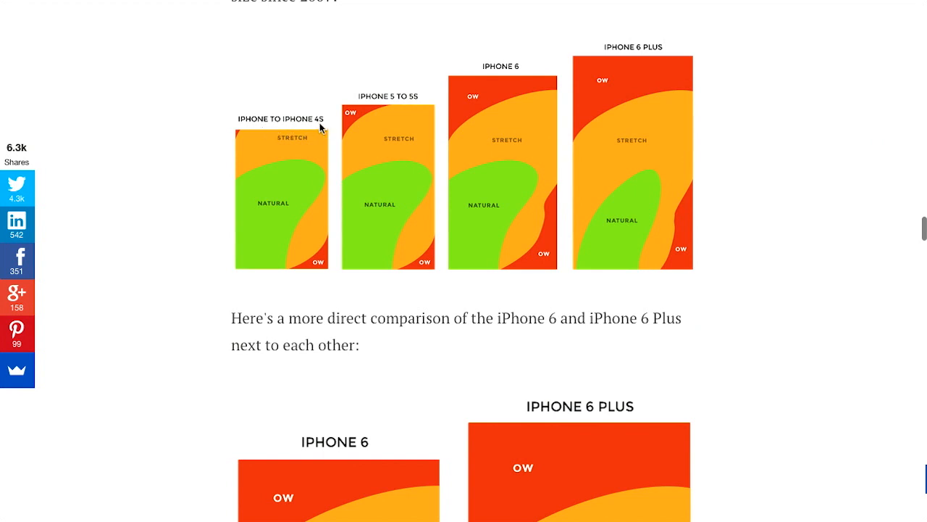
pyautogui.moveTo(319, 174)
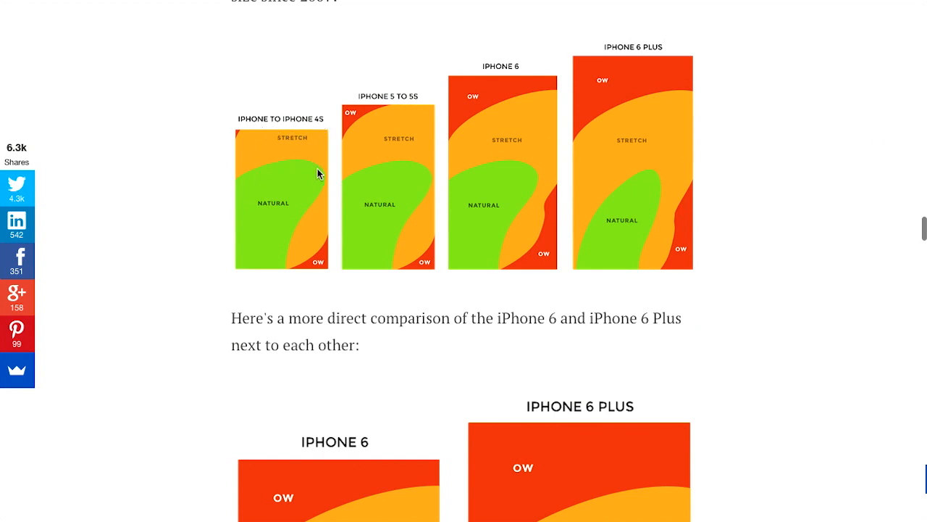
pyautogui.moveTo(305, 252)
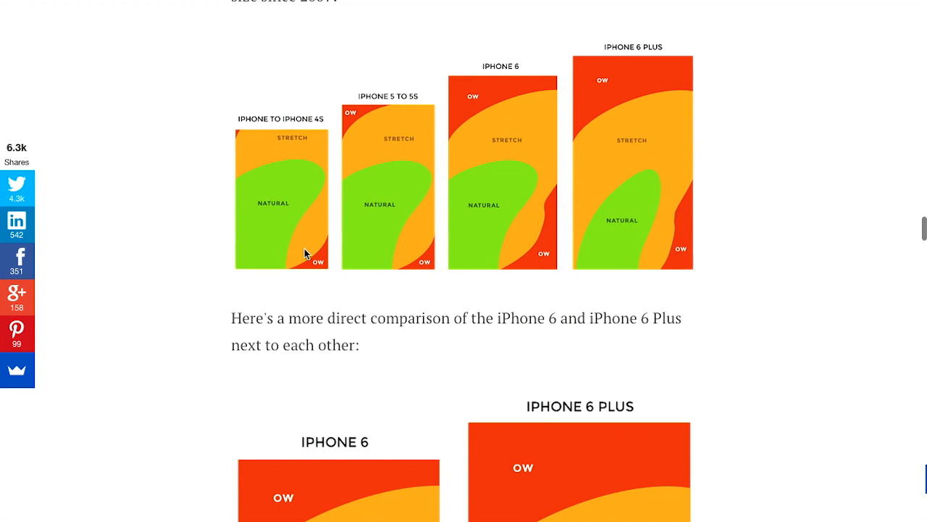
pyautogui.moveTo(304, 143)
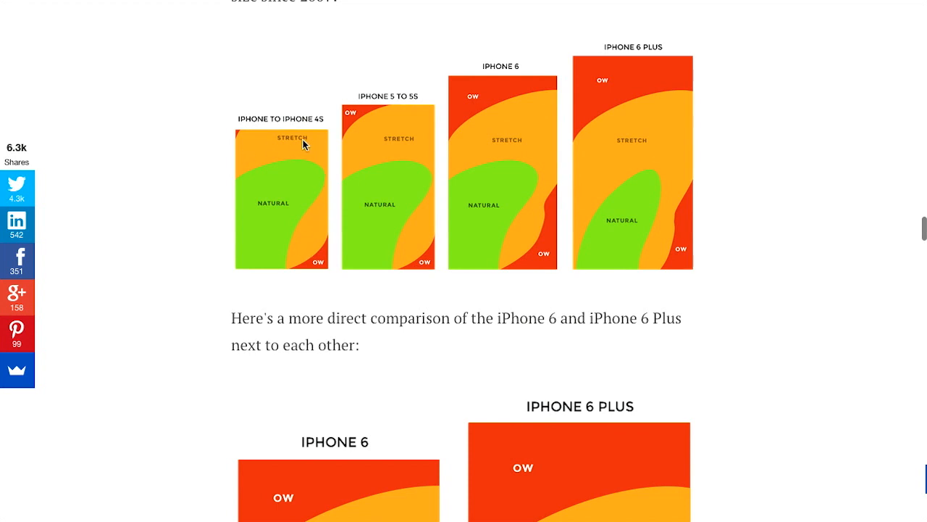
pyautogui.moveTo(328, 166)
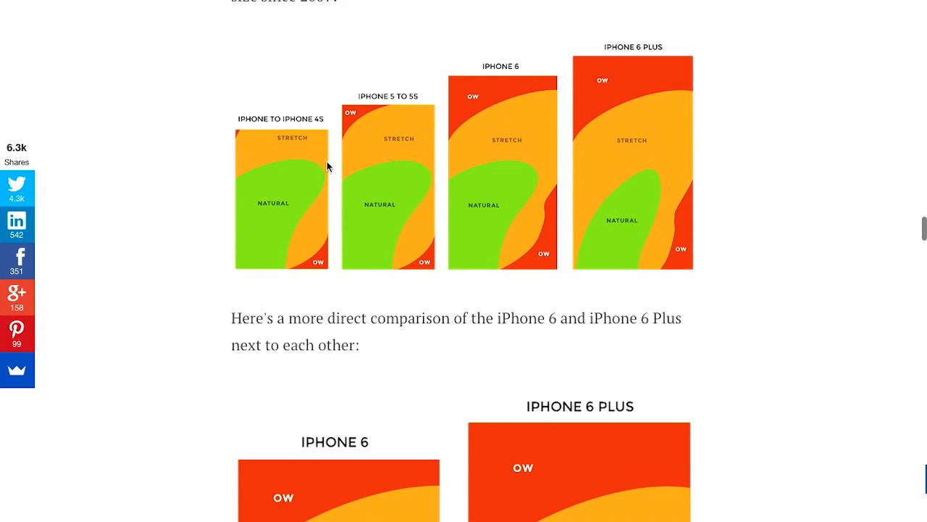
pyautogui.scroll(-3)
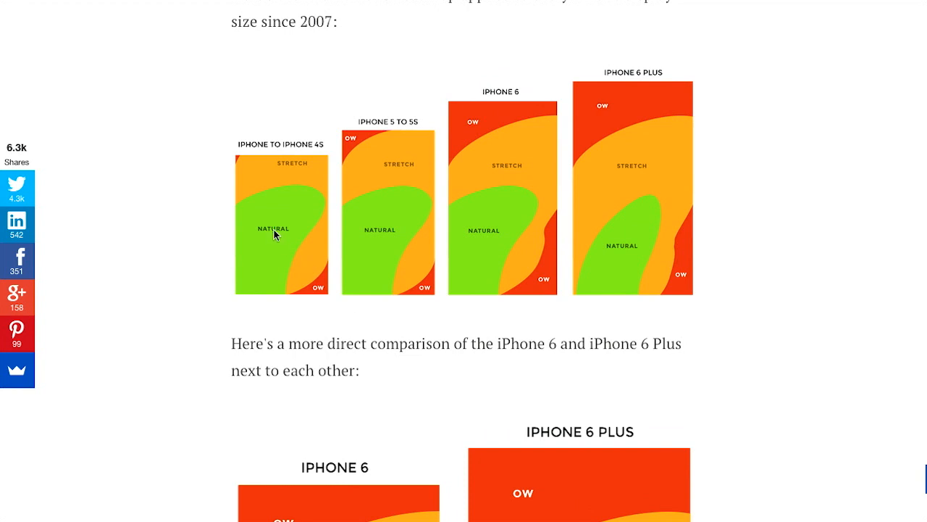
pyautogui.moveTo(636, 86)
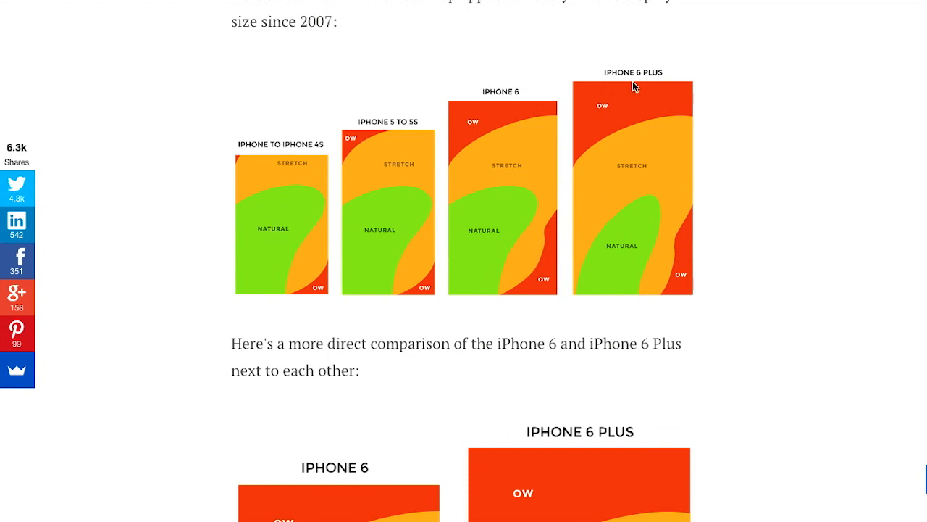
pyautogui.moveTo(667, 235)
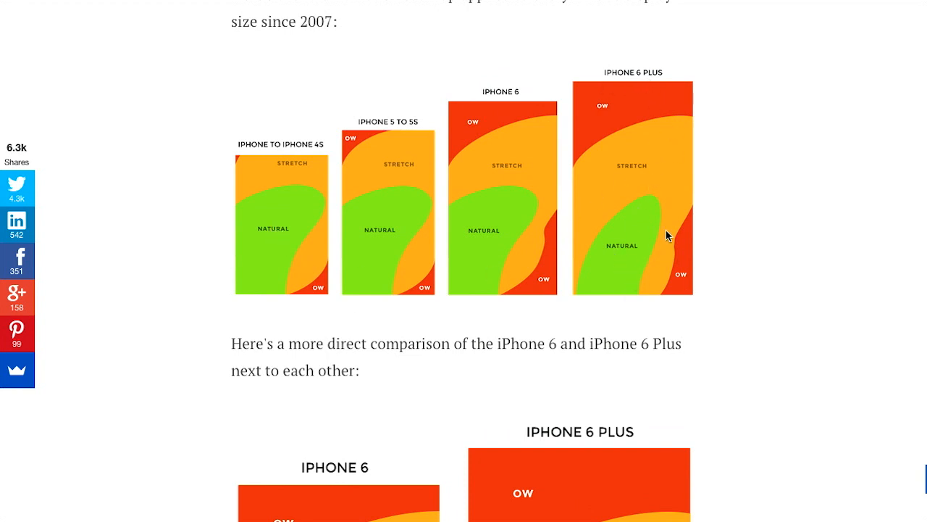
pyautogui.moveTo(630, 205)
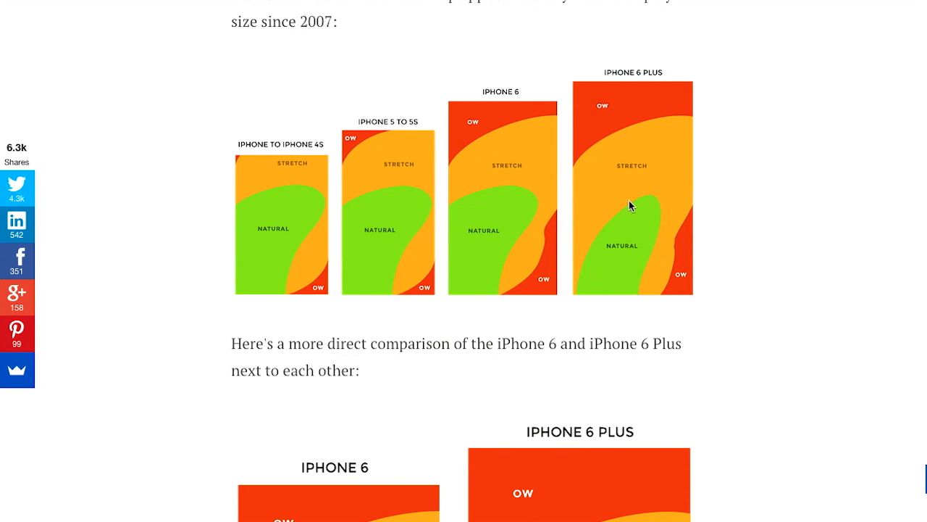
pyautogui.moveTo(658, 215)
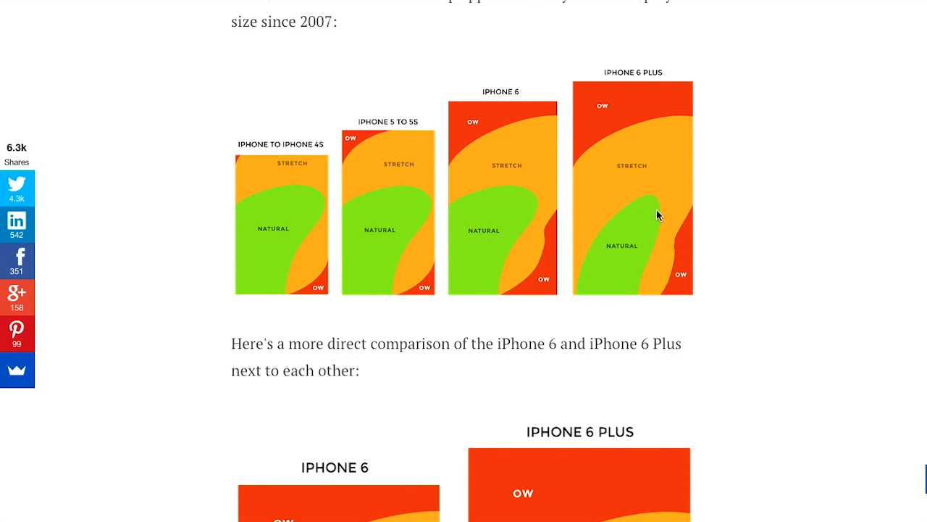
pyautogui.moveTo(680, 272)
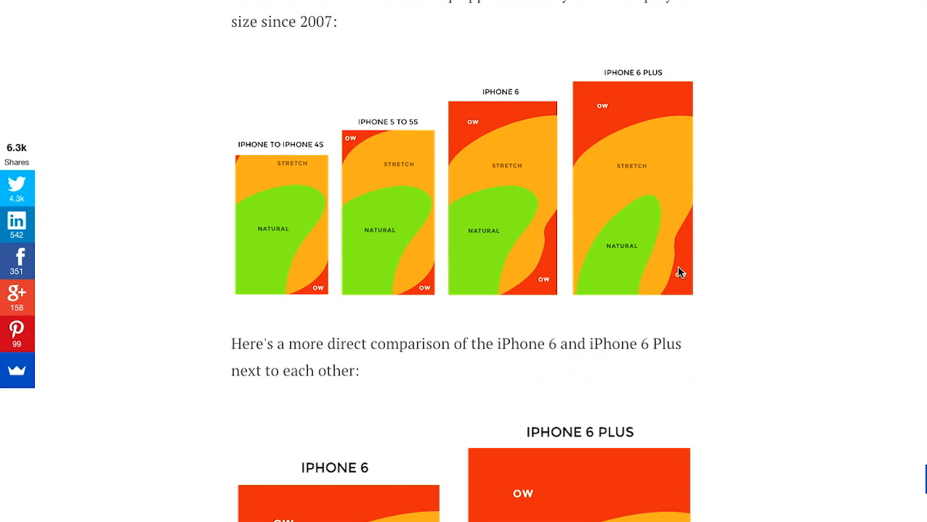
pyautogui.moveTo(639, 205)
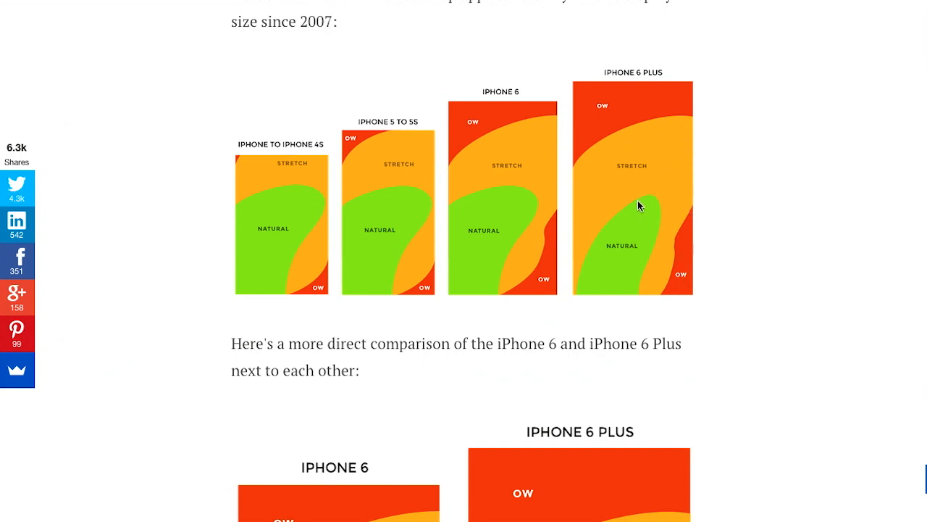
pyautogui.moveTo(641, 114)
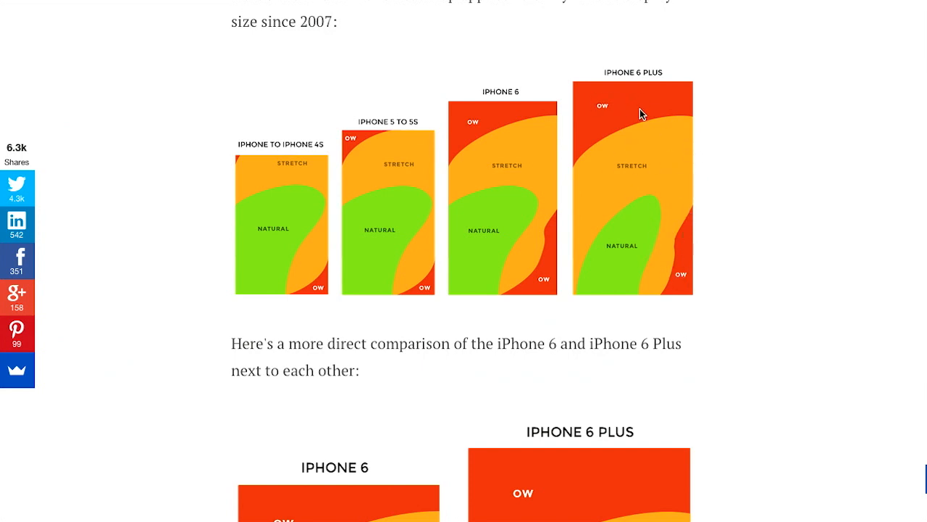
pyautogui.moveTo(679, 100)
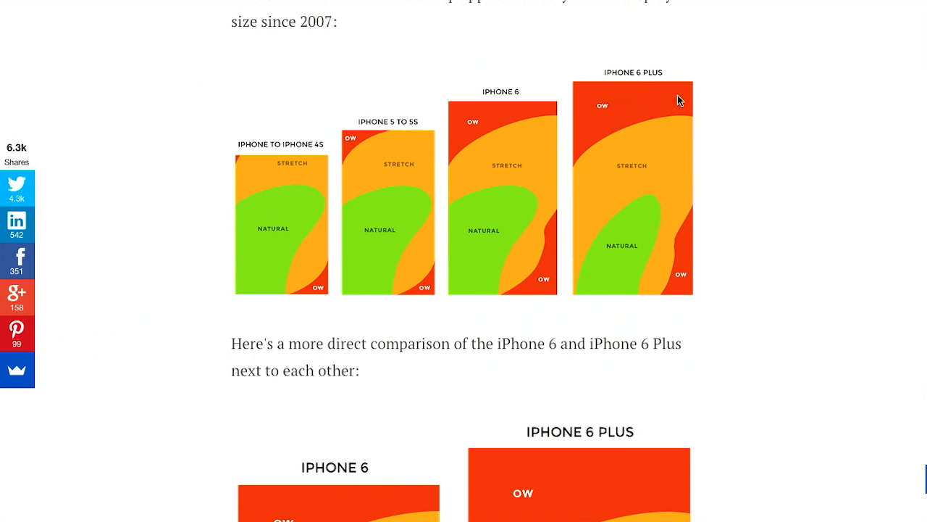
pyautogui.scroll(-3)
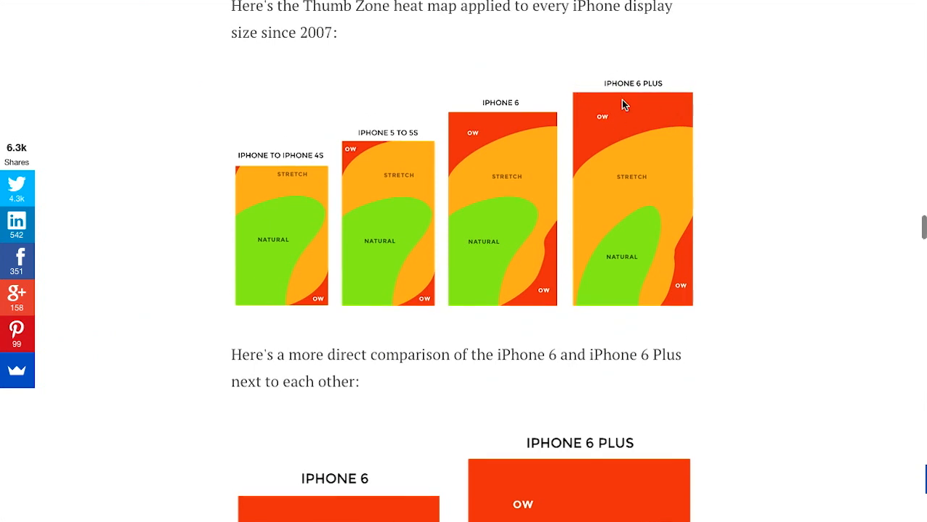
pyautogui.moveTo(679, 116)
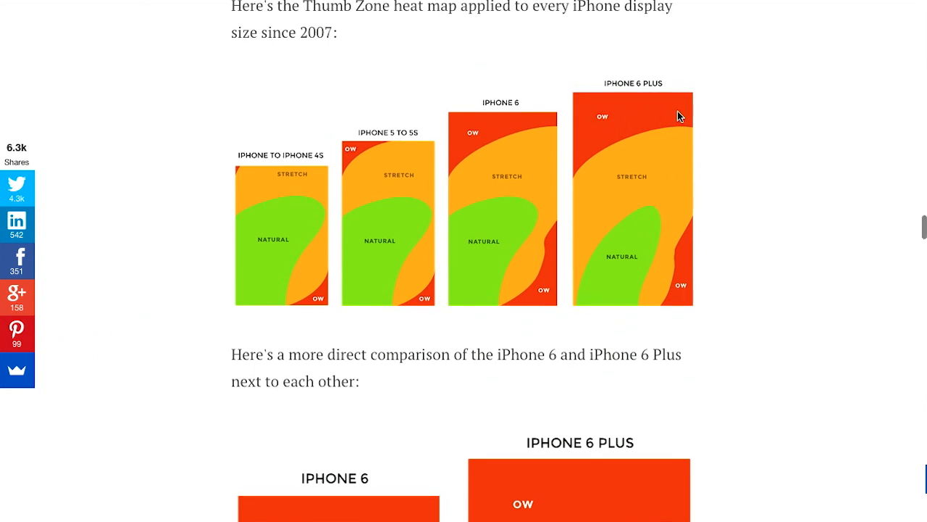
pyautogui.scroll(-3)
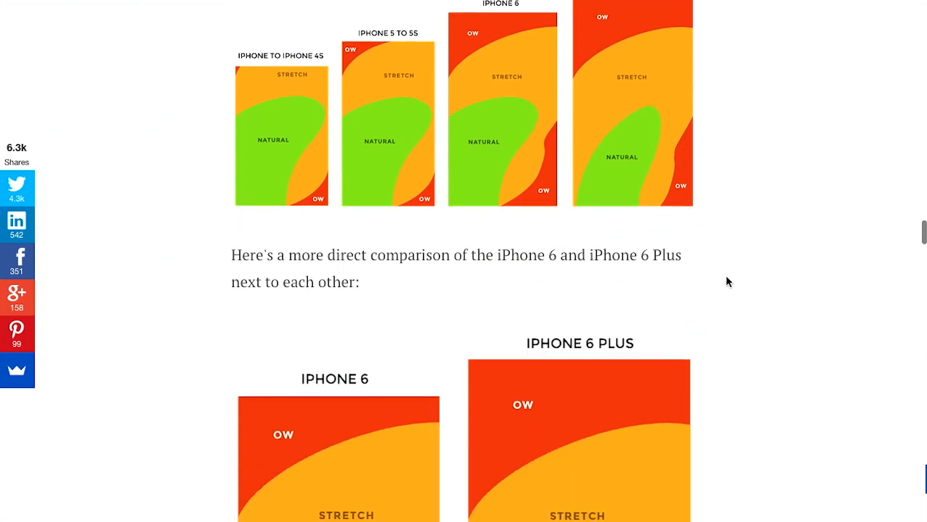
pyautogui.scroll(-3)
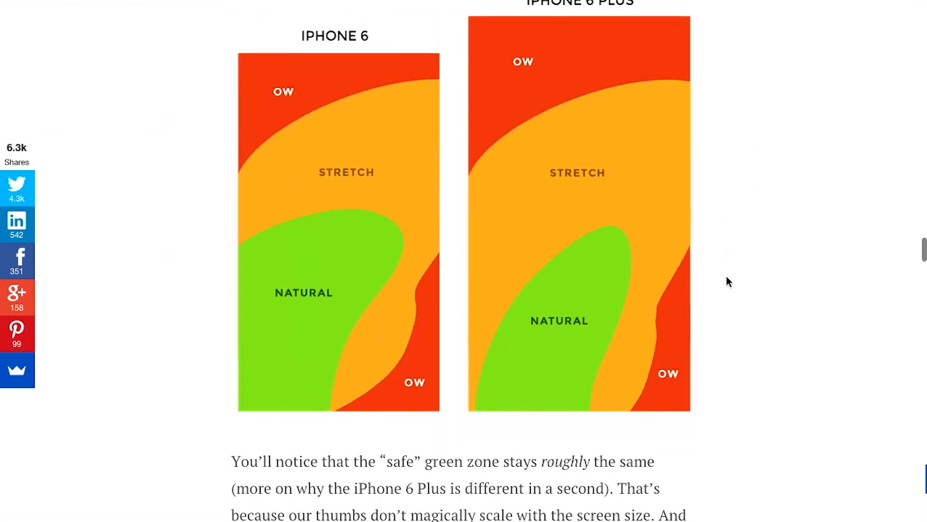
pyautogui.scroll(-3)
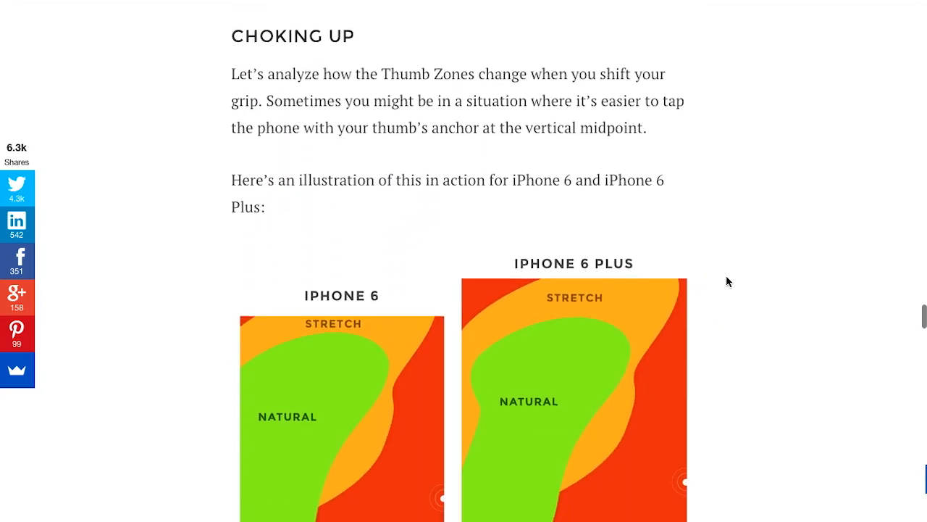
# - Scroll past the Thumb Zone article and load the Converse.js XMPP chat client homepage
pyautogui.scroll(-3)
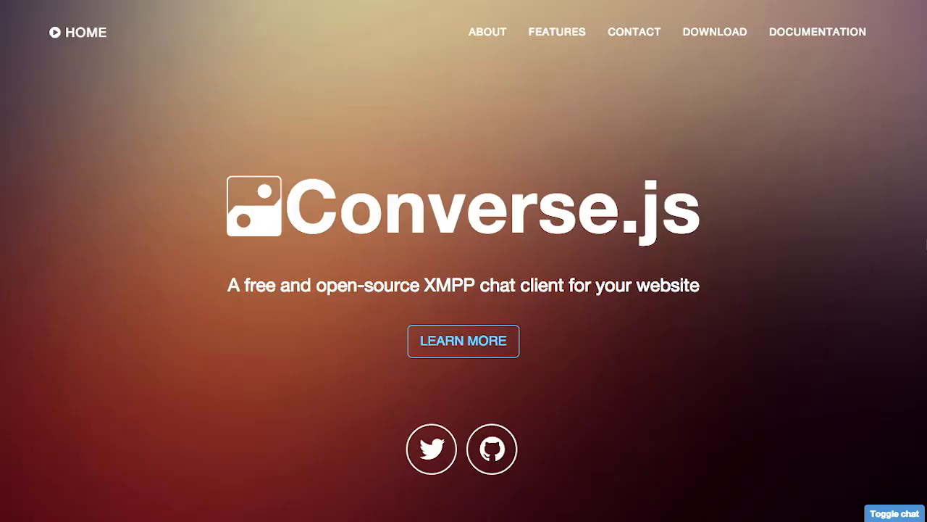
# - Scroll past the Converse.js Integration, Features and Screencasts lists and open the 0.8.3 documentation
pyautogui.scroll(-3)
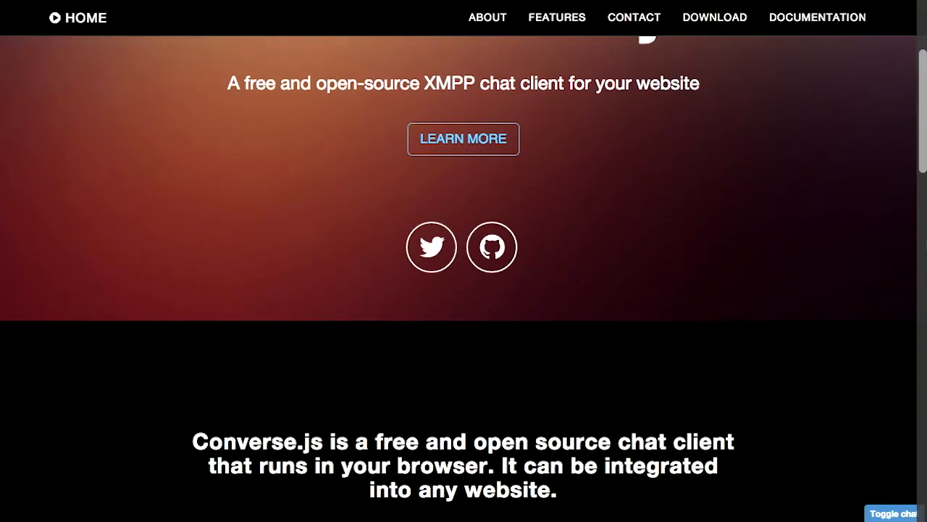
pyautogui.scroll(-3)
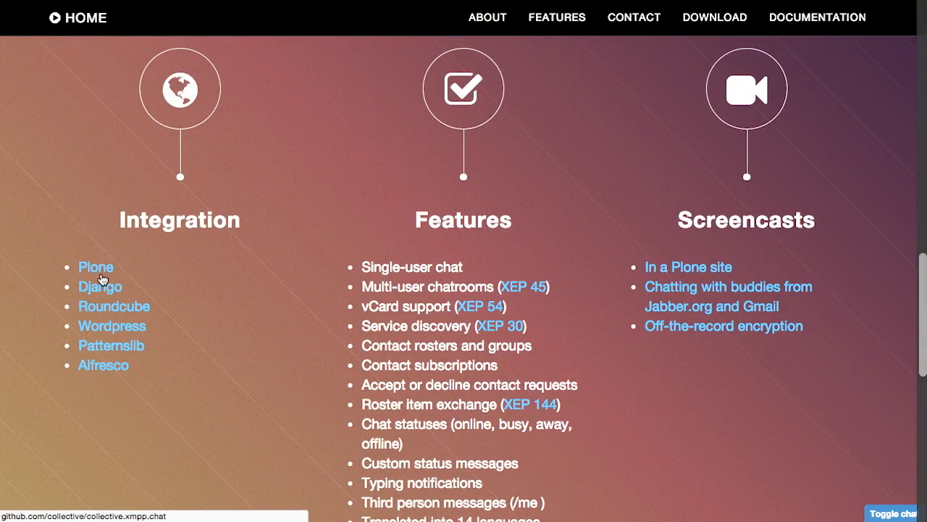
pyautogui.moveTo(113, 346)
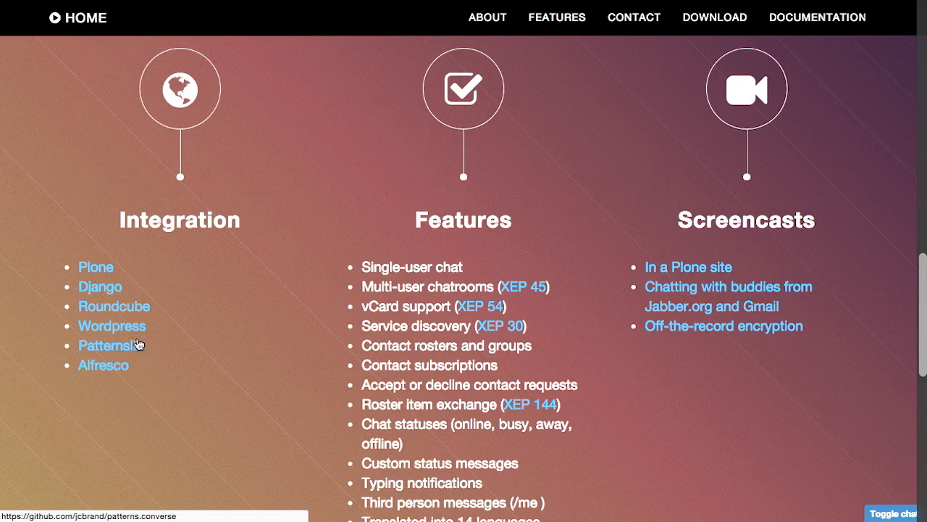
pyautogui.moveTo(243, 397)
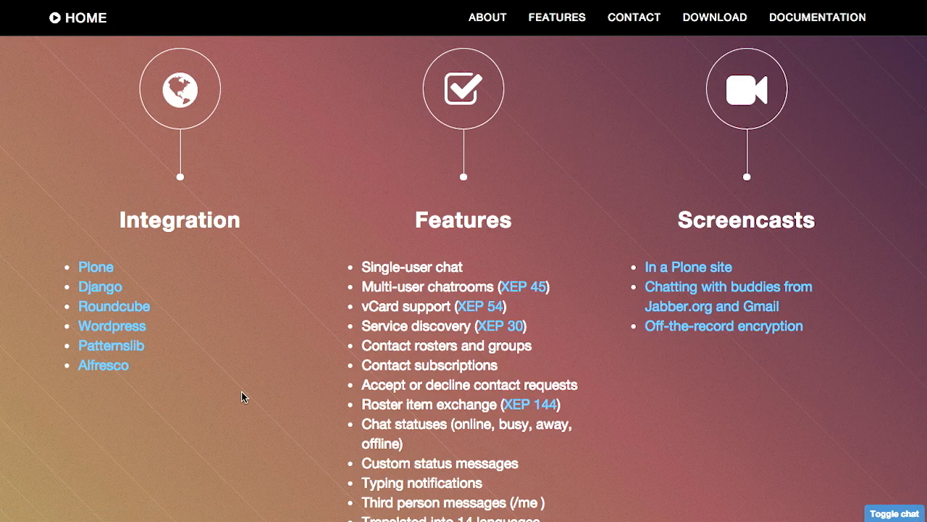
pyautogui.moveTo(214, 410)
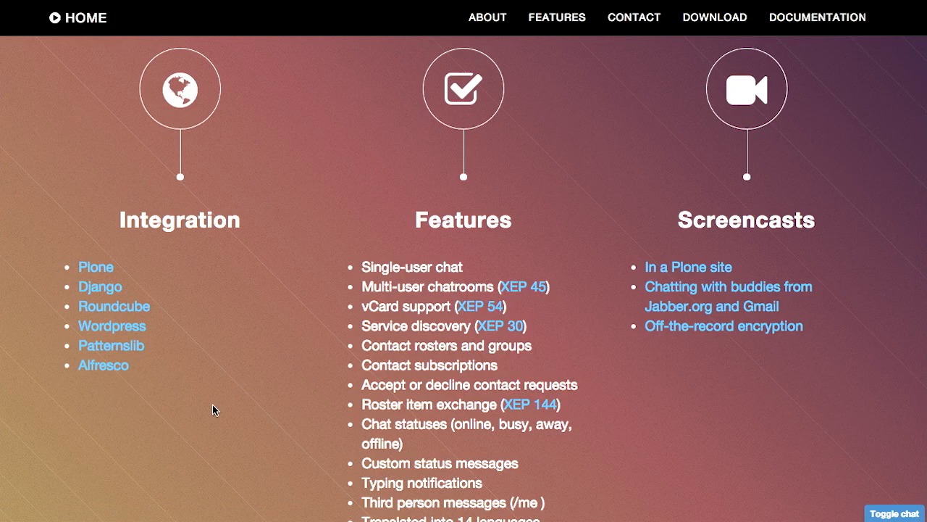
pyautogui.moveTo(840, 417)
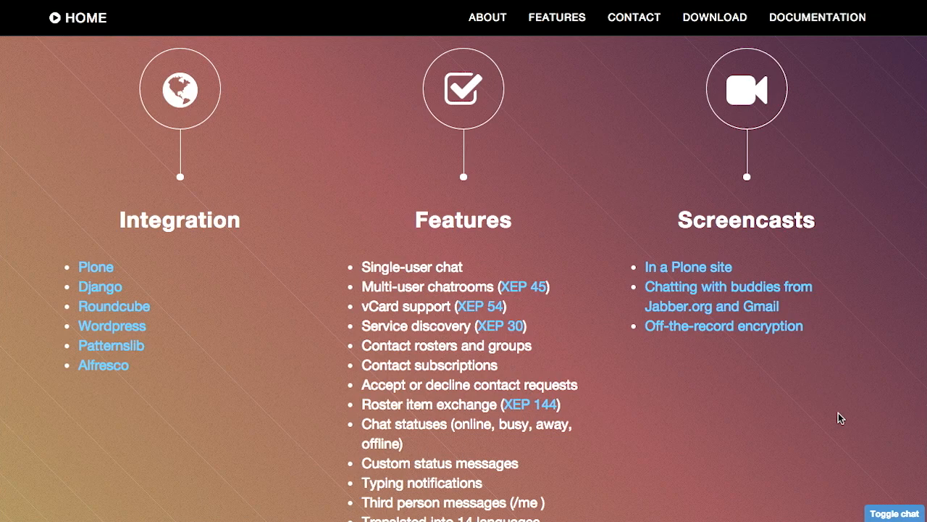
pyautogui.scroll(-3)
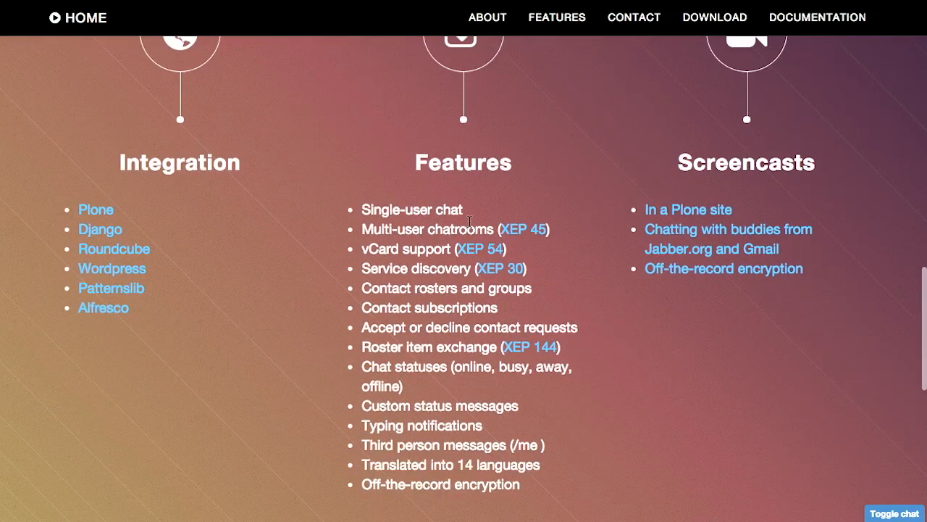
pyautogui.moveTo(391, 221)
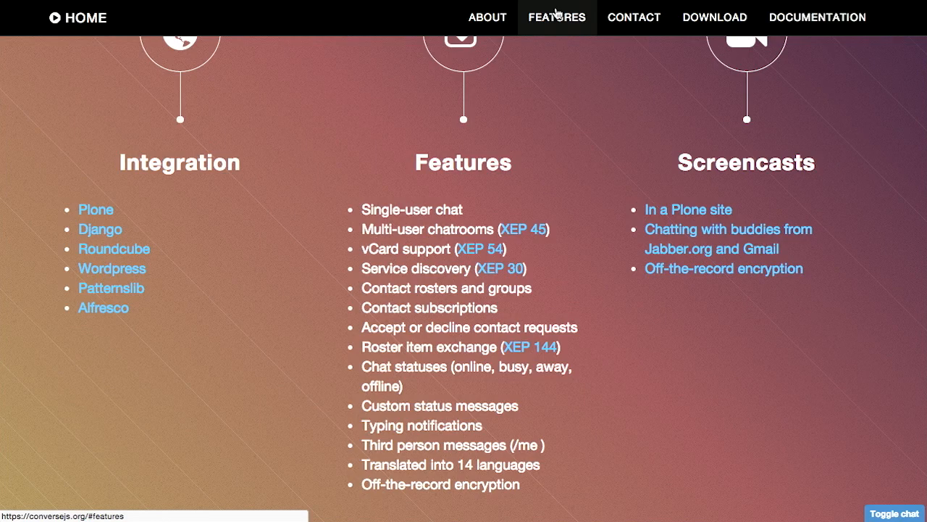
pyautogui.click(817, 18)
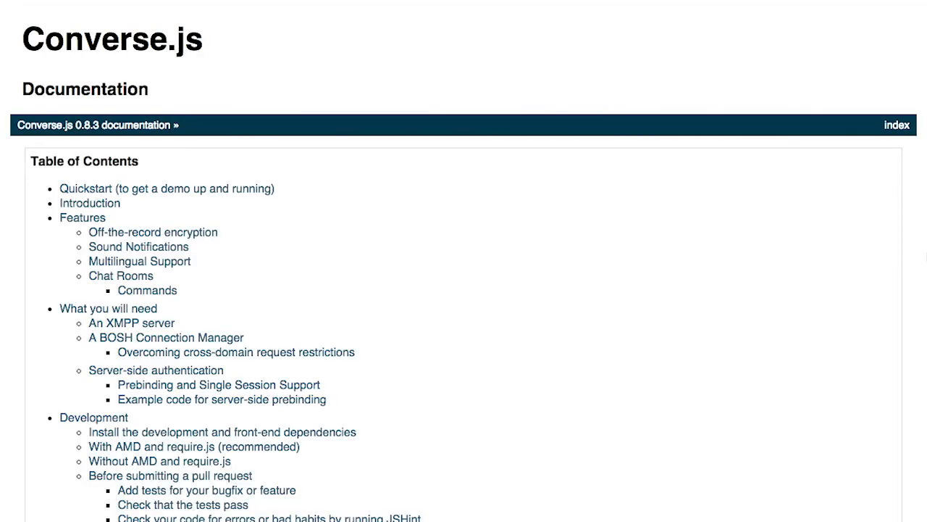
# - Jump to Quickstart and read through setup and Introduction to the off-the-record Features section
pyautogui.click(165, 189)
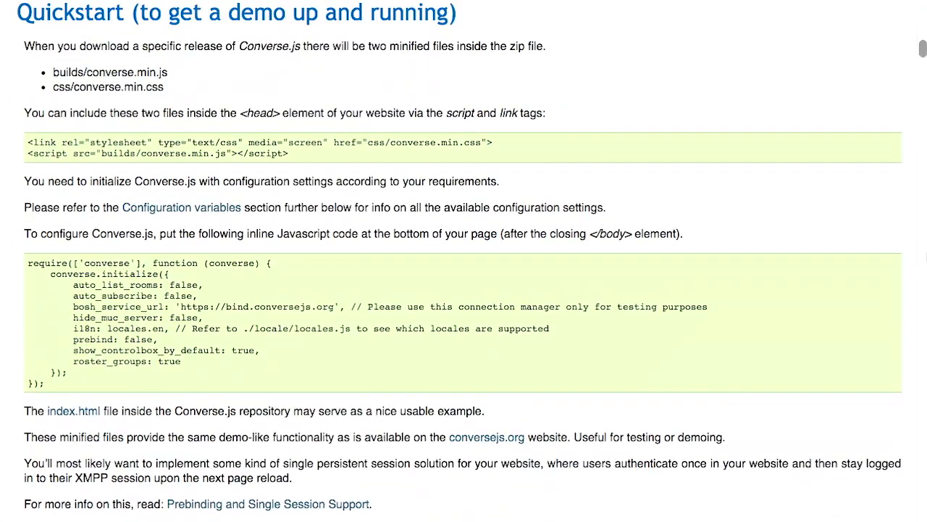
pyautogui.scroll(-3)
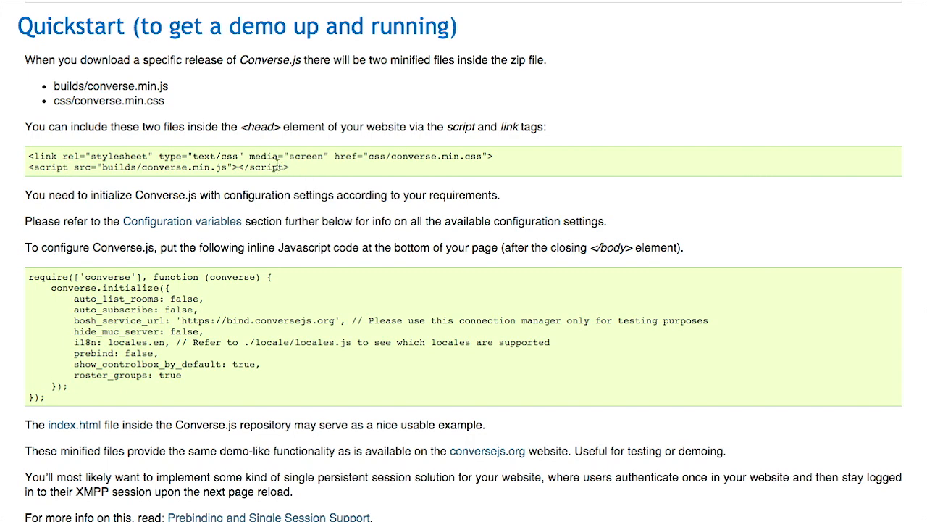
pyautogui.scroll(-3)
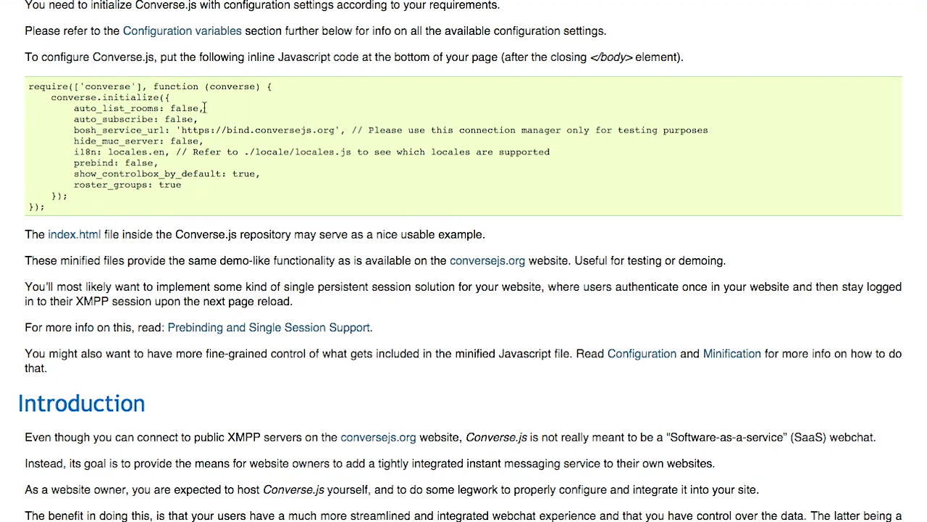
pyautogui.moveTo(857, 123)
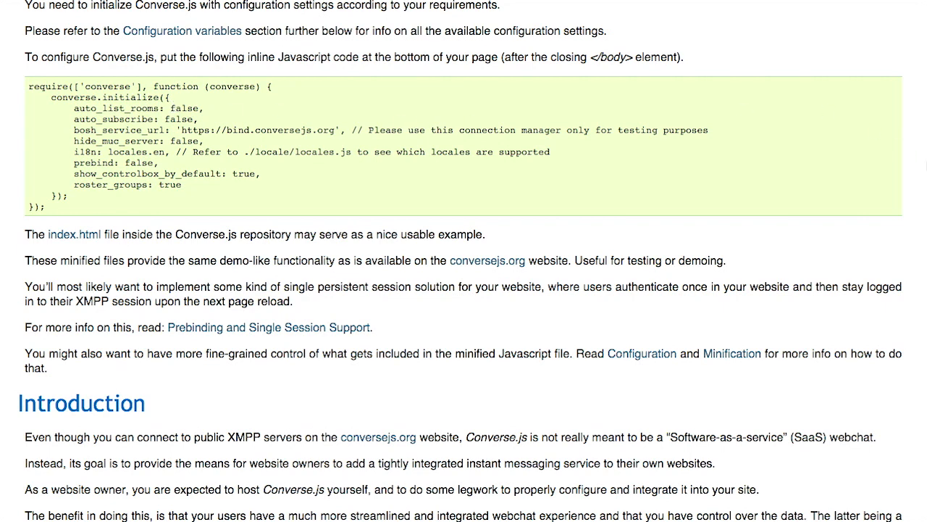
pyautogui.scroll(-3)
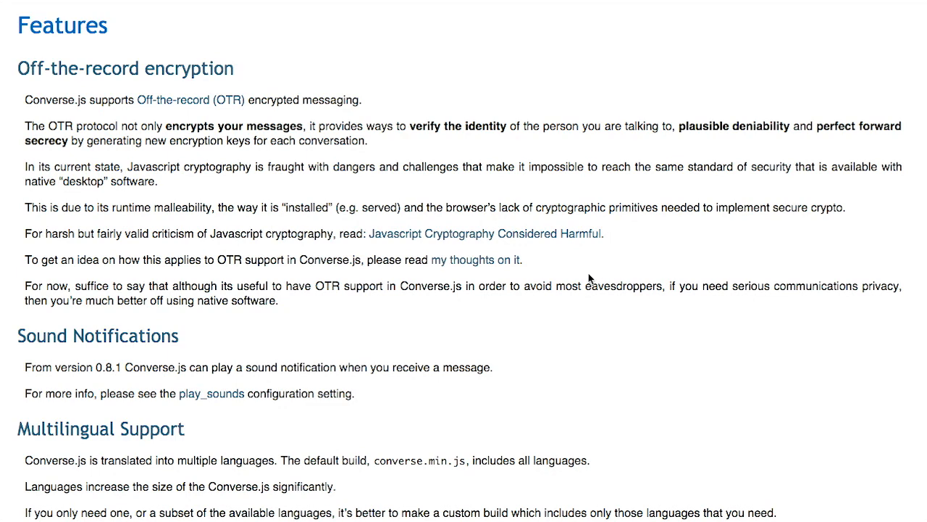
pyautogui.moveTo(888, 288)
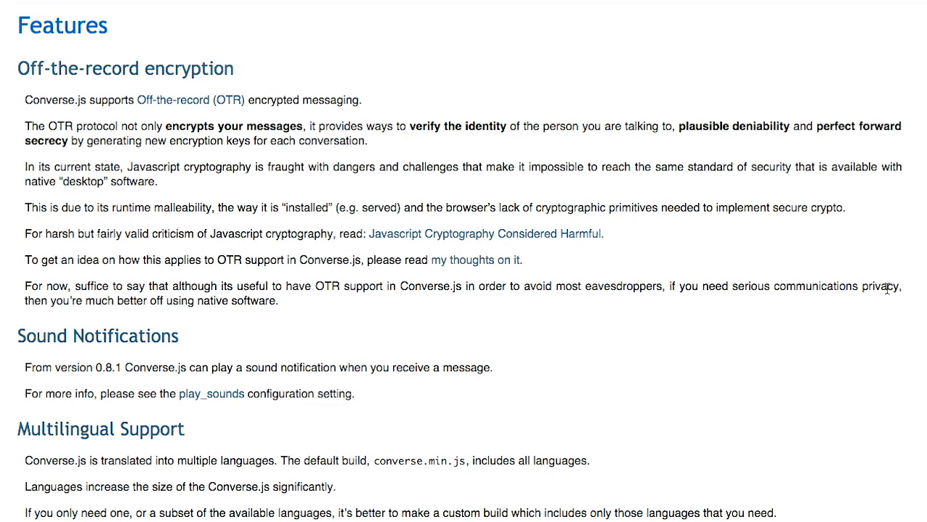
# - Scroll the Converse.js docs past Features and chat room commands to the Nginx/Apache proxy examples
pyautogui.scroll(-3)
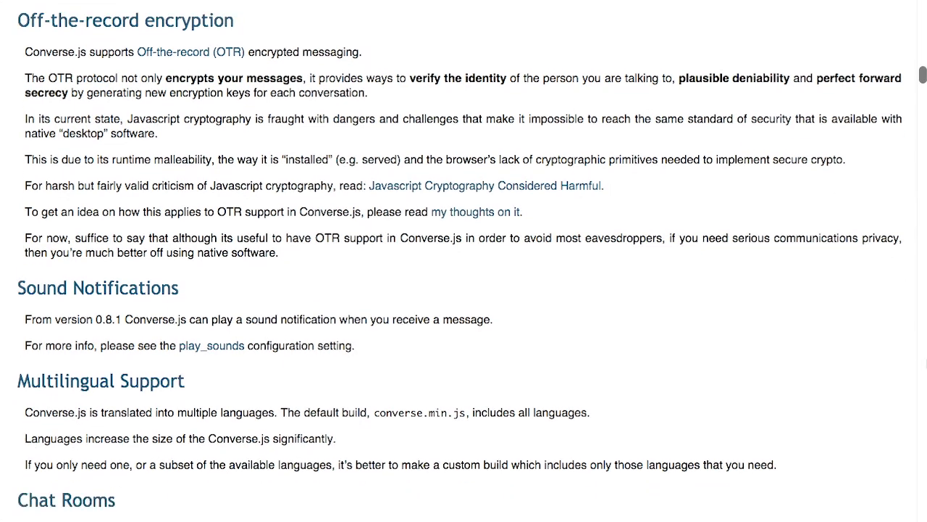
pyautogui.scroll(-3)
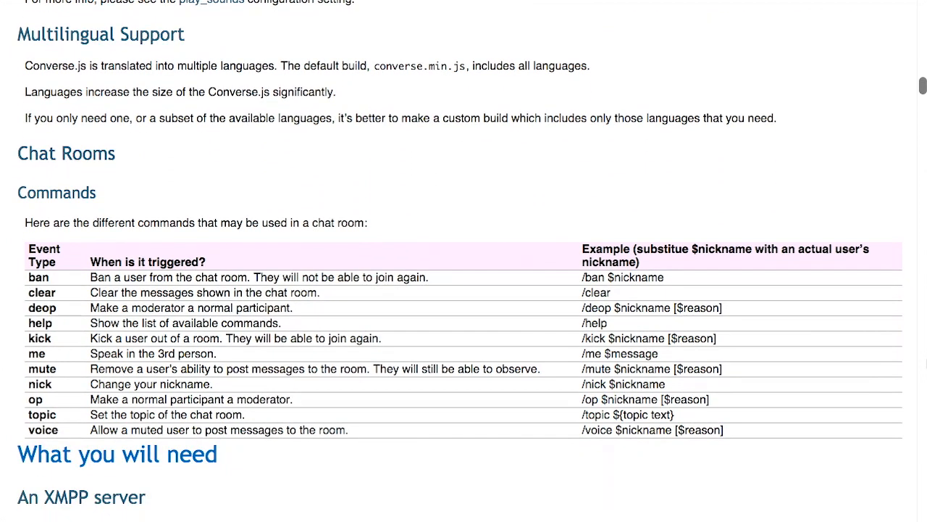
pyautogui.scroll(-3)
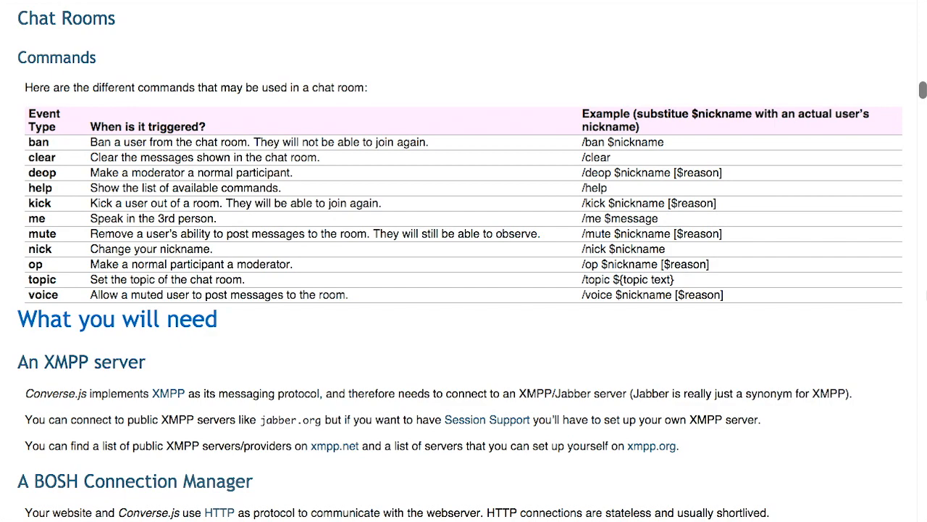
pyautogui.scroll(-3)
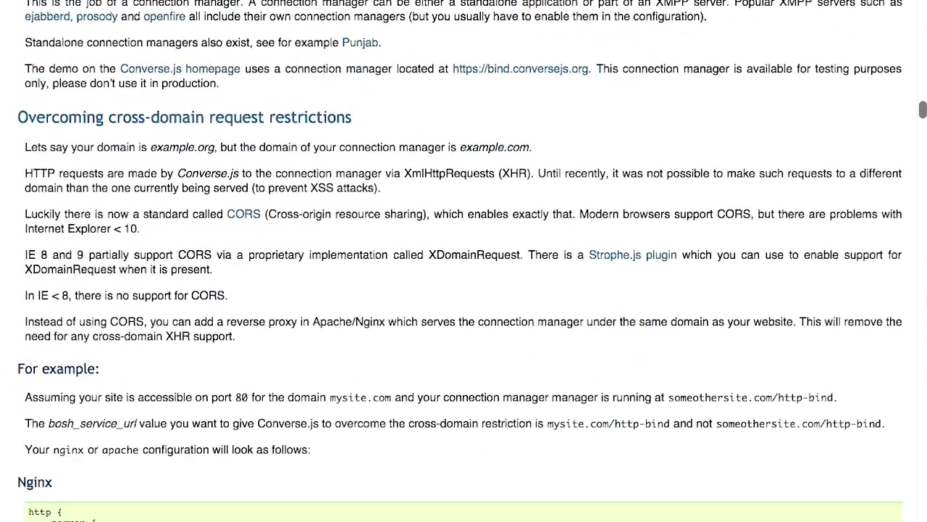
pyautogui.scroll(-3)
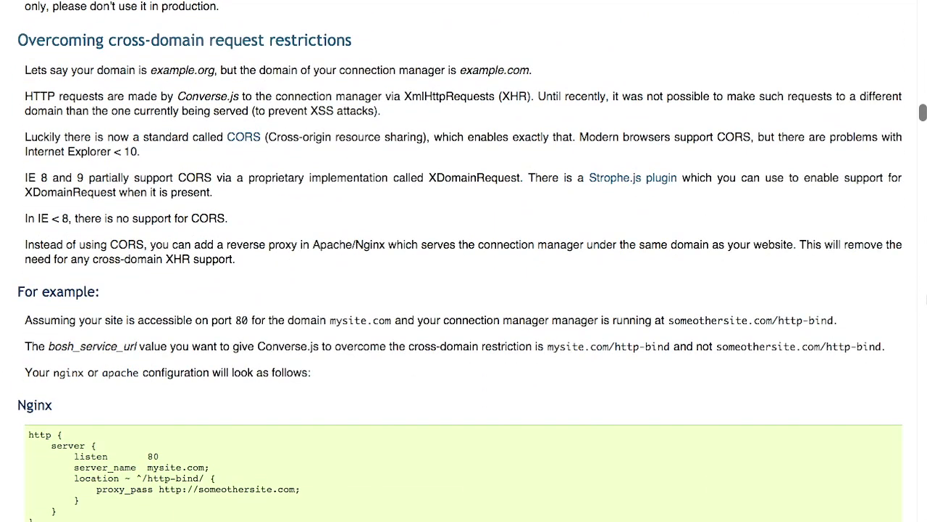
pyautogui.scroll(-3)
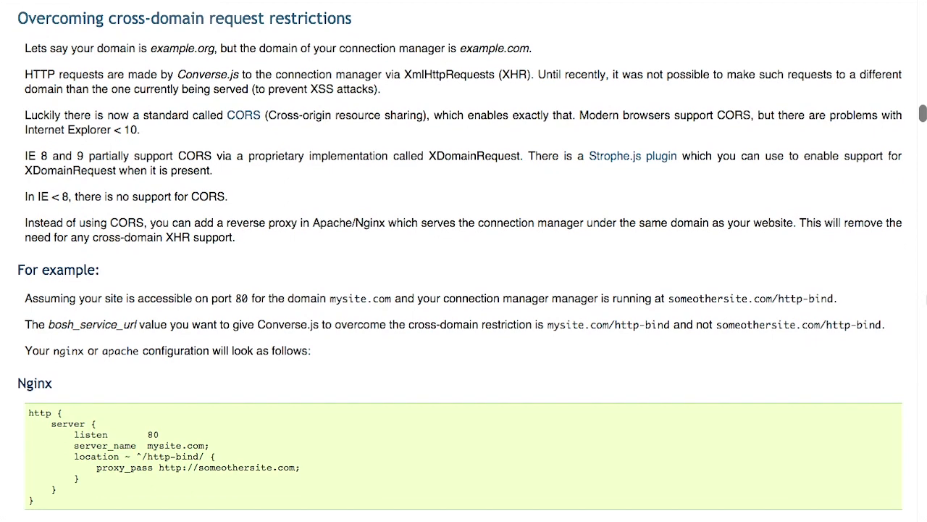
pyautogui.scroll(-3)
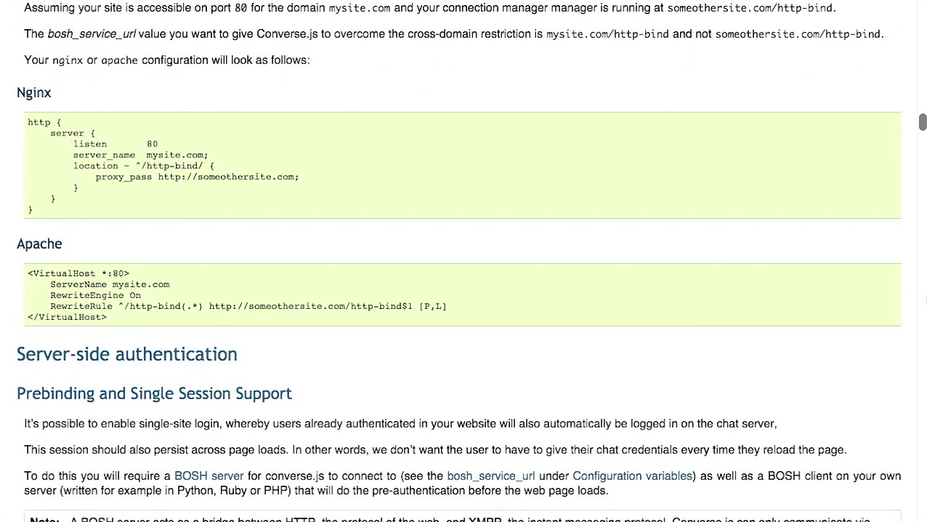
pyautogui.scroll(3)
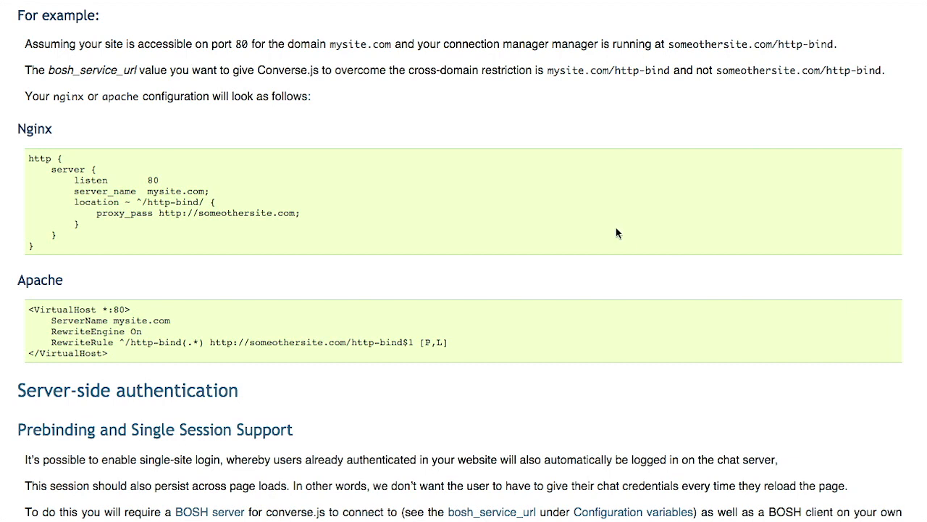
pyautogui.moveTo(855, 286)
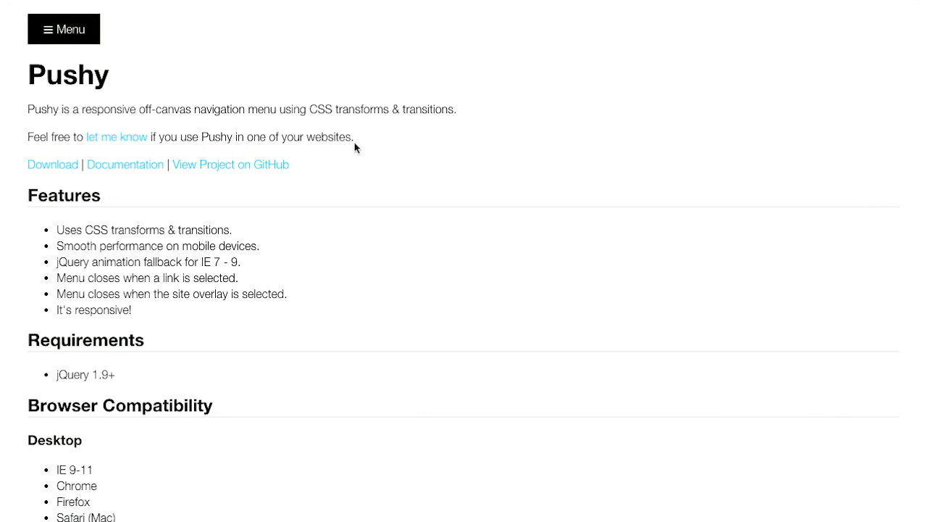
pyautogui.moveTo(356, 122)
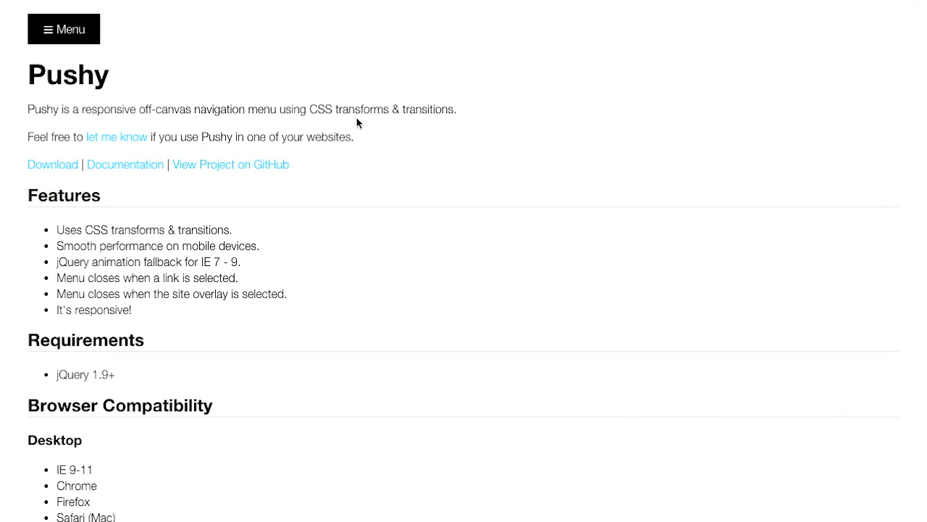
pyautogui.moveTo(425, 121)
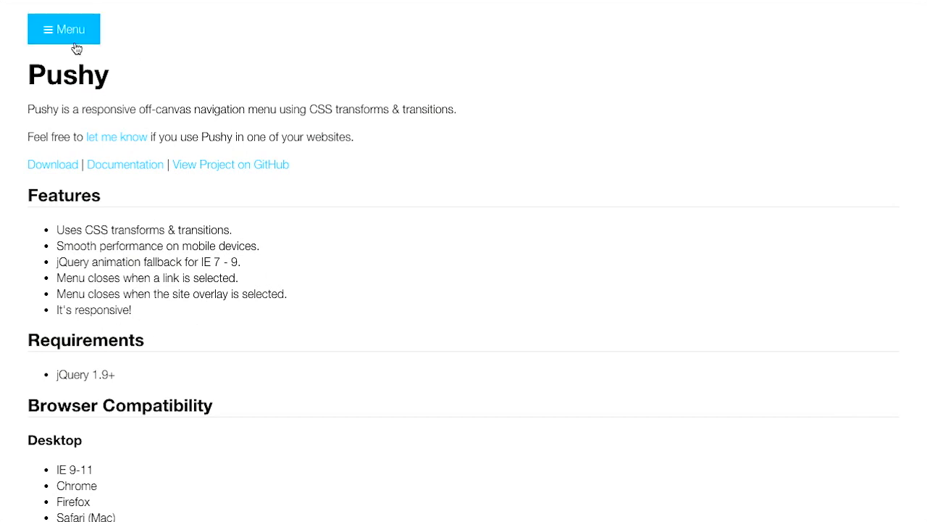
pyautogui.click(63, 29)
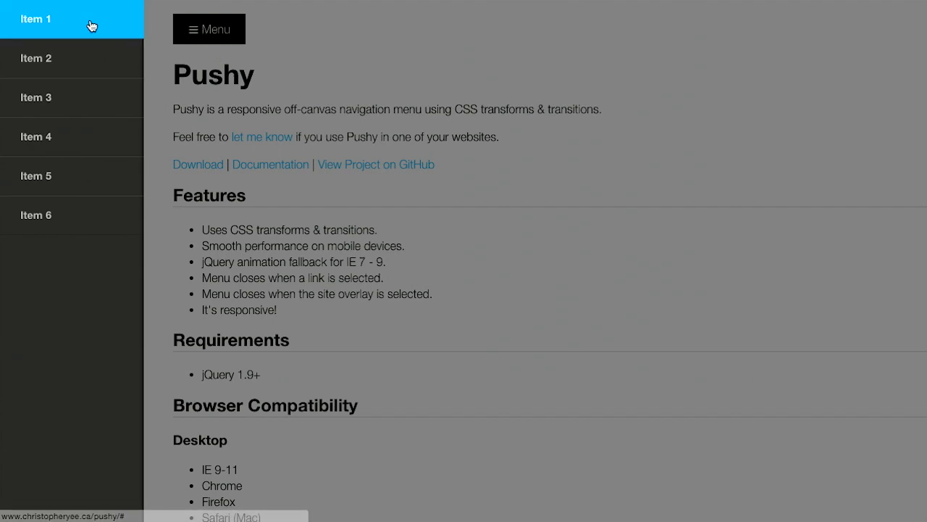
pyautogui.moveTo(254, 72)
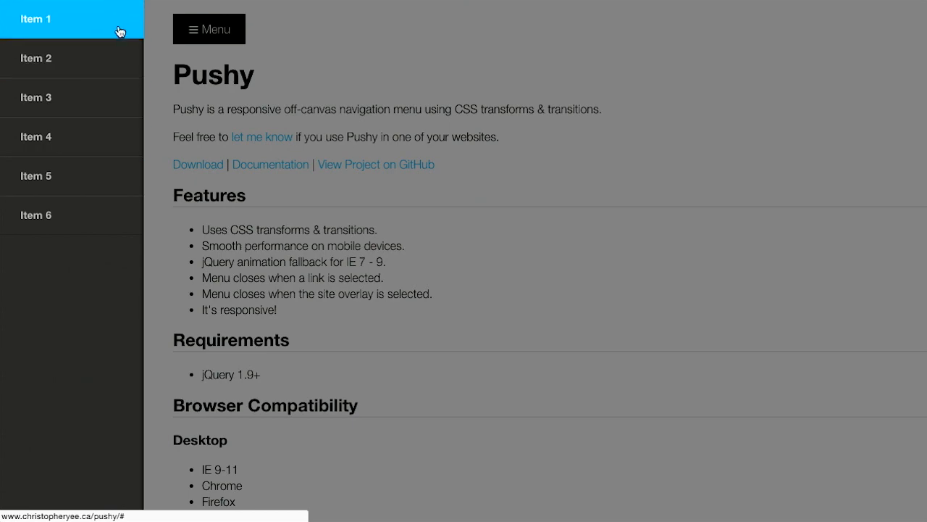
pyautogui.moveTo(245, 96)
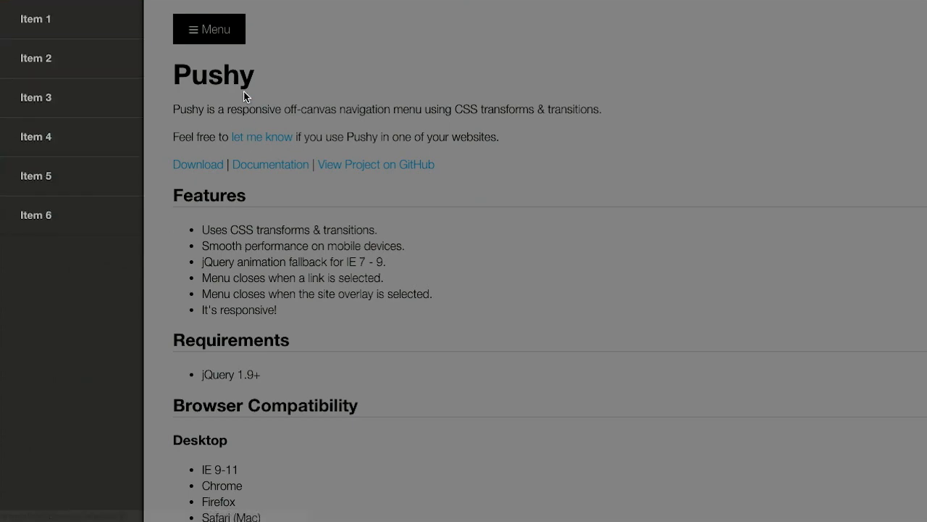
pyautogui.click(209, 29)
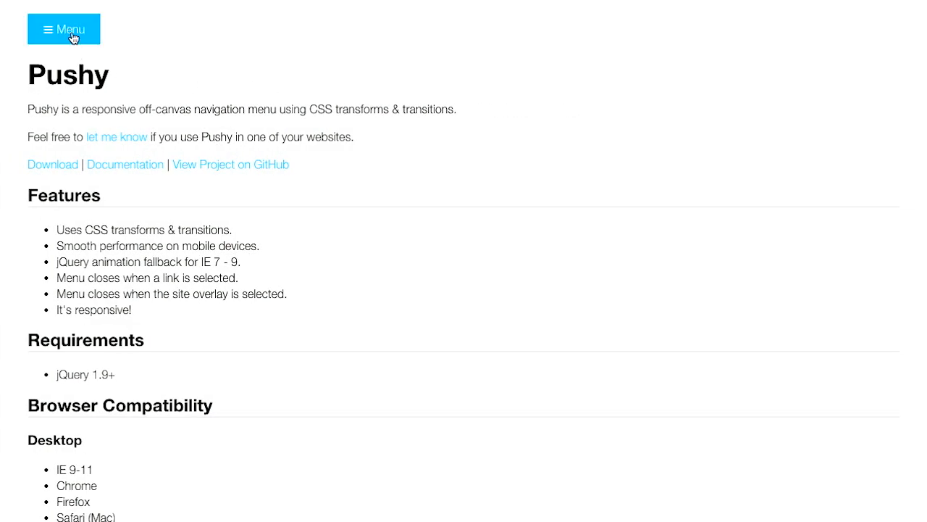
pyautogui.click(63, 29)
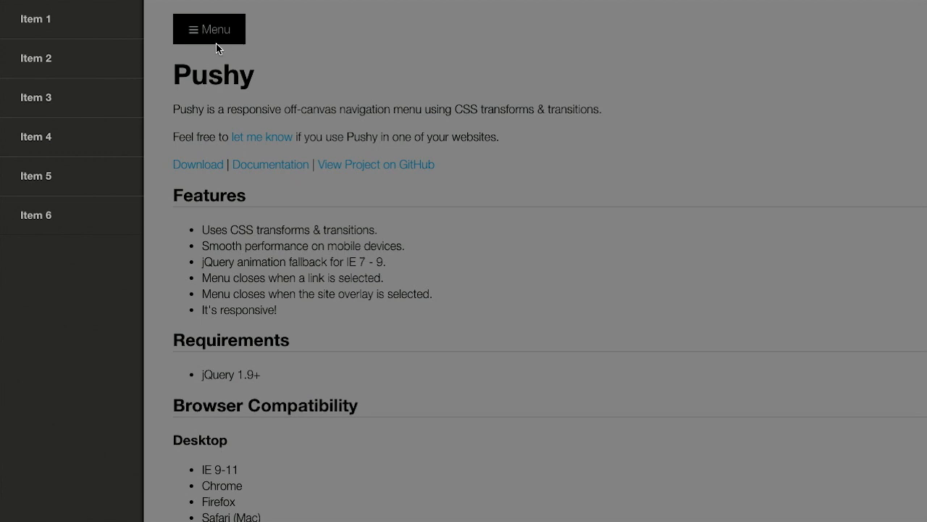
pyautogui.moveTo(36, 18)
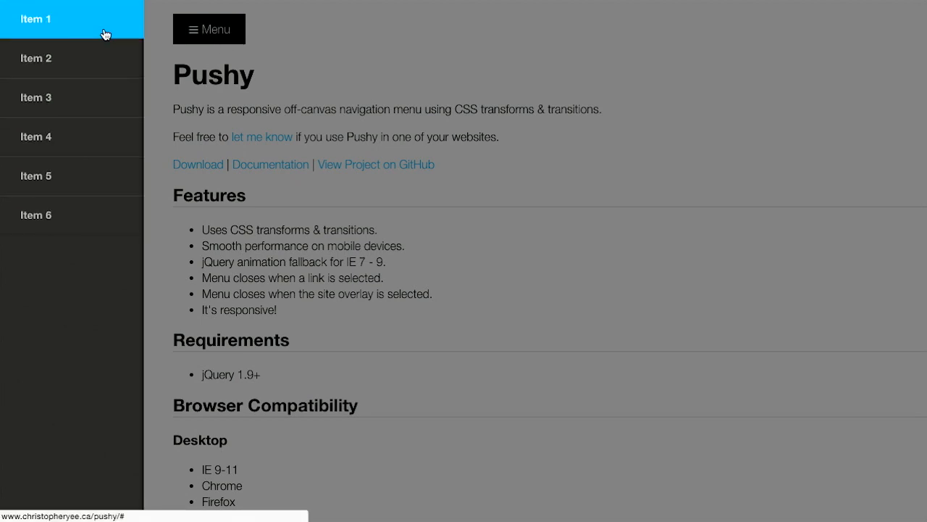
pyautogui.moveTo(296, 58)
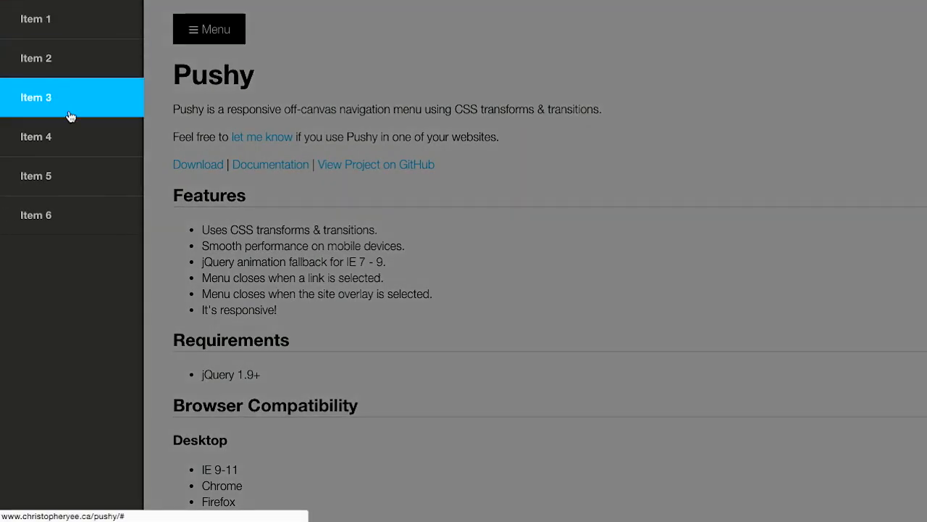
pyautogui.click(208, 29)
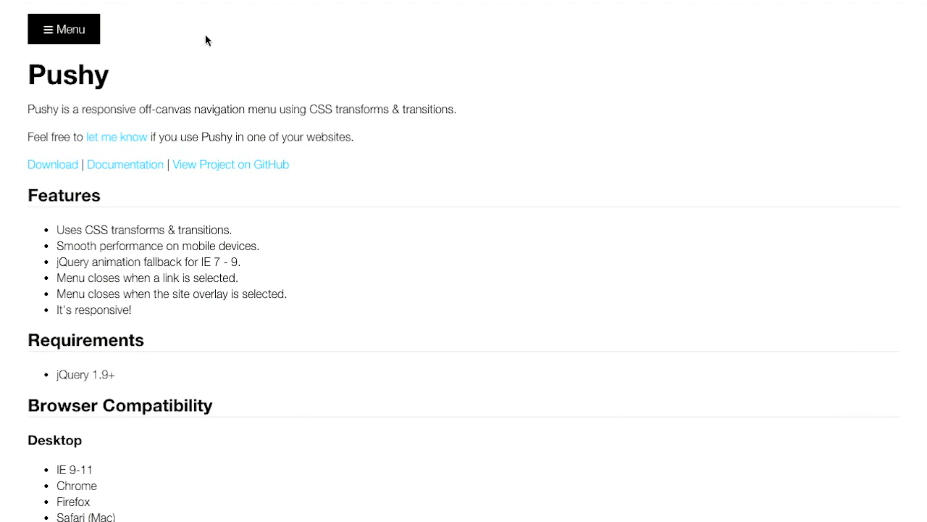
pyautogui.moveTo(64, 29)
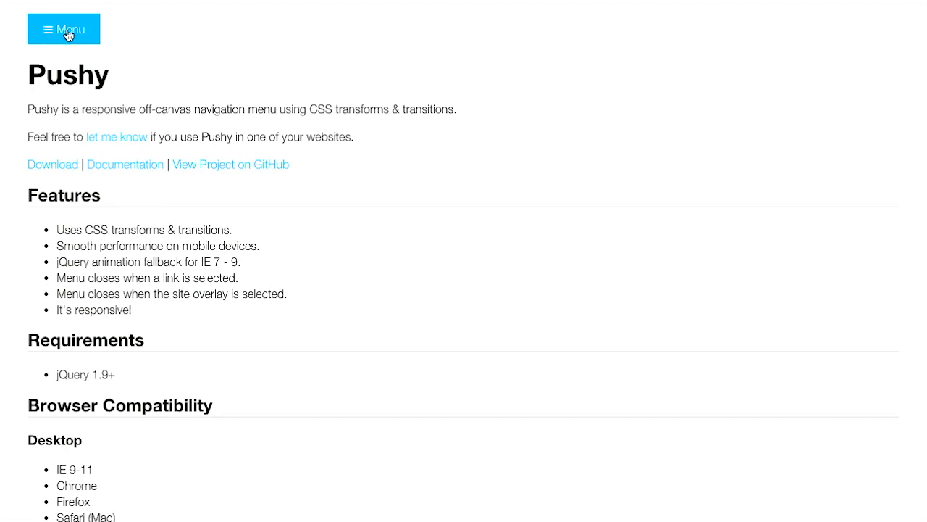
pyautogui.moveTo(287, 66)
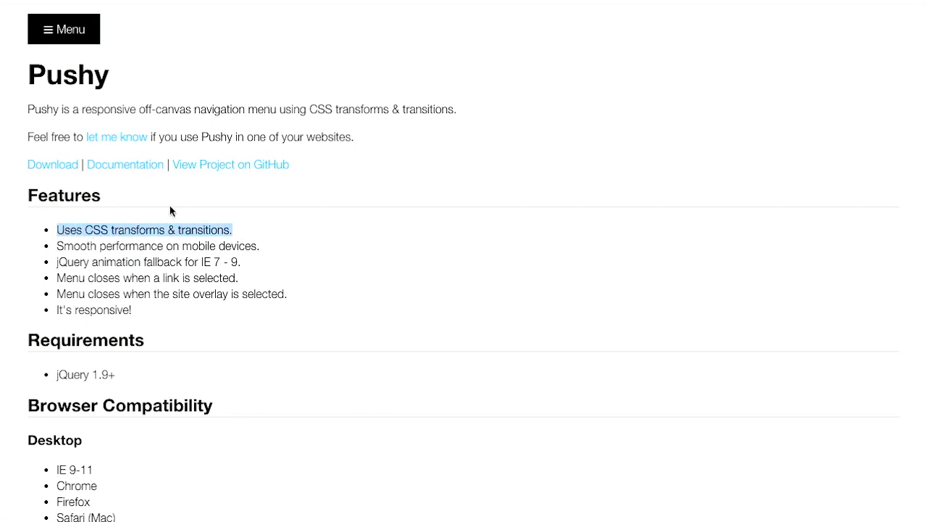
pyautogui.moveTo(348, 180)
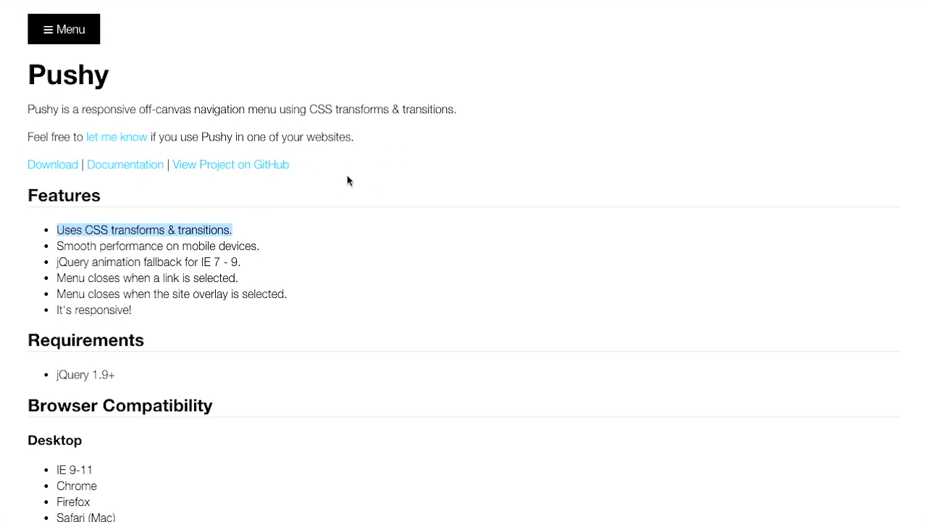
pyautogui.moveTo(297, 152)
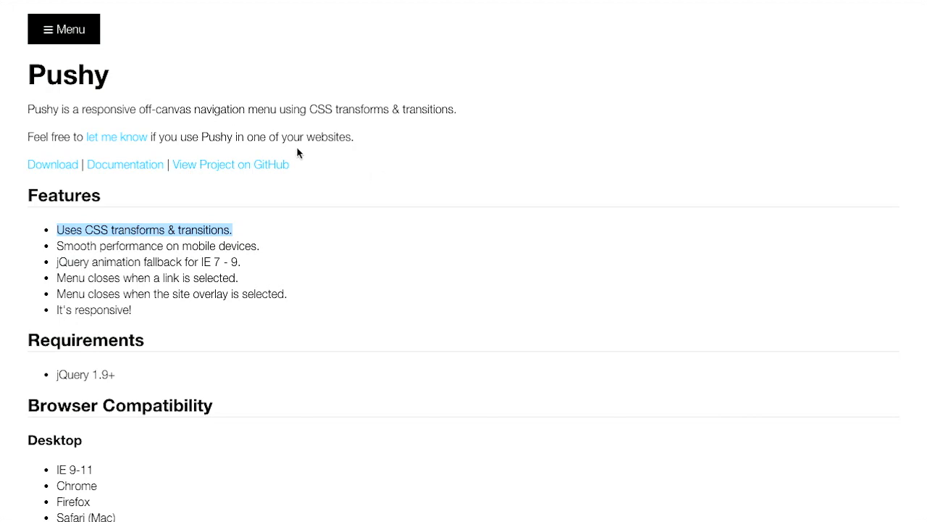
pyautogui.click(63, 29)
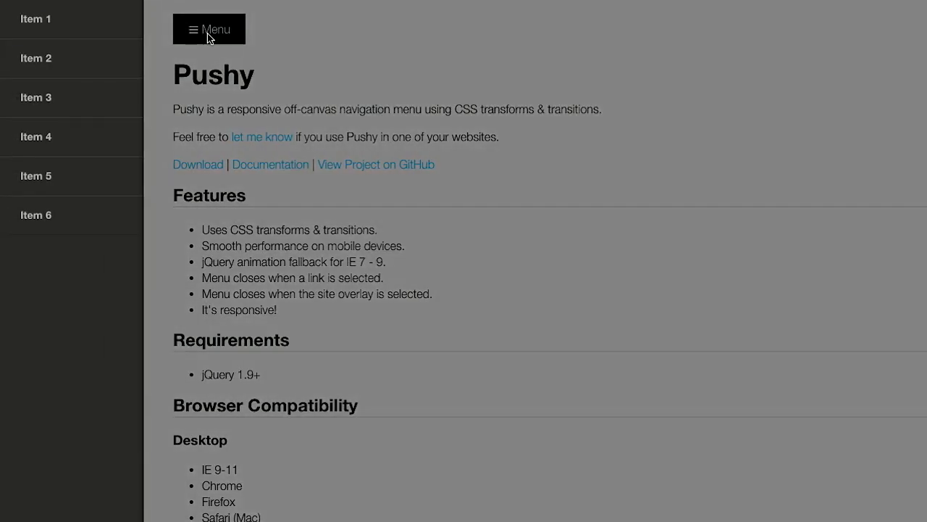
pyautogui.click(209, 29)
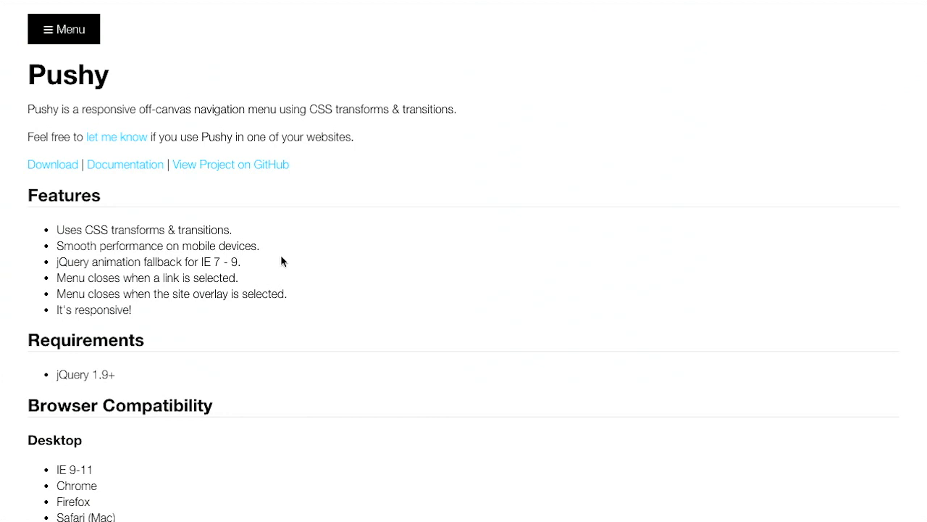
pyautogui.moveTo(261, 266)
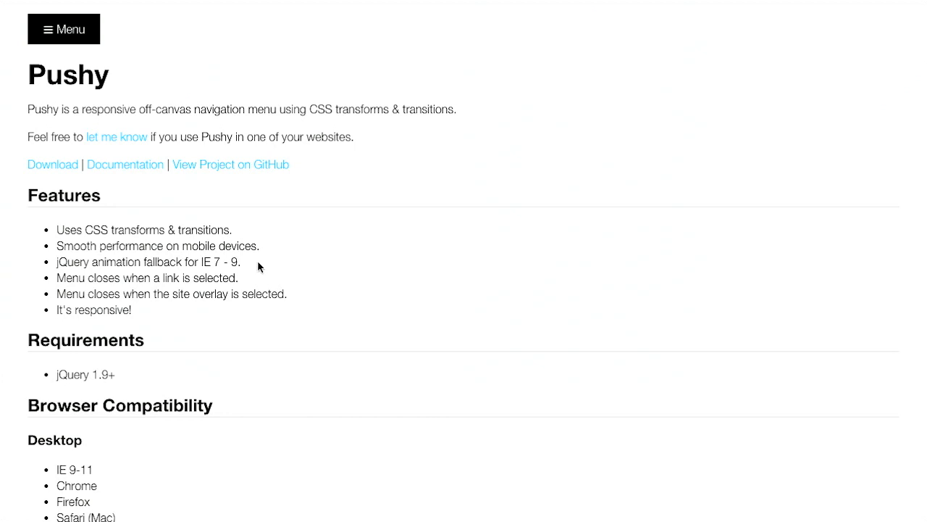
pyautogui.moveTo(215, 262)
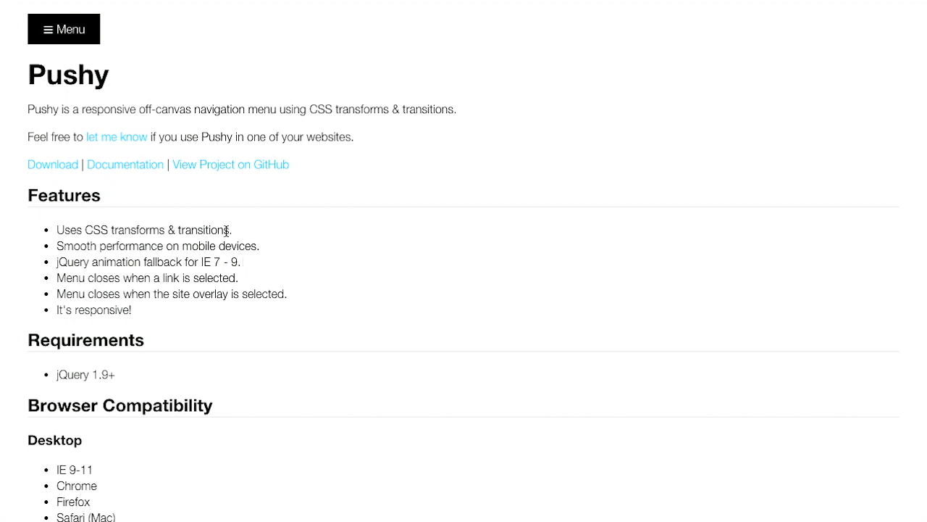
pyautogui.moveTo(87, 230); pyautogui.dragTo(227, 230)
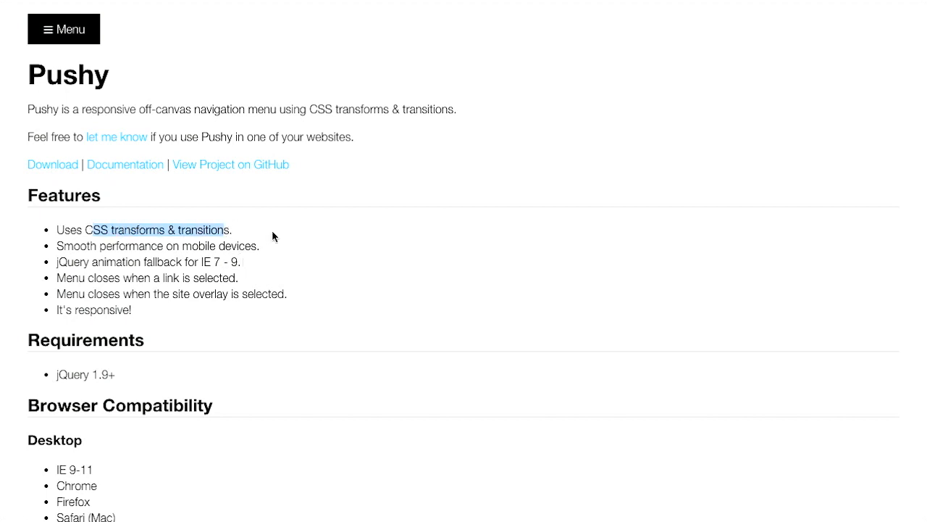
pyautogui.moveTo(251, 236)
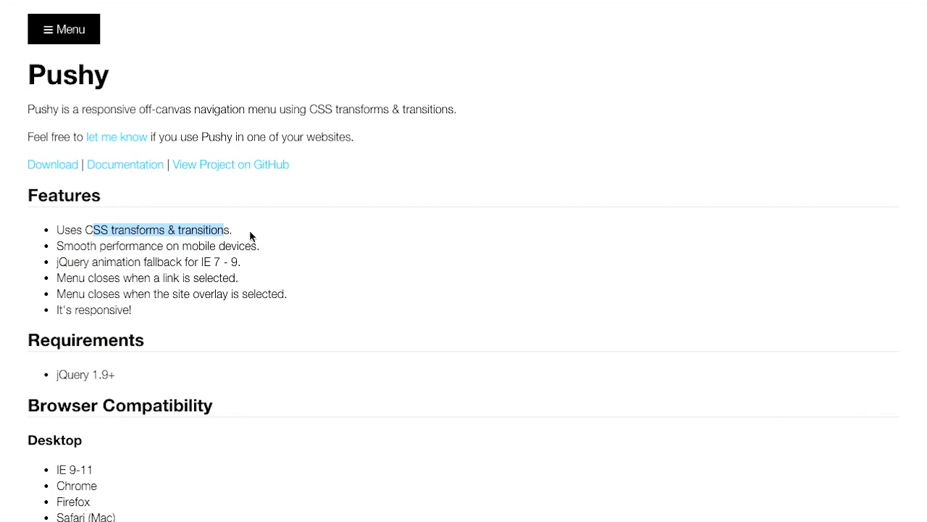
pyautogui.click(64, 29)
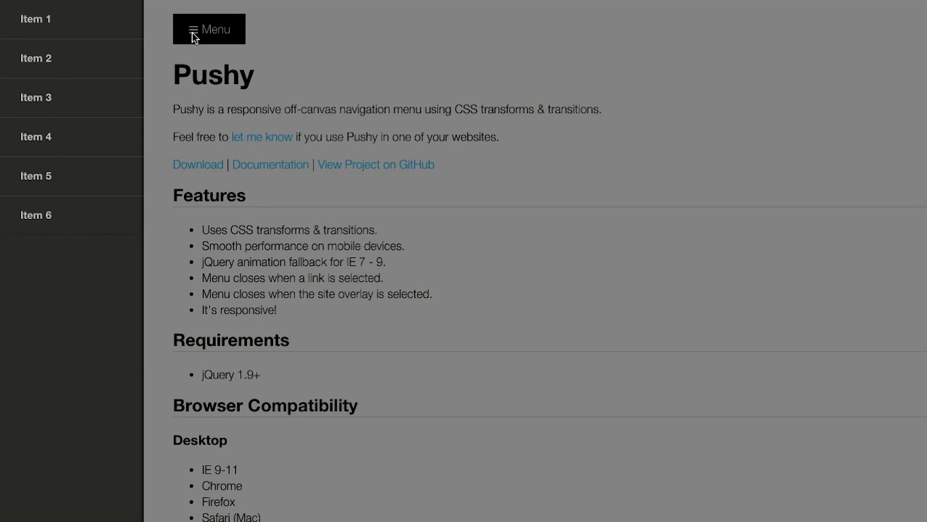
pyautogui.click(209, 29)
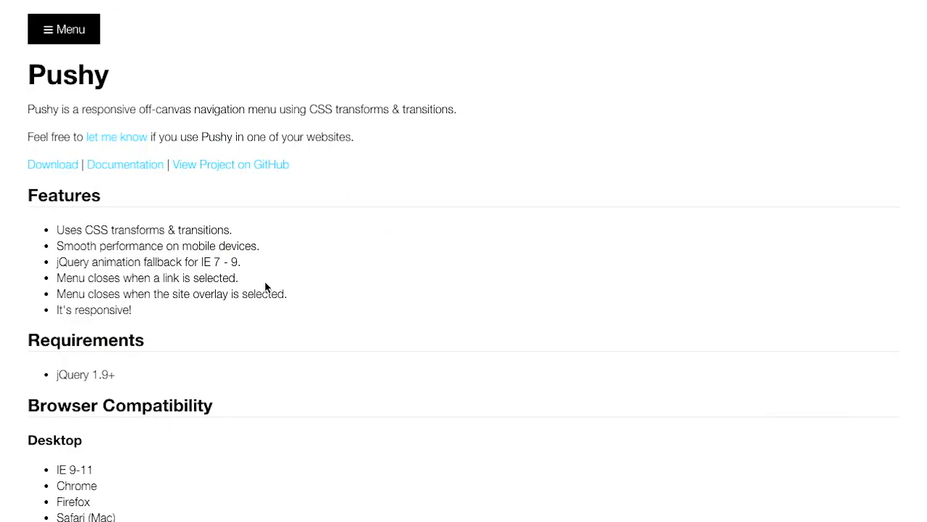
pyautogui.scroll(-3)
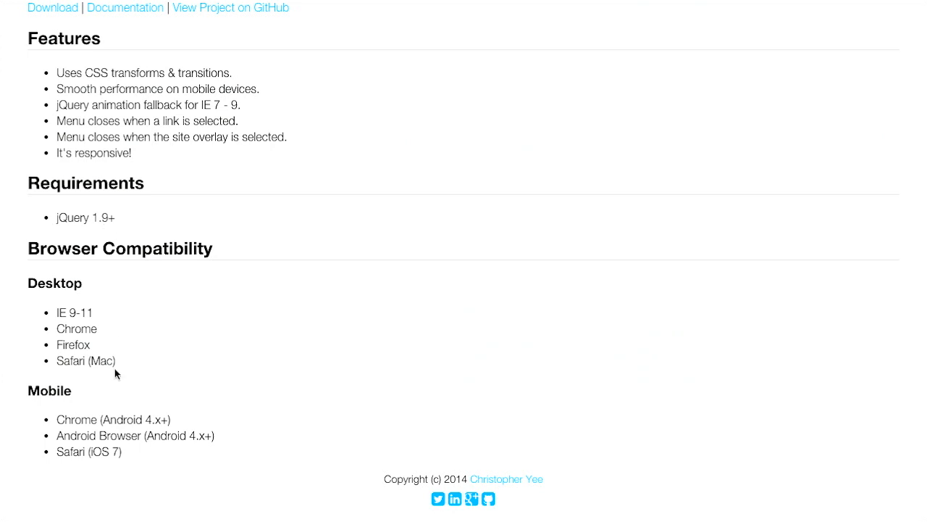
# - Drag on the Pushy demo page to reach the mobile compatibility list and footer
pyautogui.moveTo(58, 312); pyautogui.dragTo(115, 361)
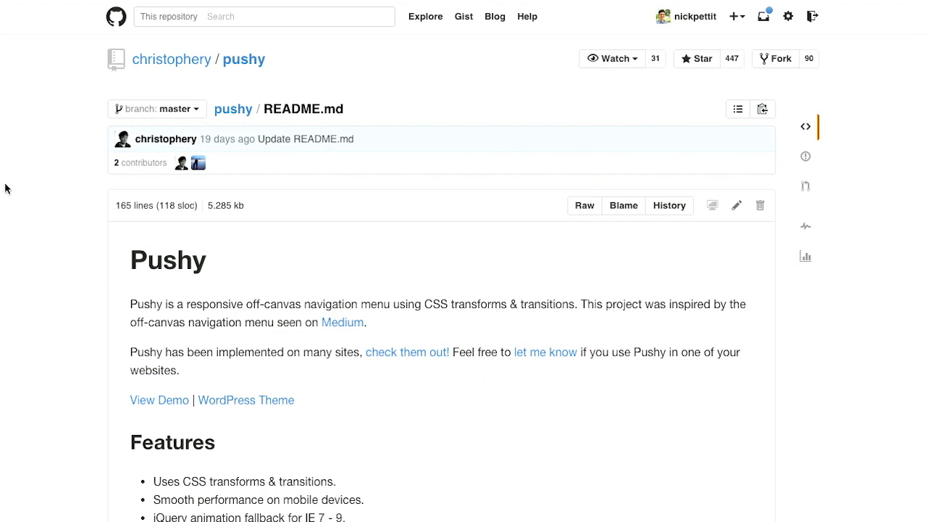
# - Scroll the pushy README.md down to the Install section and HTML markup code block
pyautogui.scroll(-3)
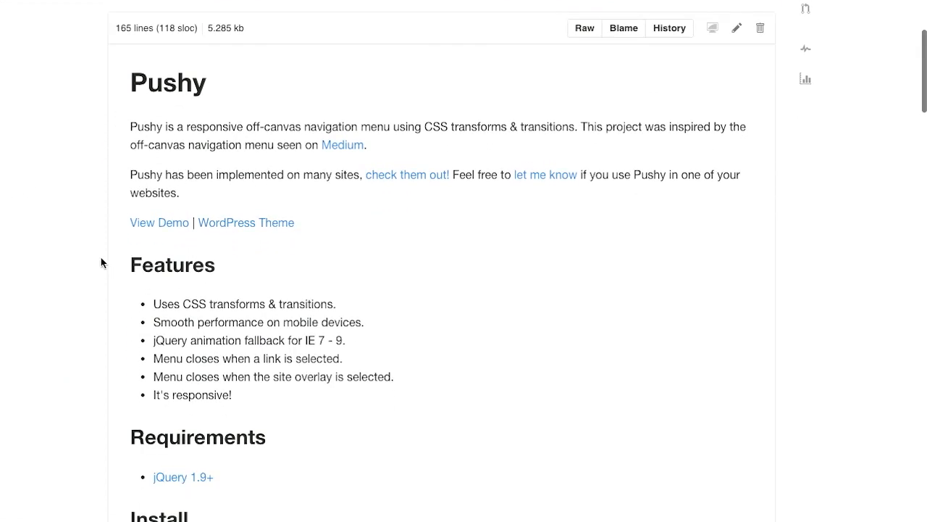
pyautogui.scroll(-3)
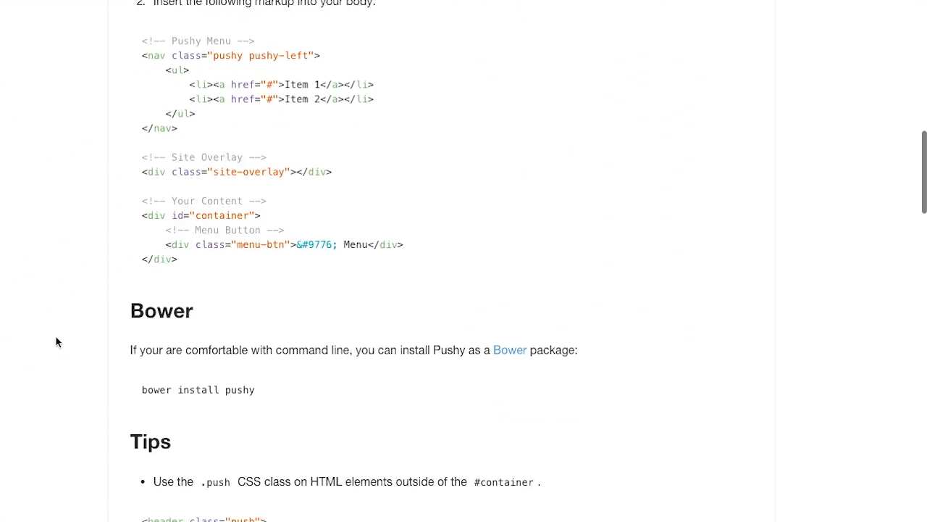
pyautogui.moveTo(467, 240)
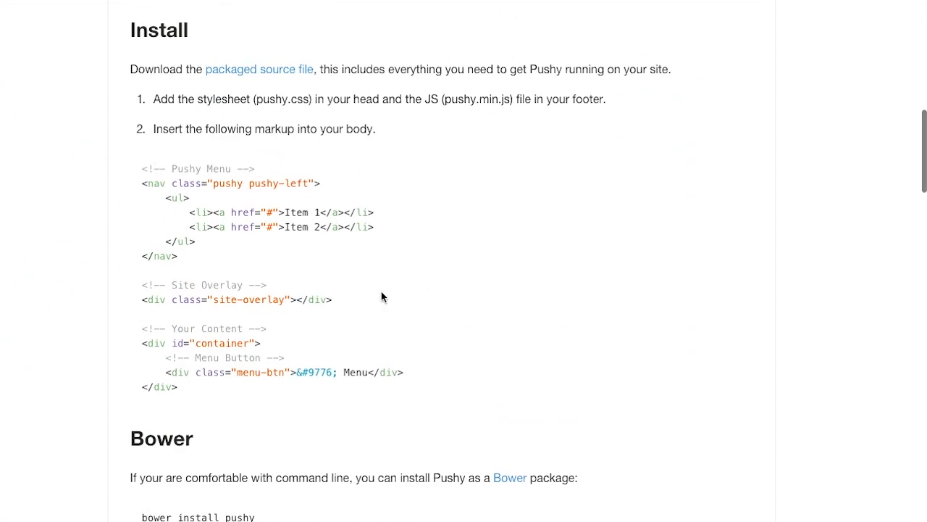
pyautogui.moveTo(474, 251)
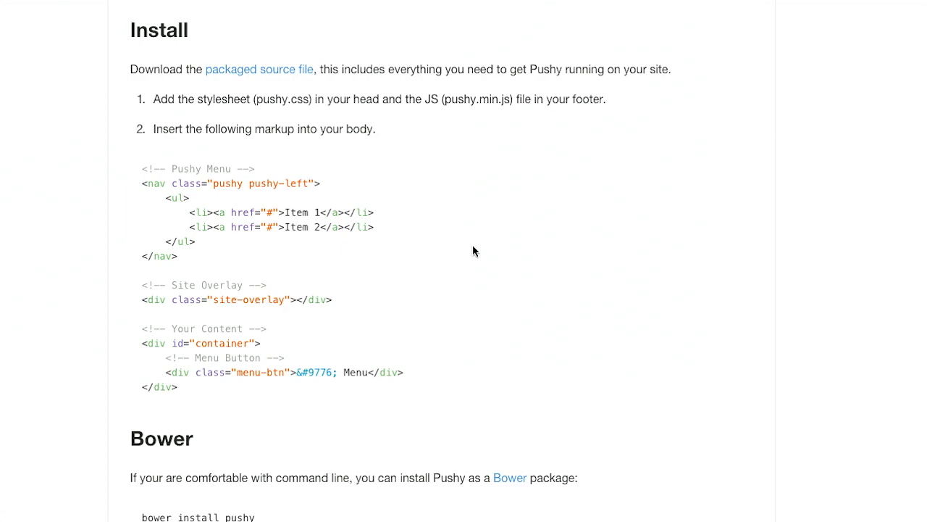